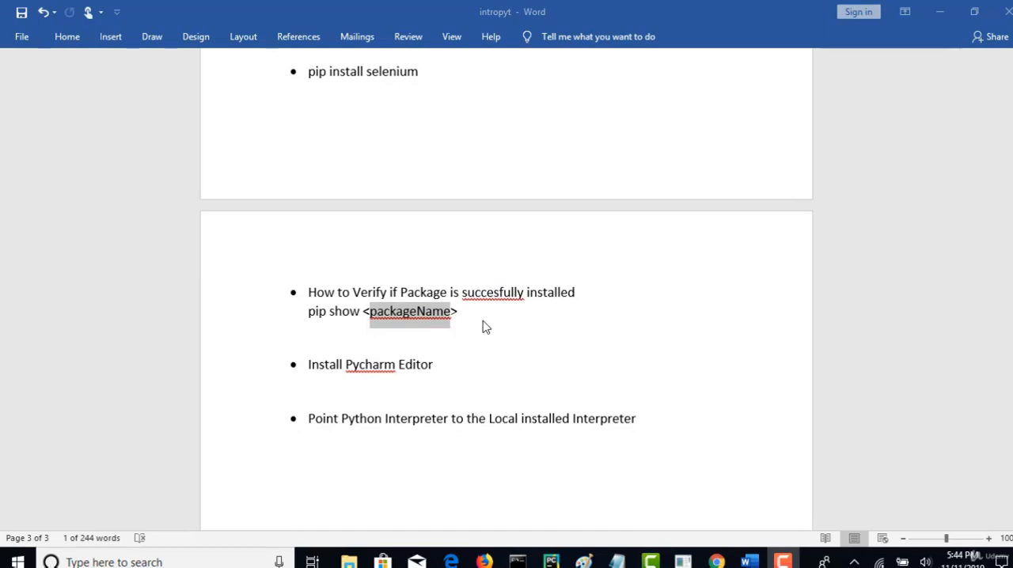
mouse_move(513, 320)
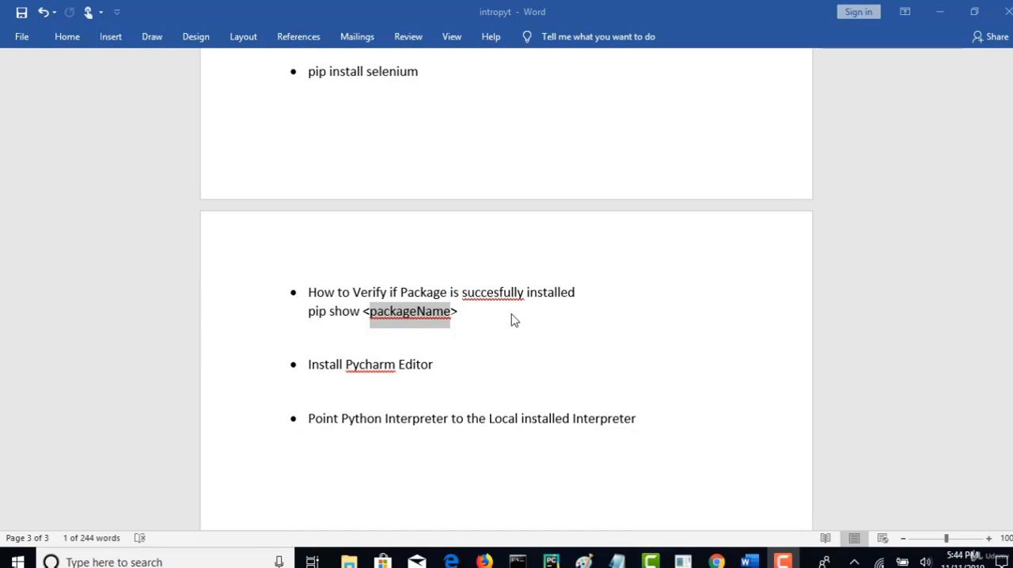
mouse_move(972, 383)
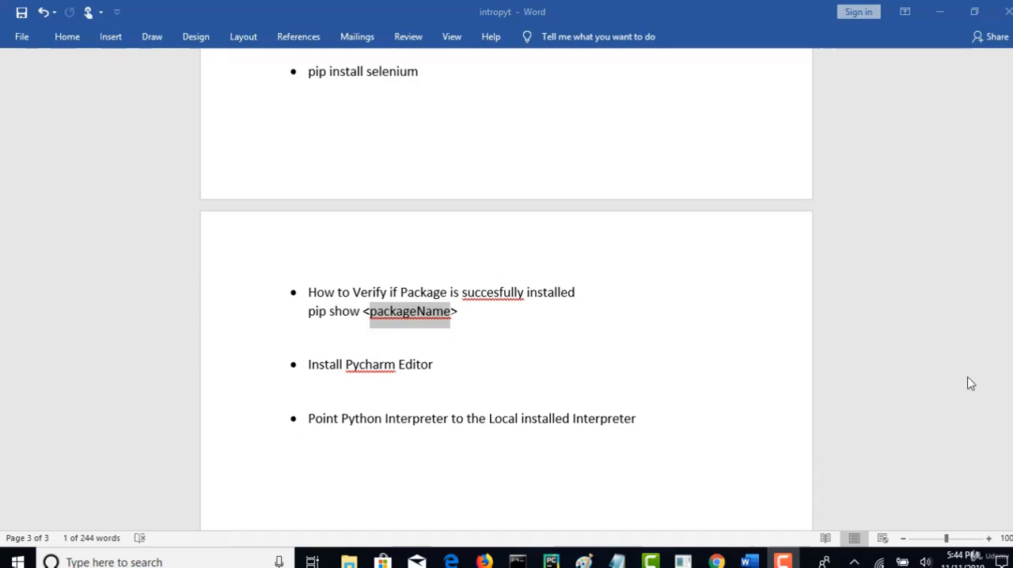
mouse_move(669, 356)
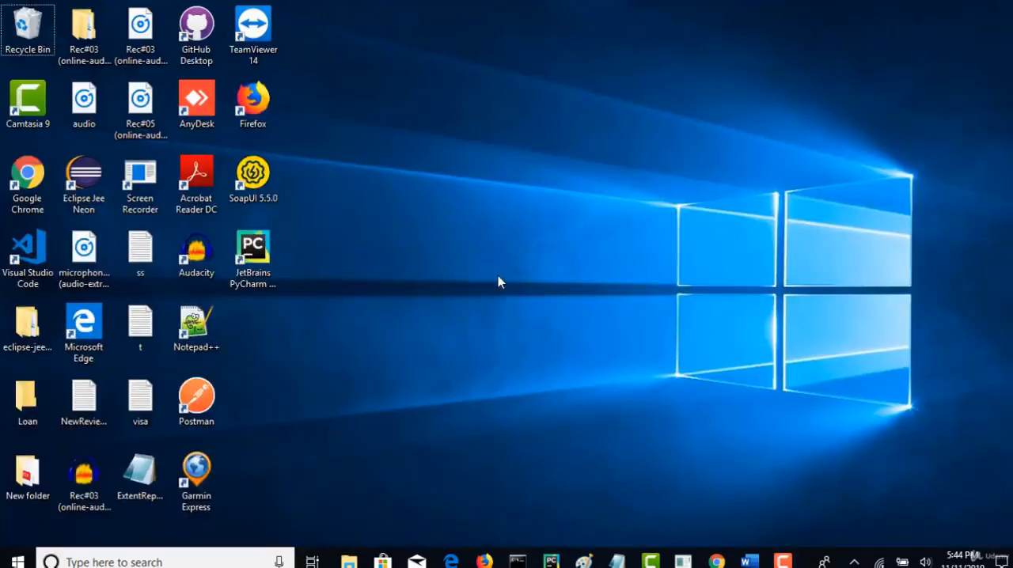
mouse_move(253, 256)
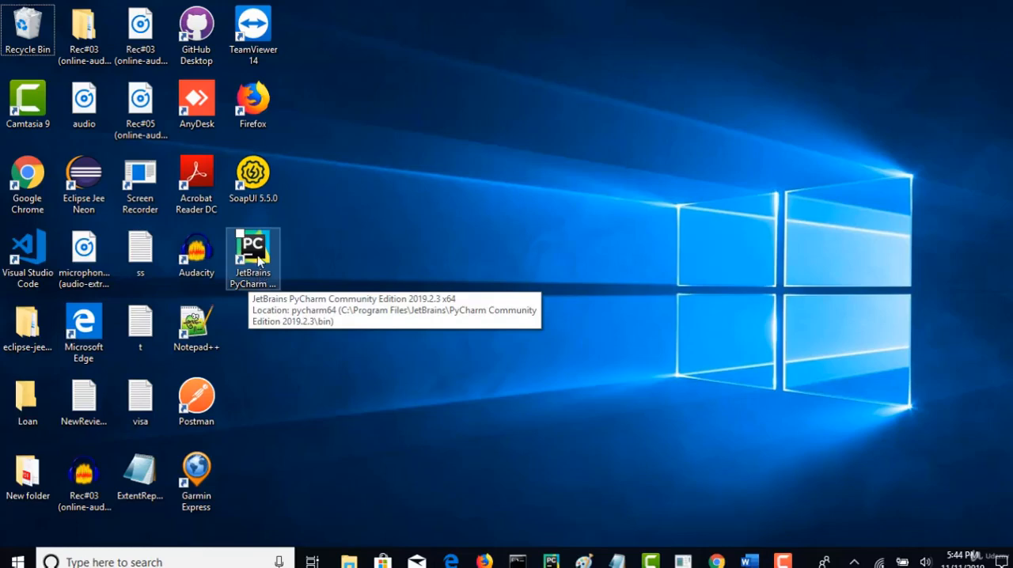
Launch PyCharm Community Edition from the desktop shortcut
double_click(254, 260)
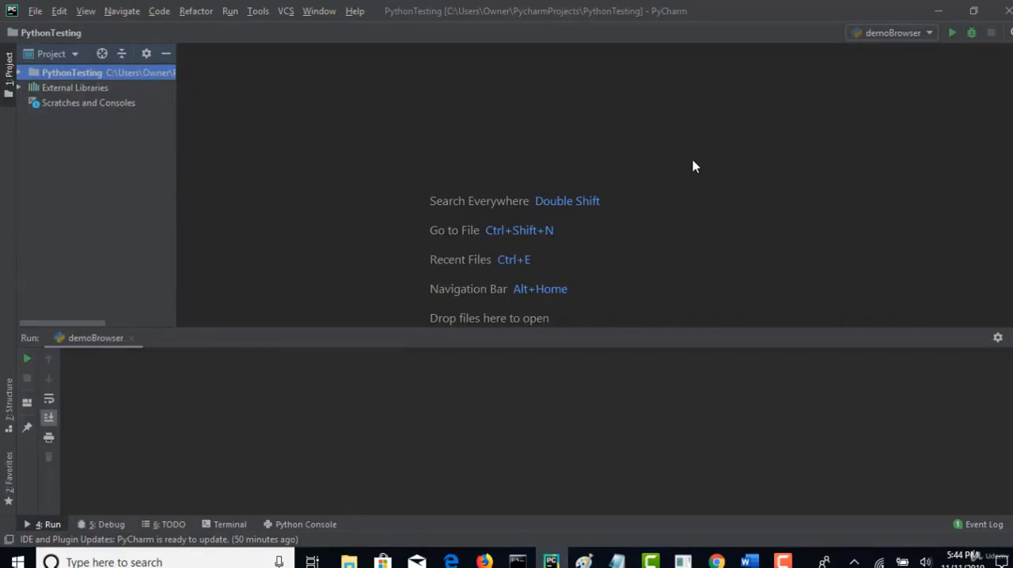
mouse_move(283, 162)
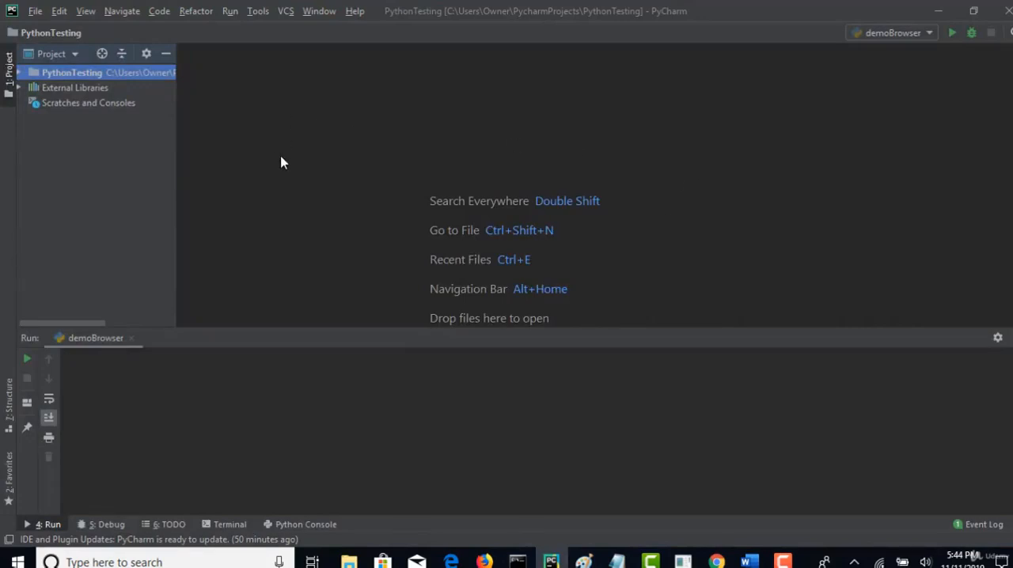
mouse_move(35, 11)
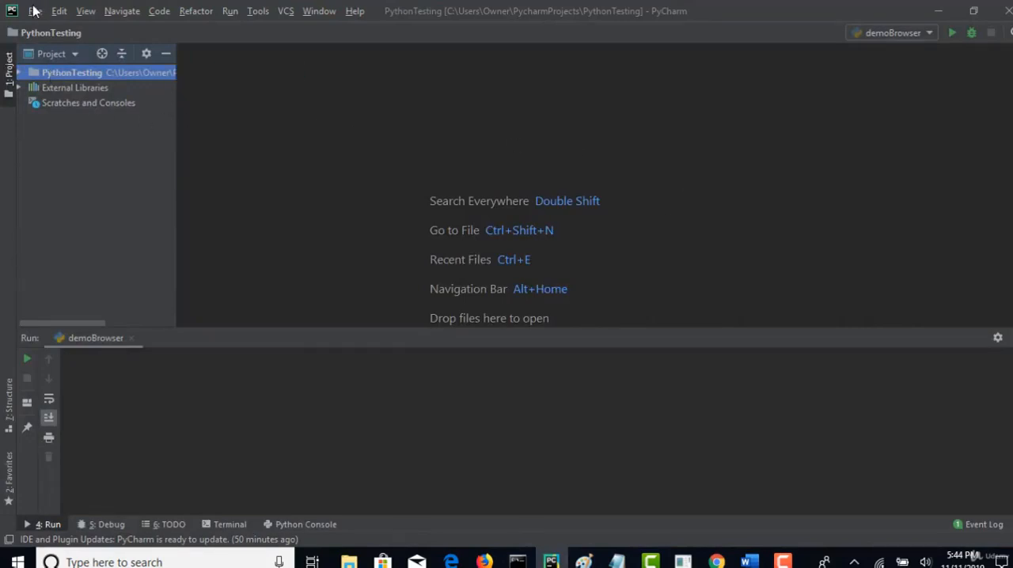
Start a new project located at PycharmProjects\1\PythonTesting
left_click(35, 11)
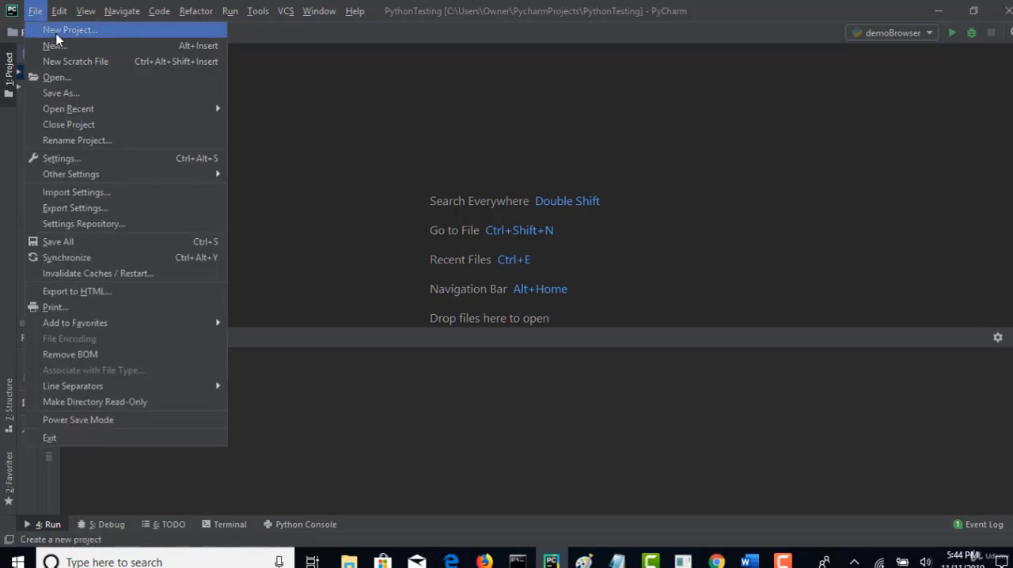
left_click(70, 28)
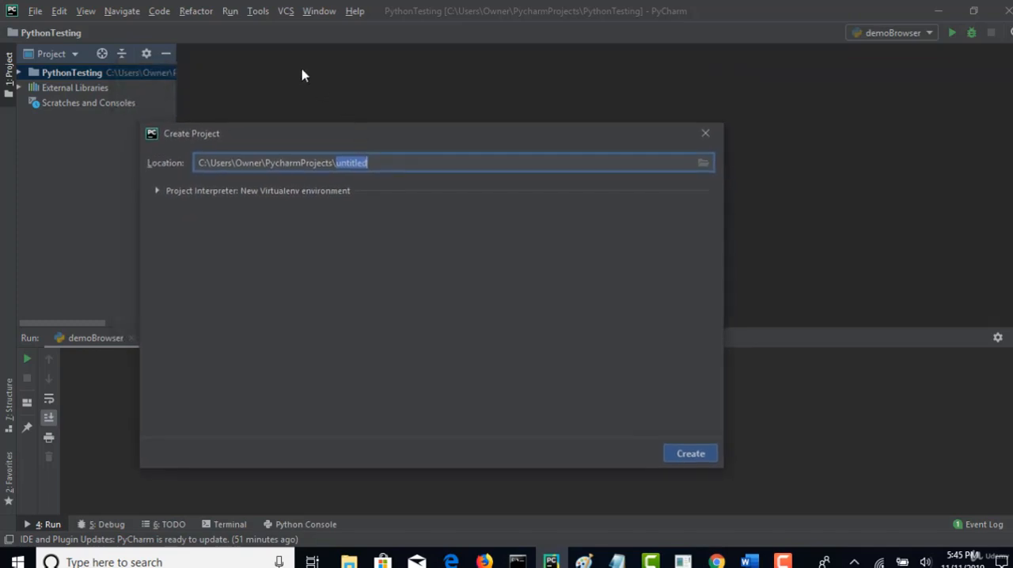
mouse_move(309, 137)
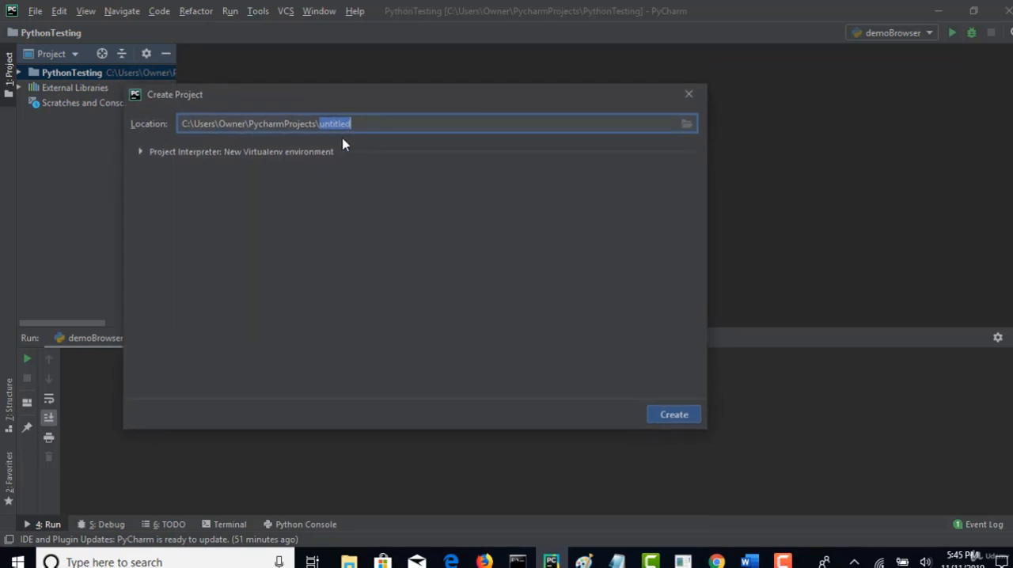
type("P")
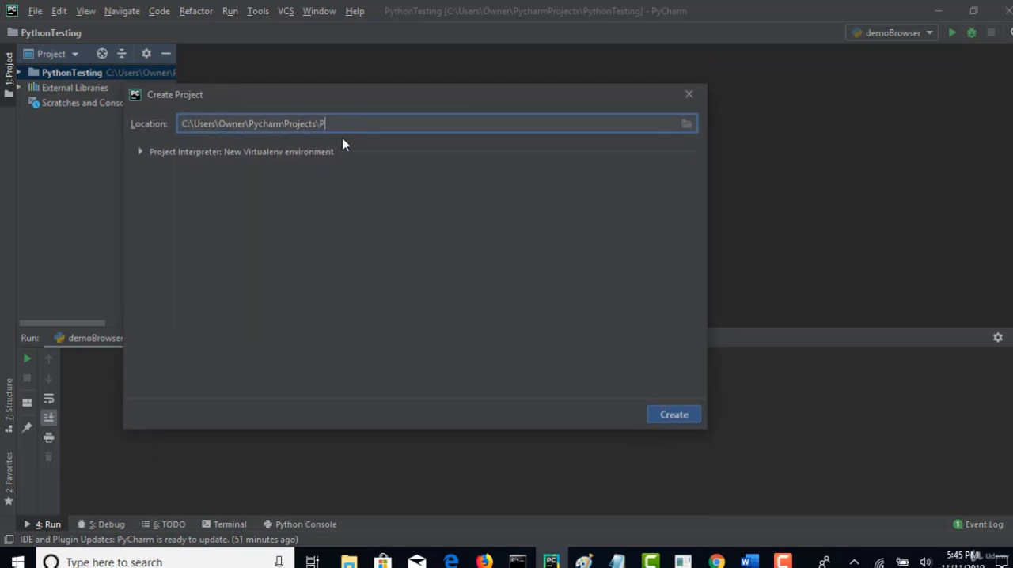
type("ythonTe")
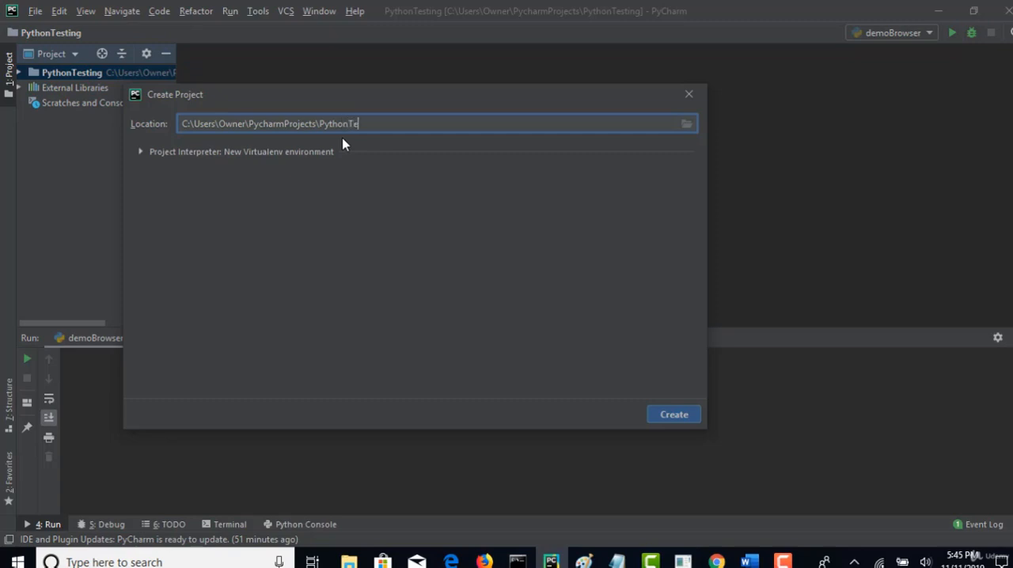
type("stins")
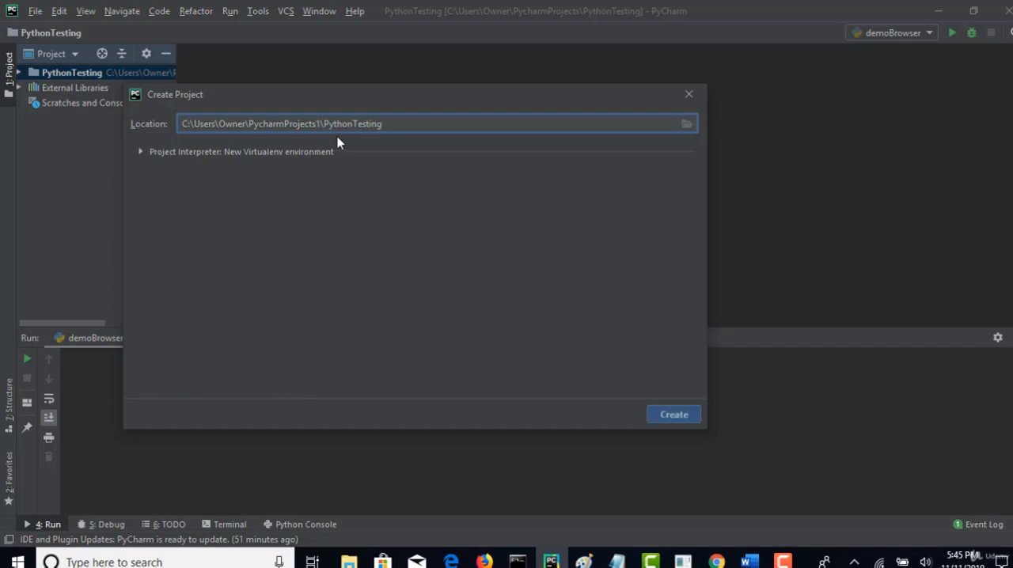
left_click(326, 124)
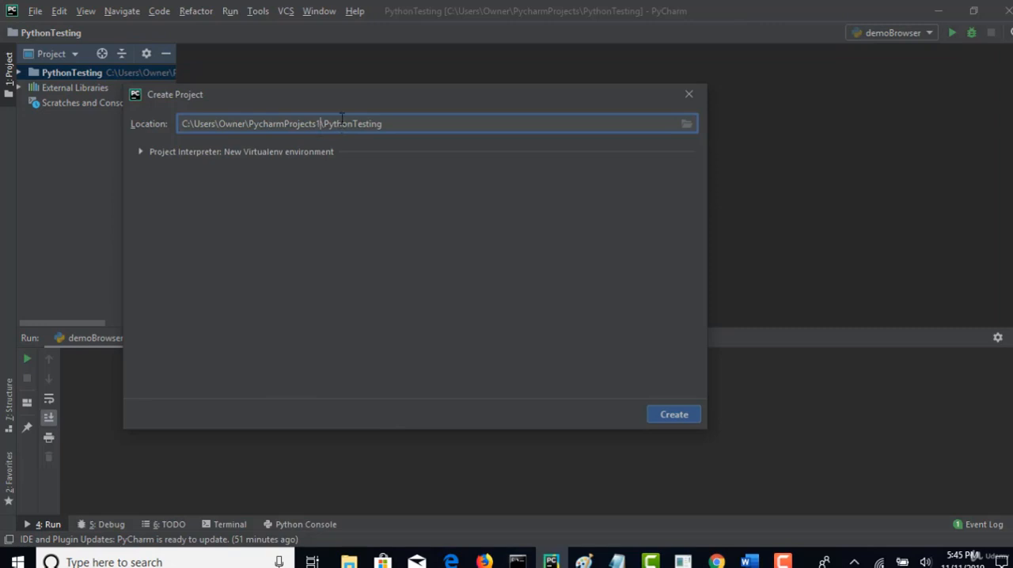
mouse_move(1005, 17)
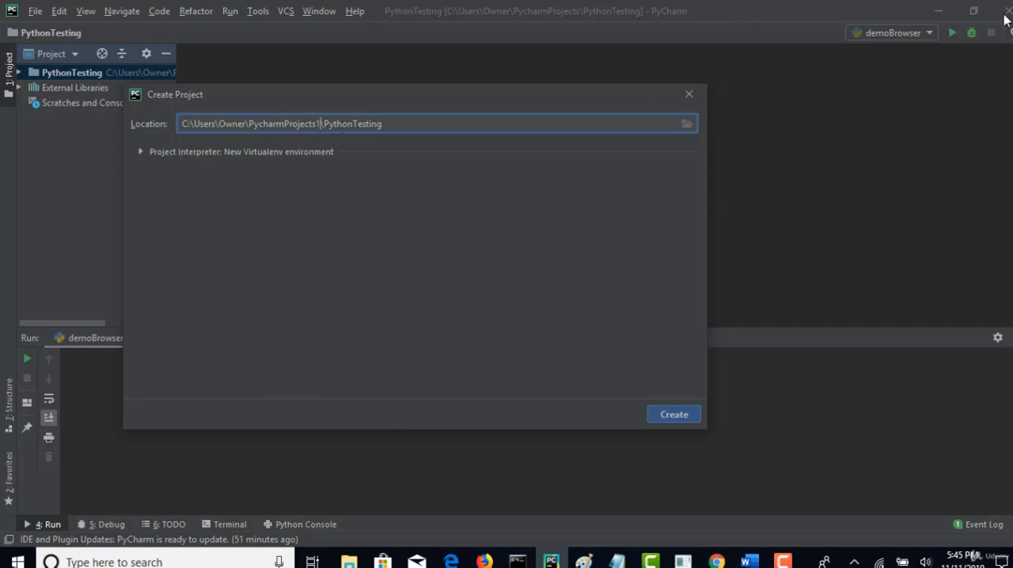
mouse_move(587, 345)
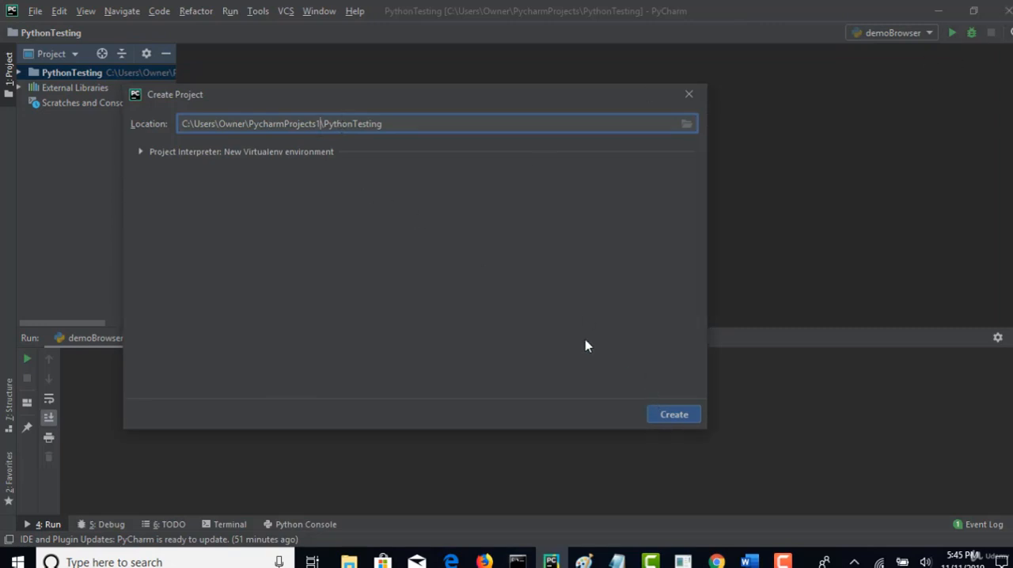
mouse_move(554, 318)
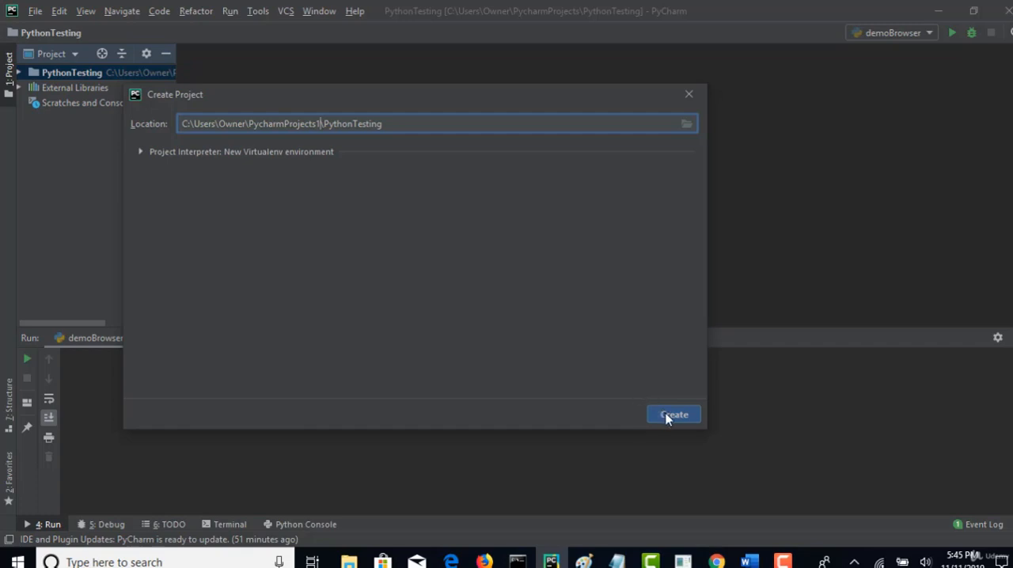
mouse_move(150, 158)
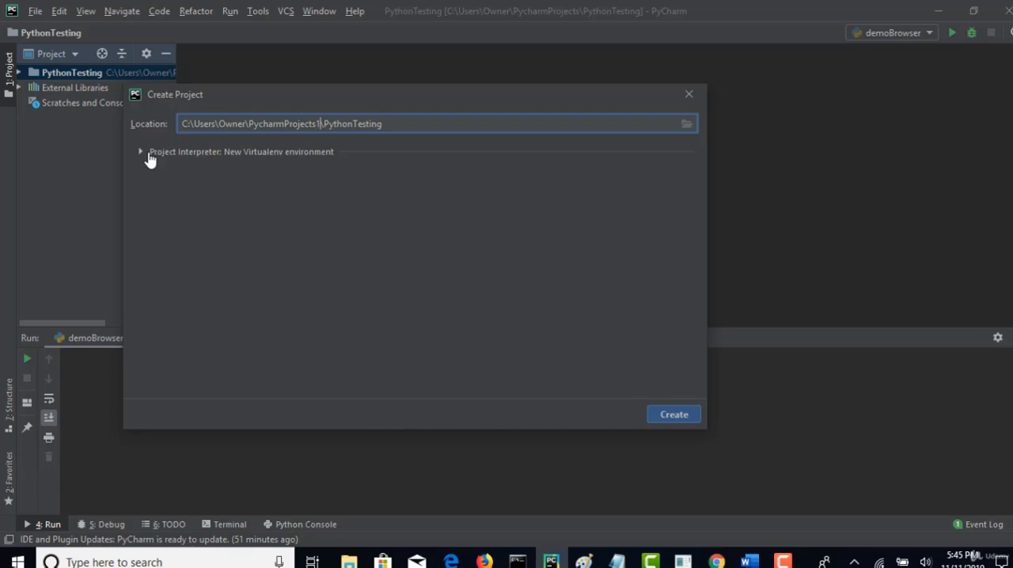
Check the Project Interpreter options and create the project with the default Virtualenv
left_click(141, 152)
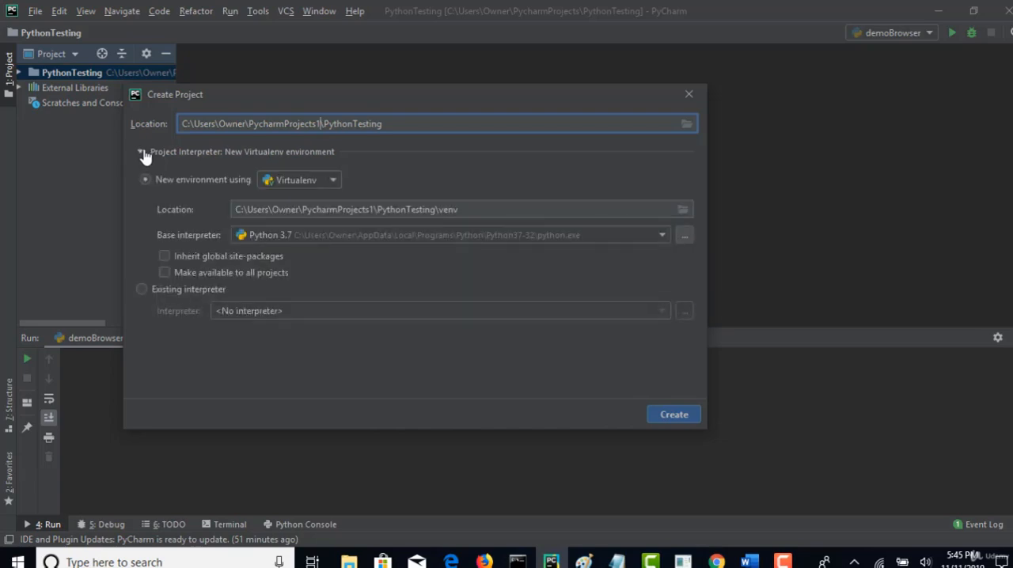
left_click(139, 152)
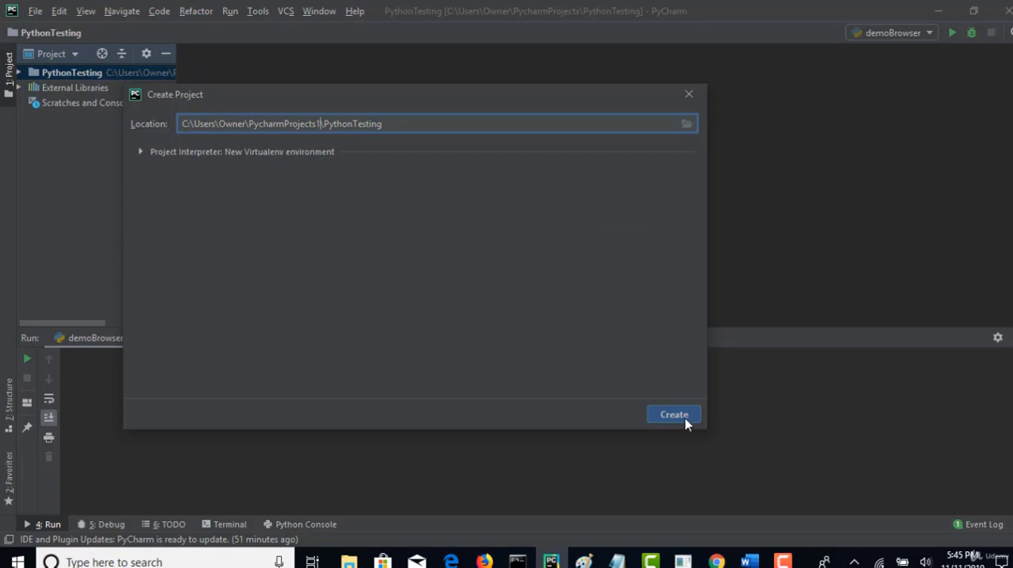
left_click(674, 415)
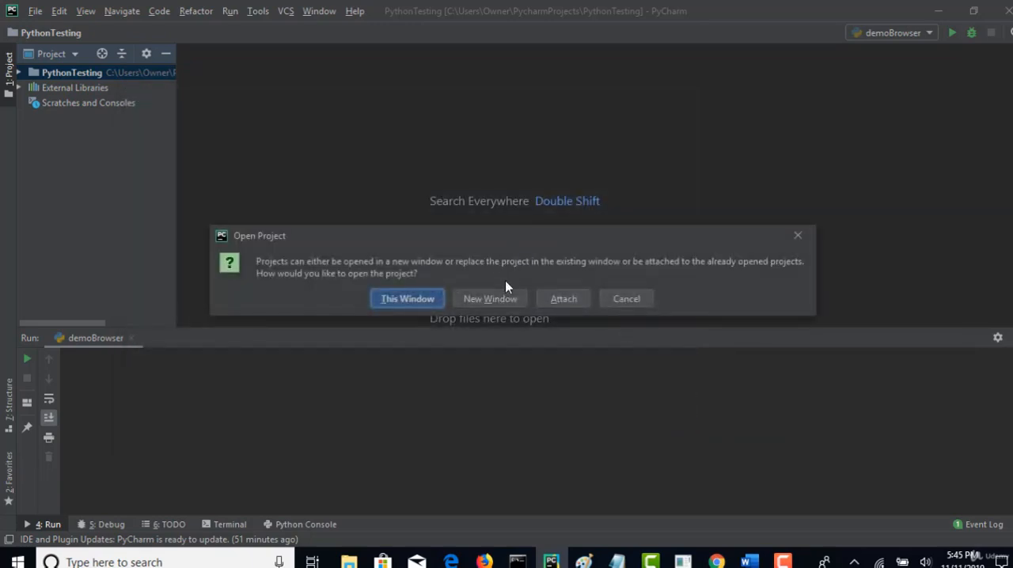
Open PythonTesting in this window and expand its venv folder showing Include, Lib and Scripts
left_click(407, 298)
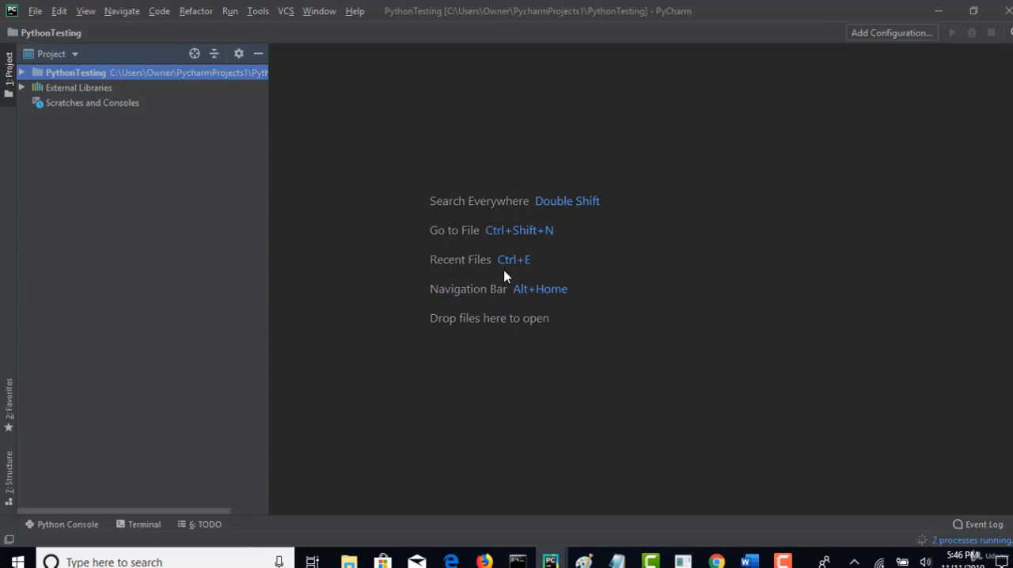
left_click(76, 72)
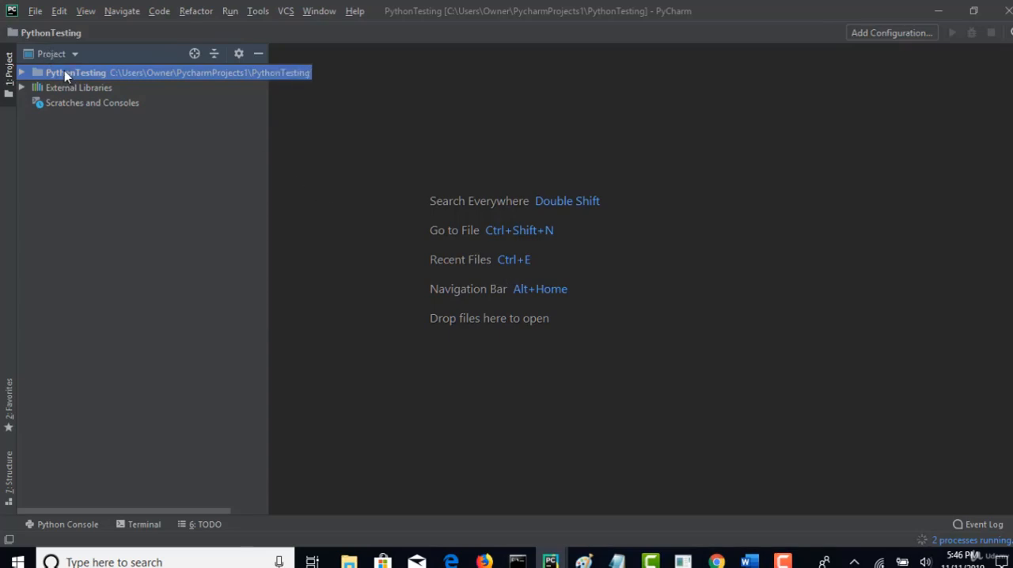
left_click(22, 72)
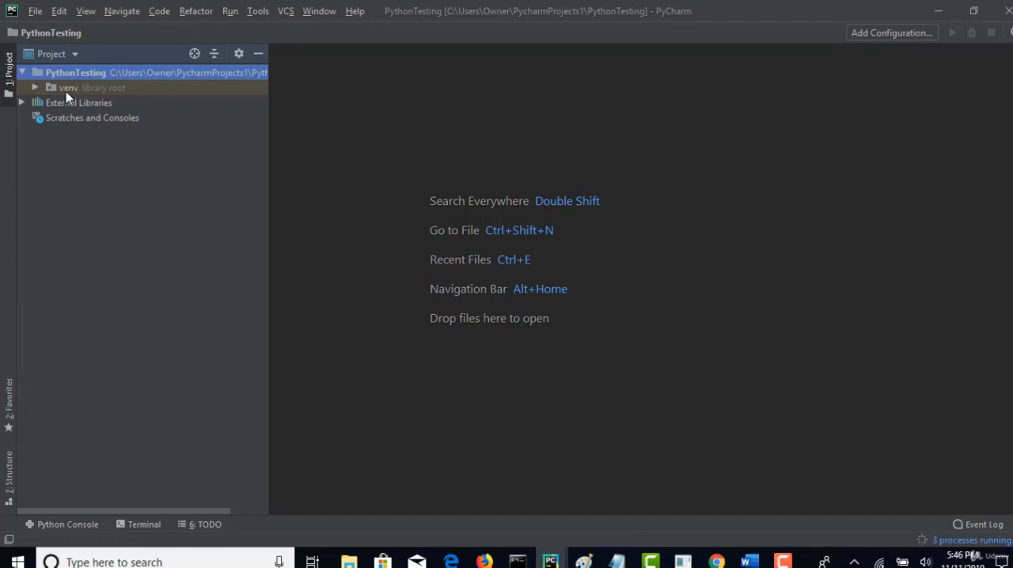
left_click(35, 87)
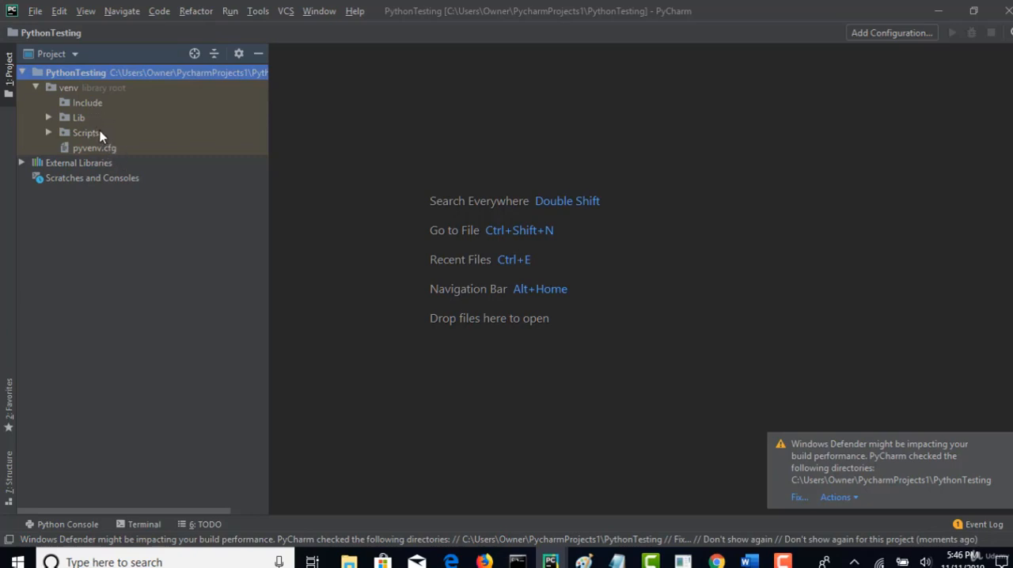
mouse_move(434, 150)
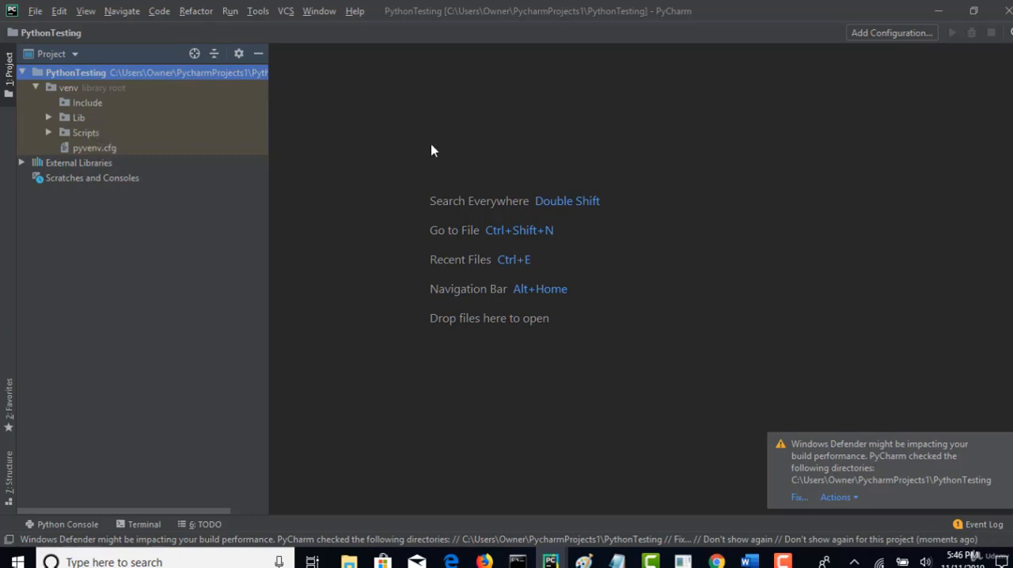
mouse_move(794, 182)
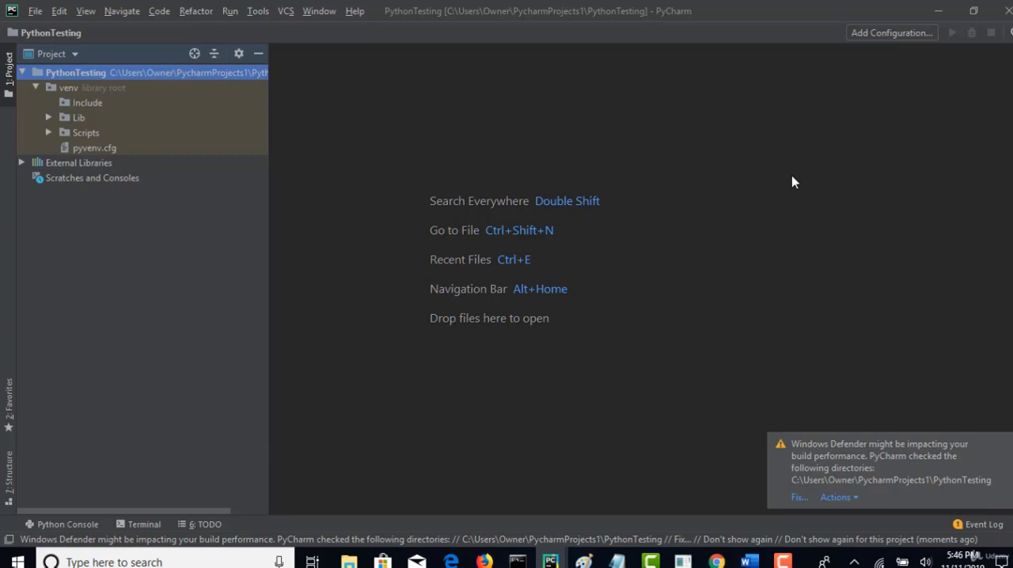
mouse_move(512, 140)
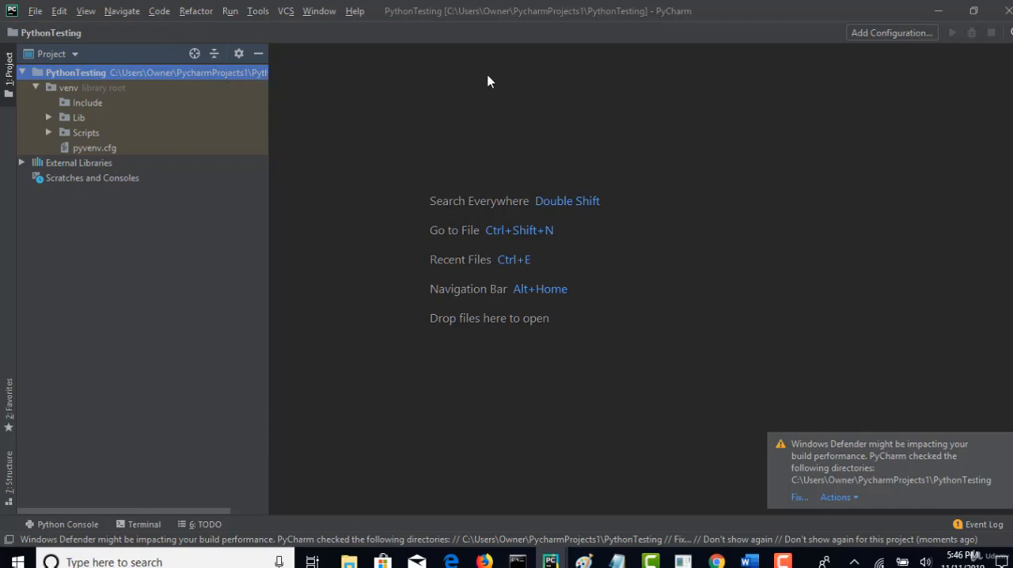
mouse_move(883, 35)
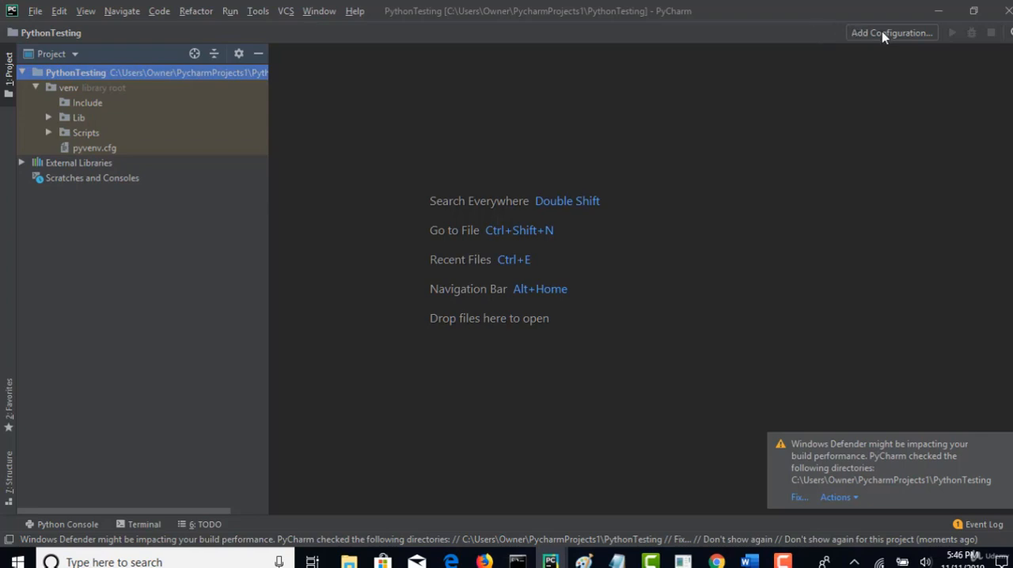
left_click(892, 32)
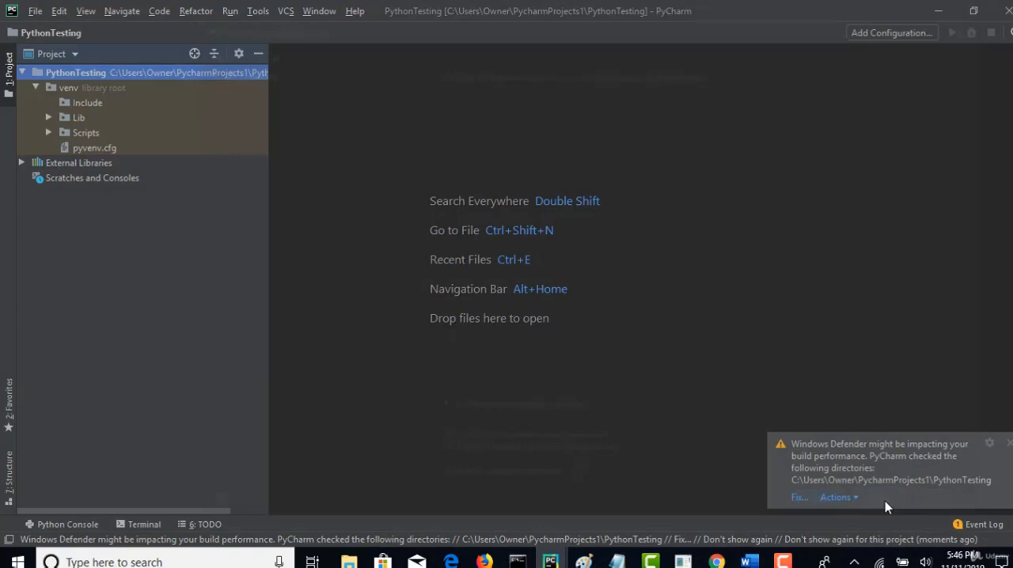
Create a new Python file named demo.py in the PythonTesting project
right_click(76, 73)
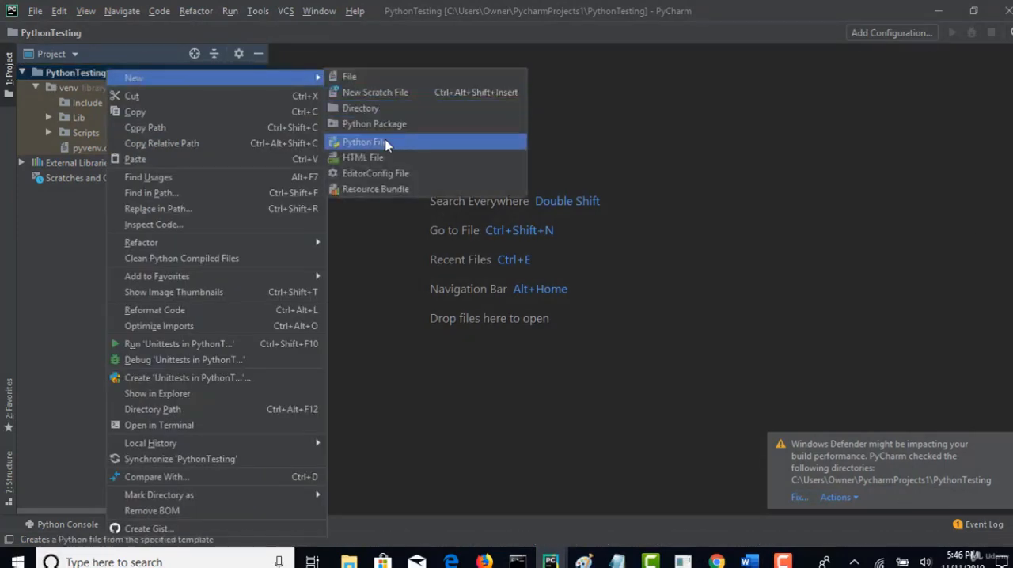
left_click(364, 142)
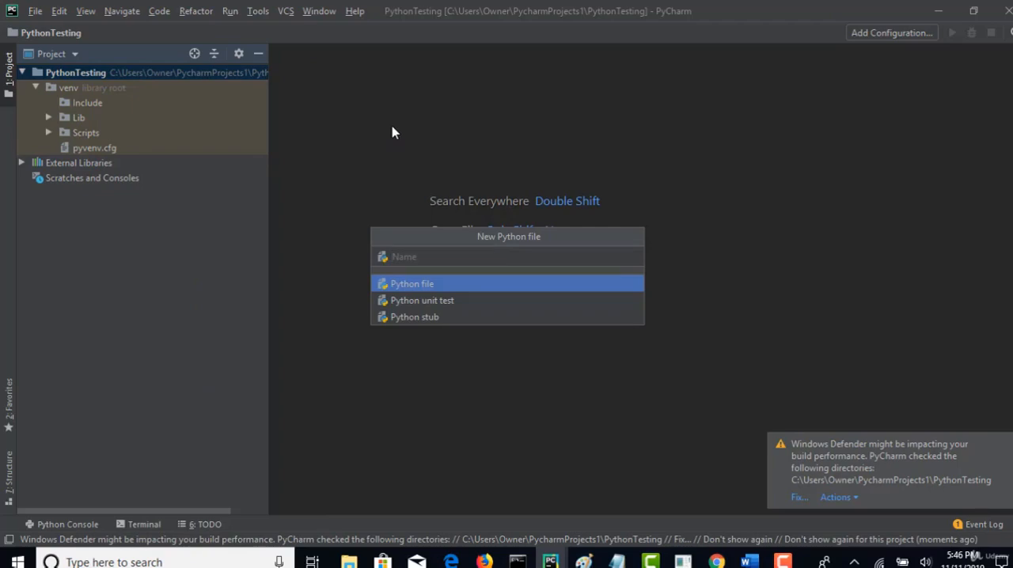
type("demo")
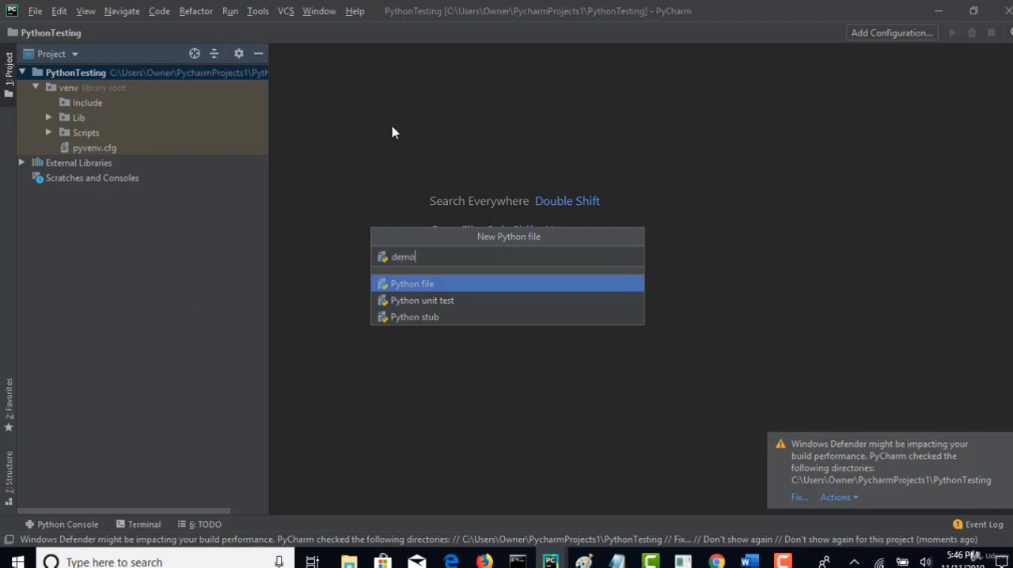
key("enter")
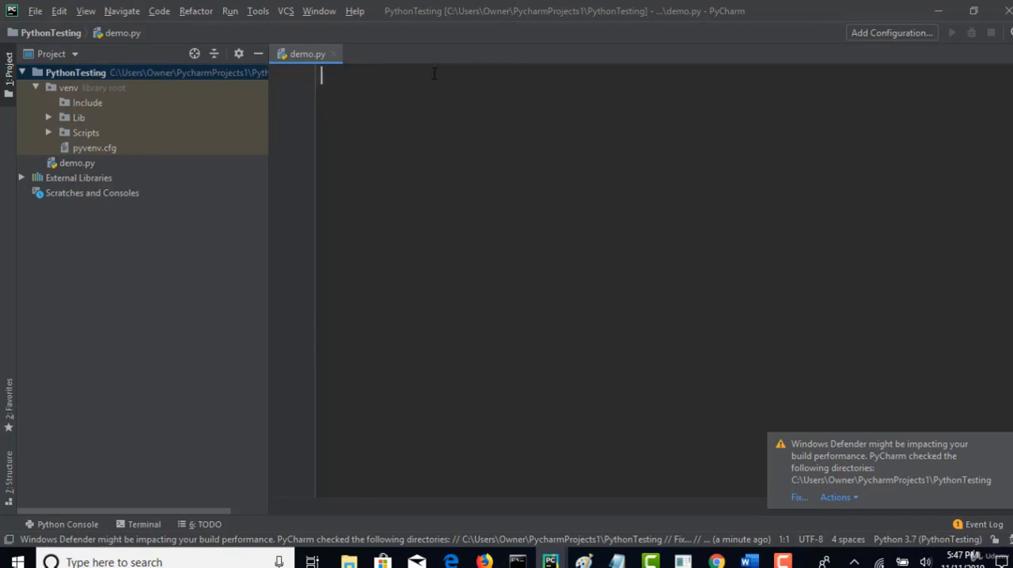
mouse_move(886, 289)
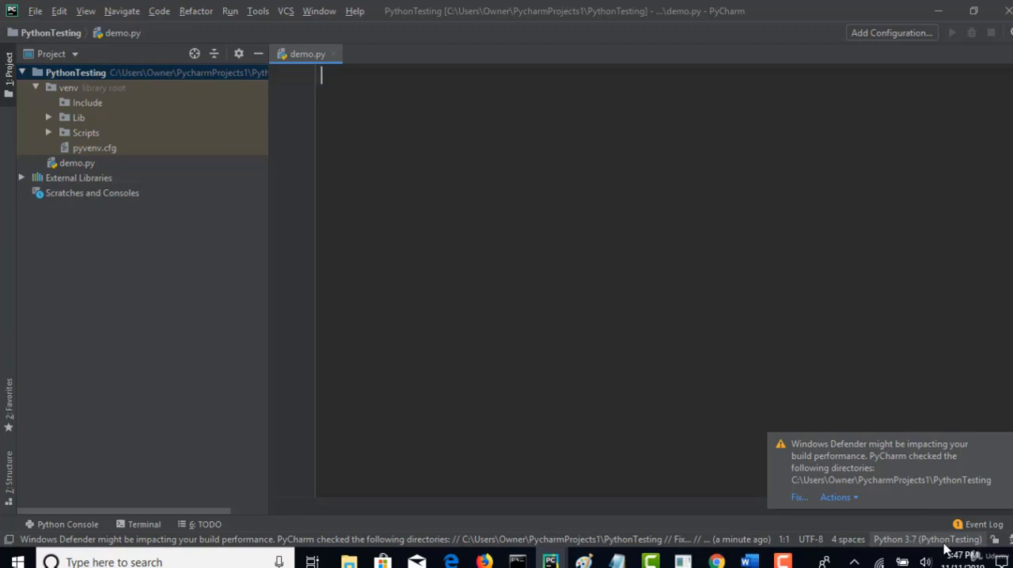
left_click(927, 539)
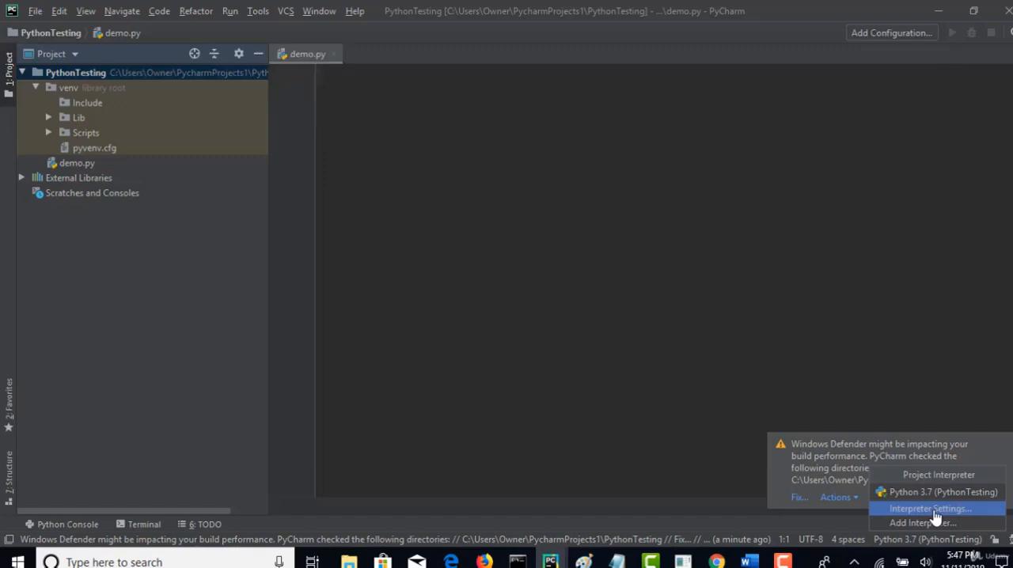
left_click(930, 509)
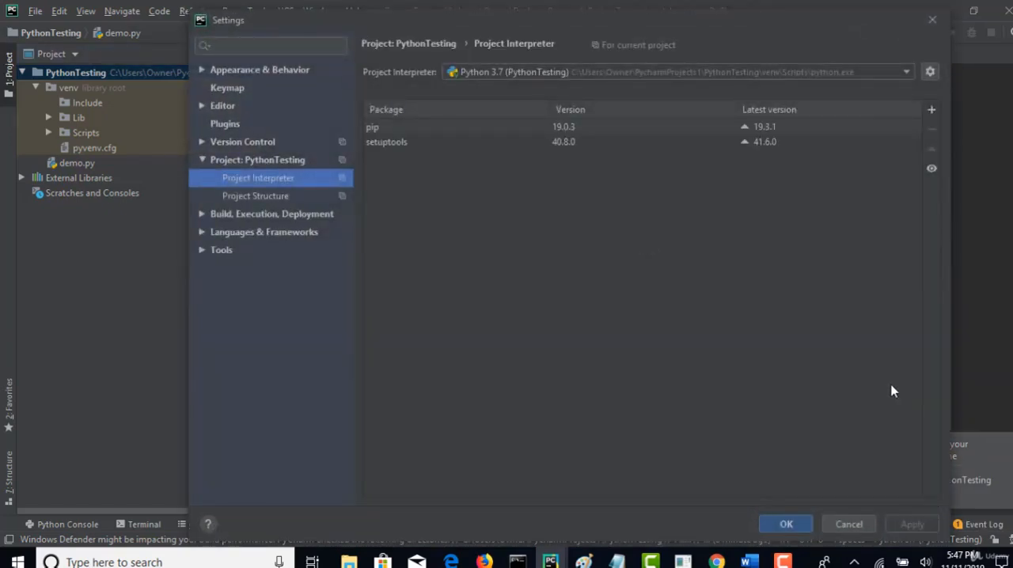
mouse_move(874, 330)
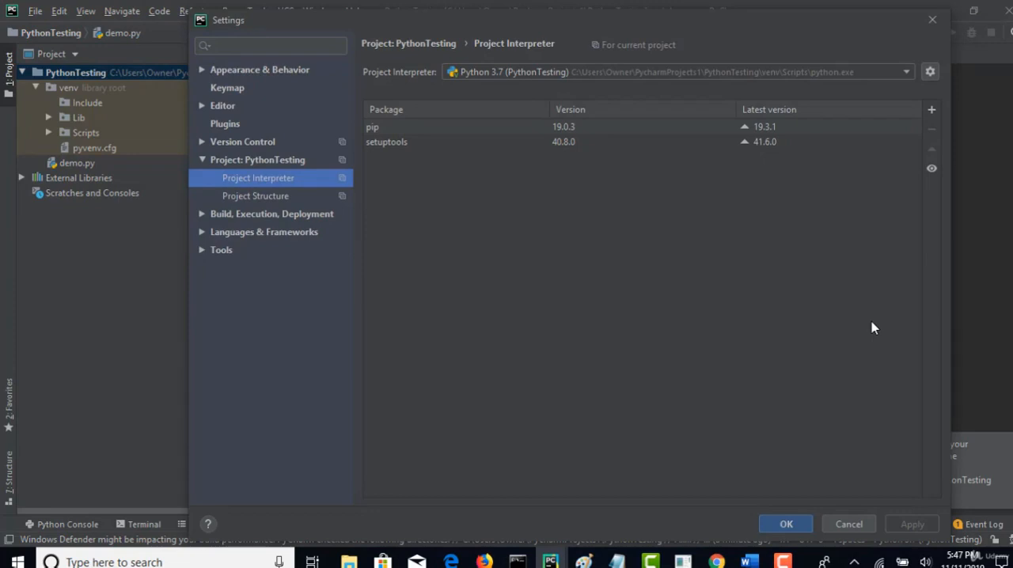
mouse_move(827, 402)
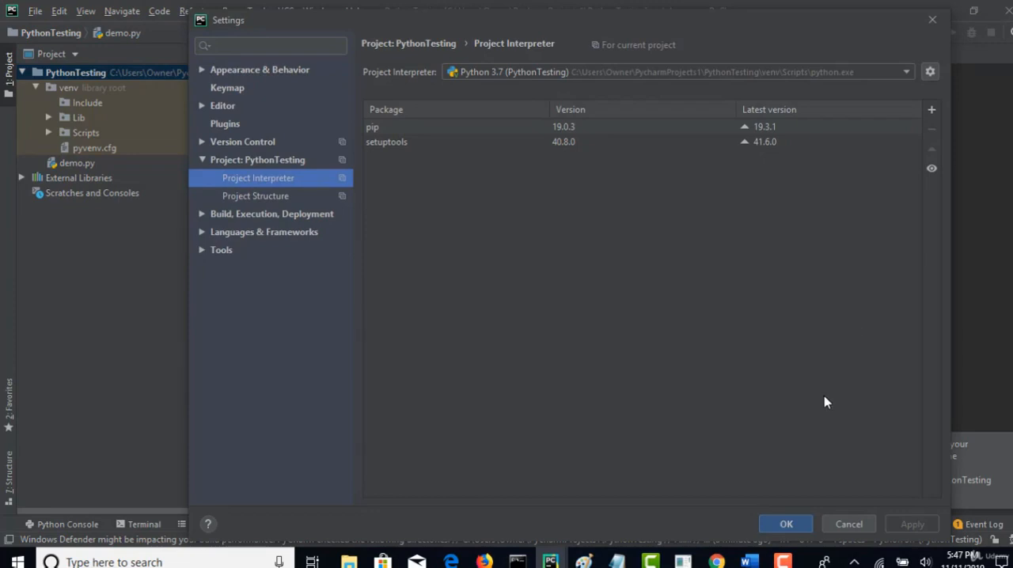
mouse_move(848, 523)
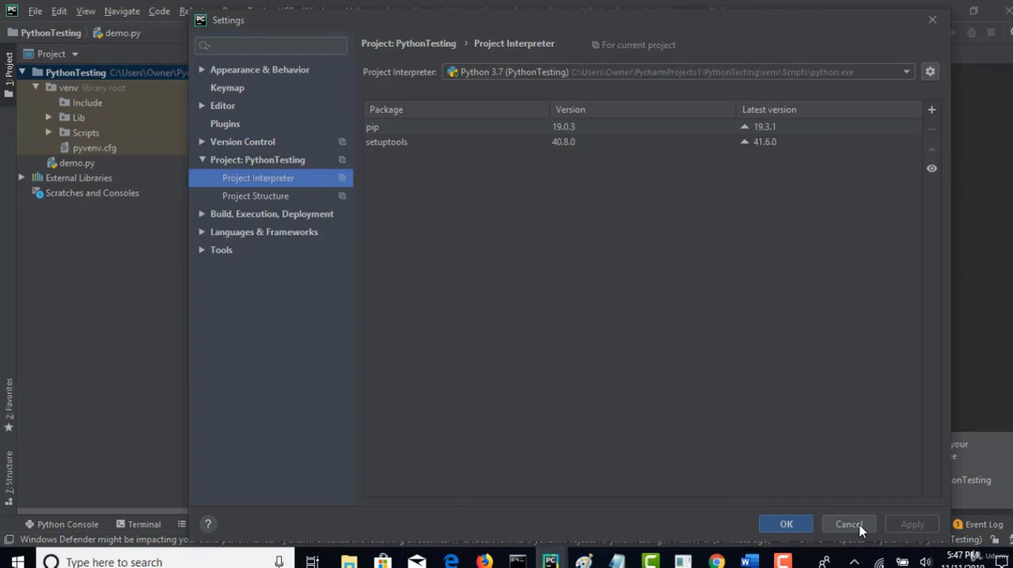
left_click(848, 524)
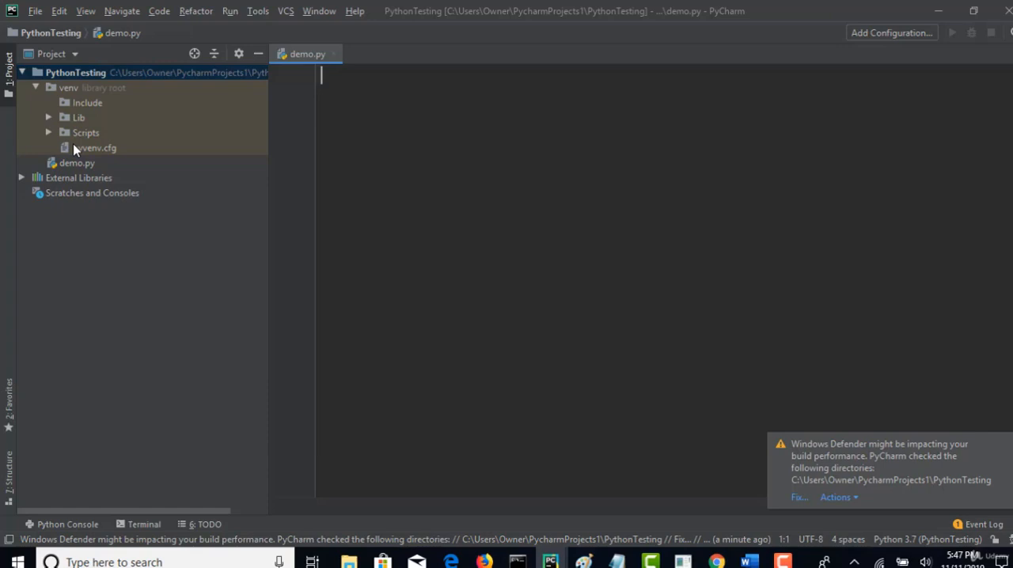
mouse_move(67, 143)
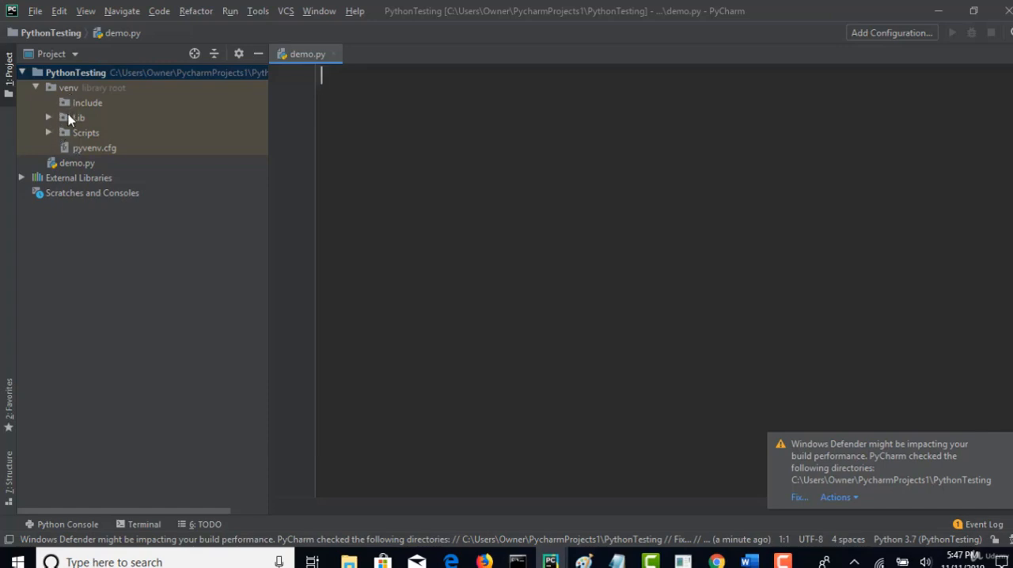
Expand venv > Scripts to show python.exe, pip.exe and the activate scripts
left_click(48, 133)
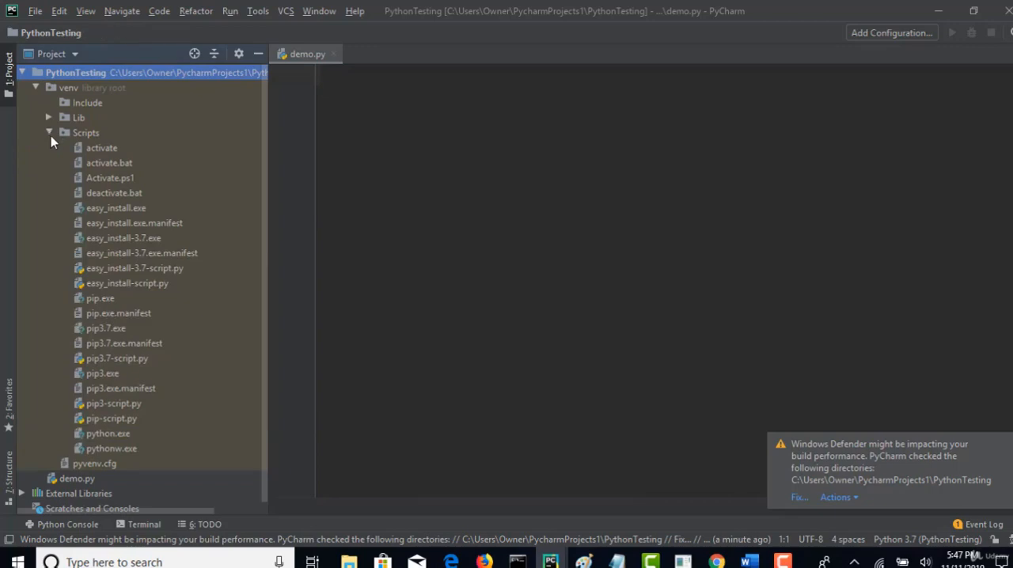
mouse_move(129, 440)
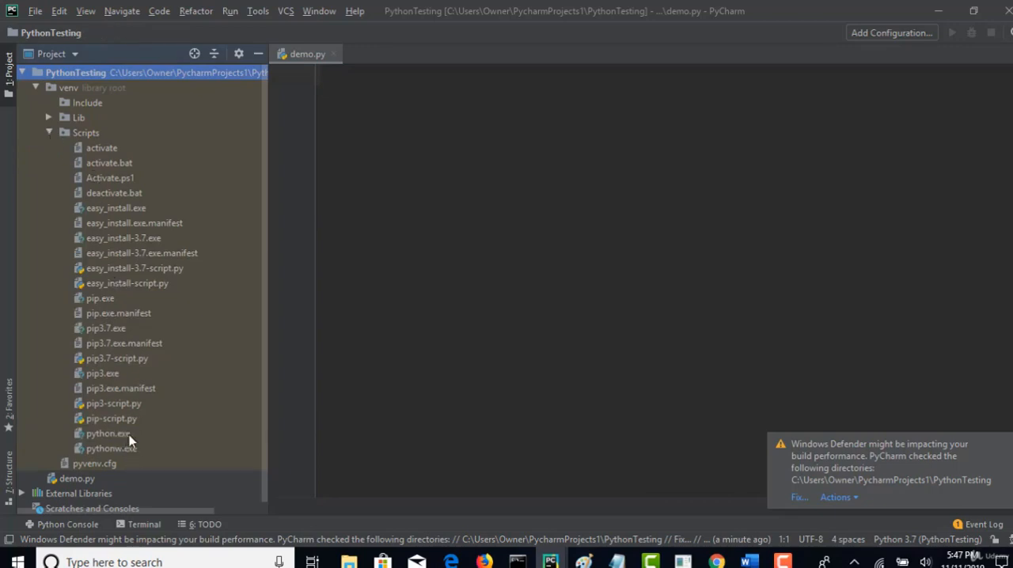
mouse_move(111, 440)
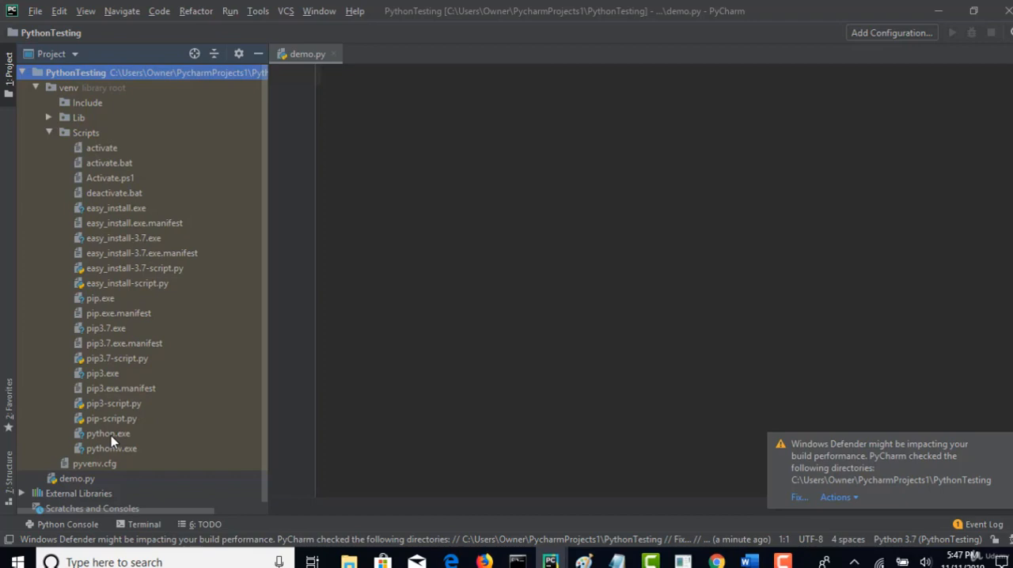
mouse_move(430, 456)
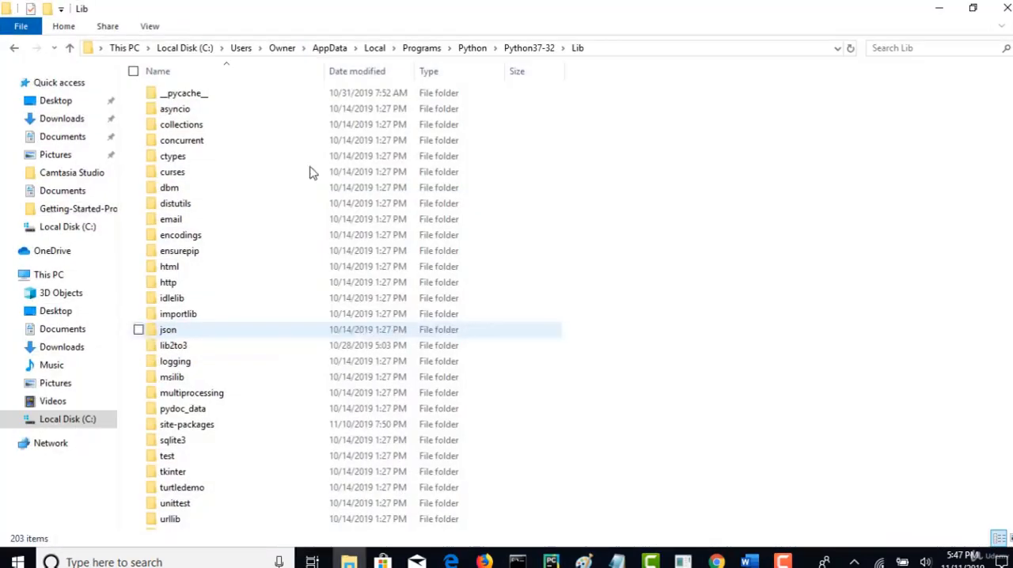
Browse up to Programs\Python and select the Python37-32 installation folder
left_click(422, 48)
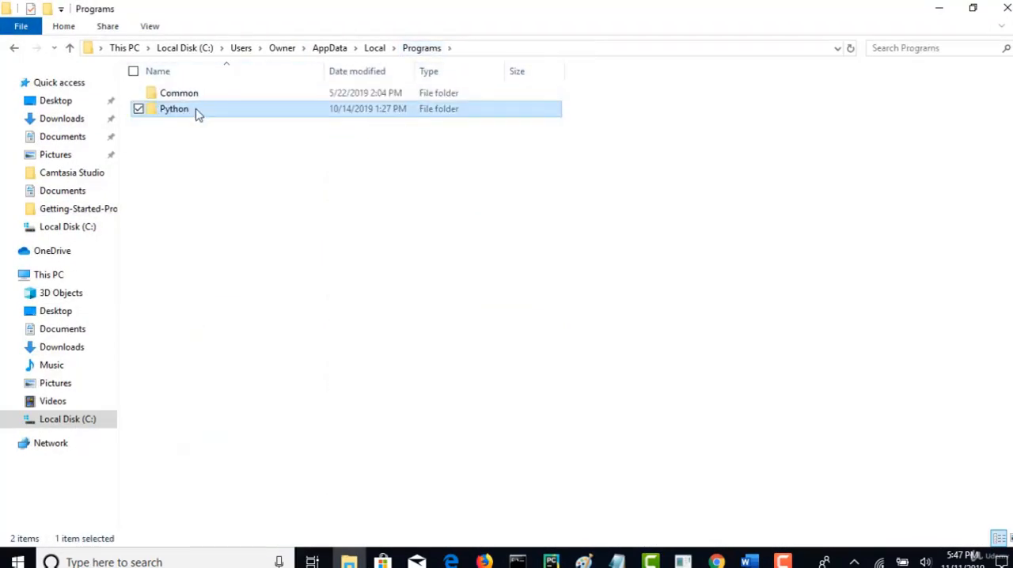
double_click(174, 108)
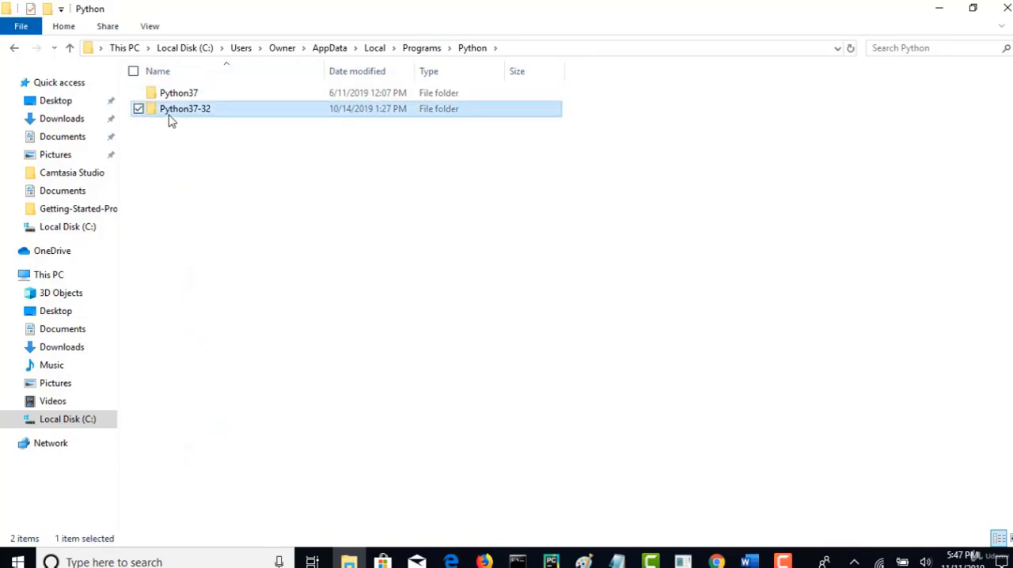
left_click(551, 561)
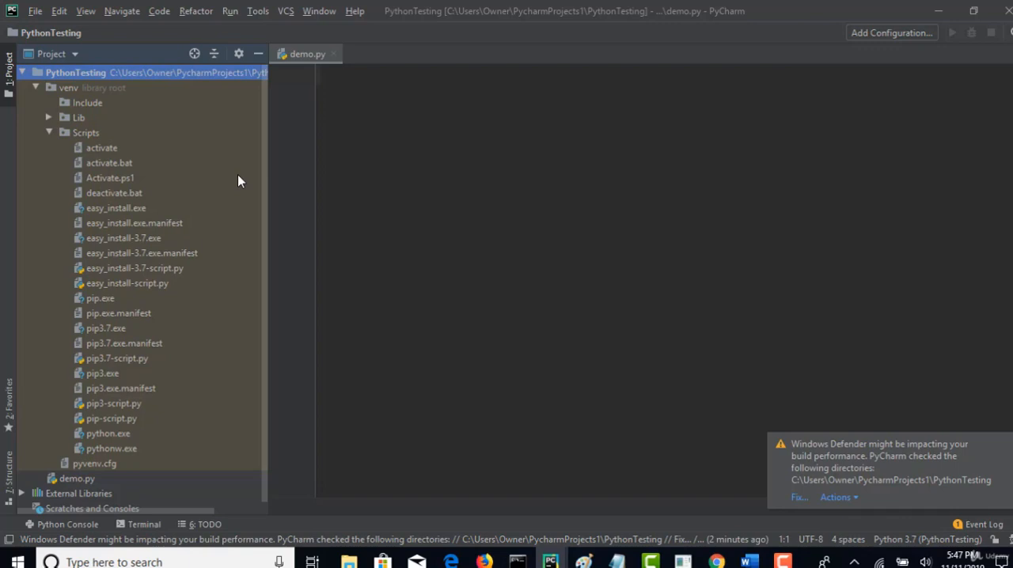
mouse_move(209, 303)
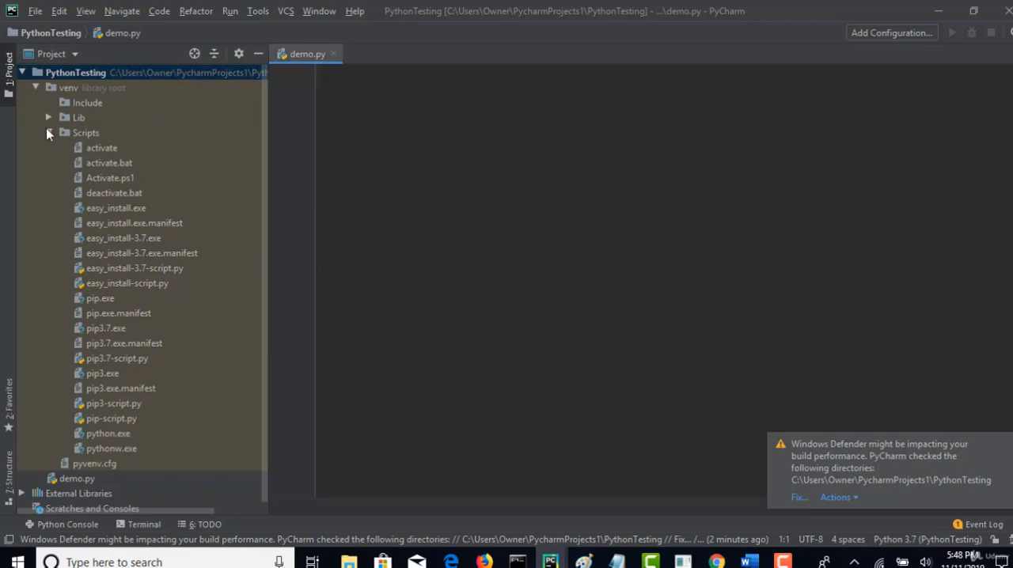
Collapse Scripts and view the project interpreter settings and interpreter list, noting selenium in the notes
left_click(48, 133)
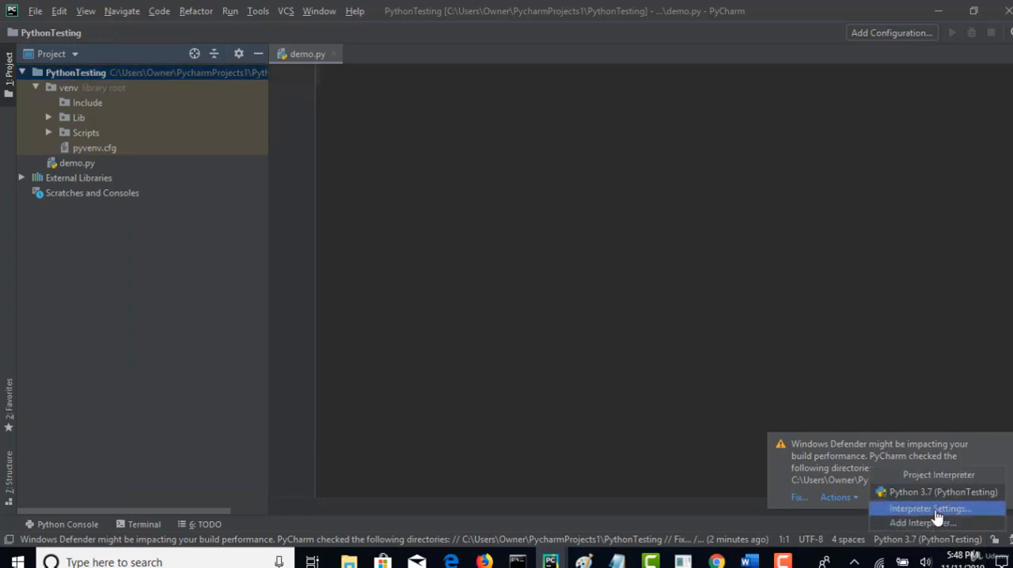
left_click(927, 508)
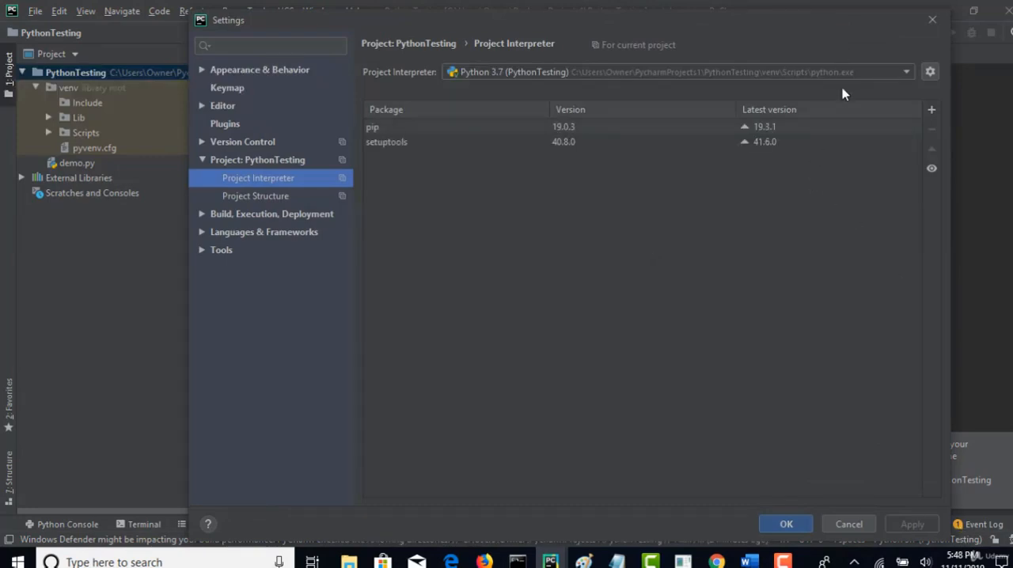
left_click(905, 71)
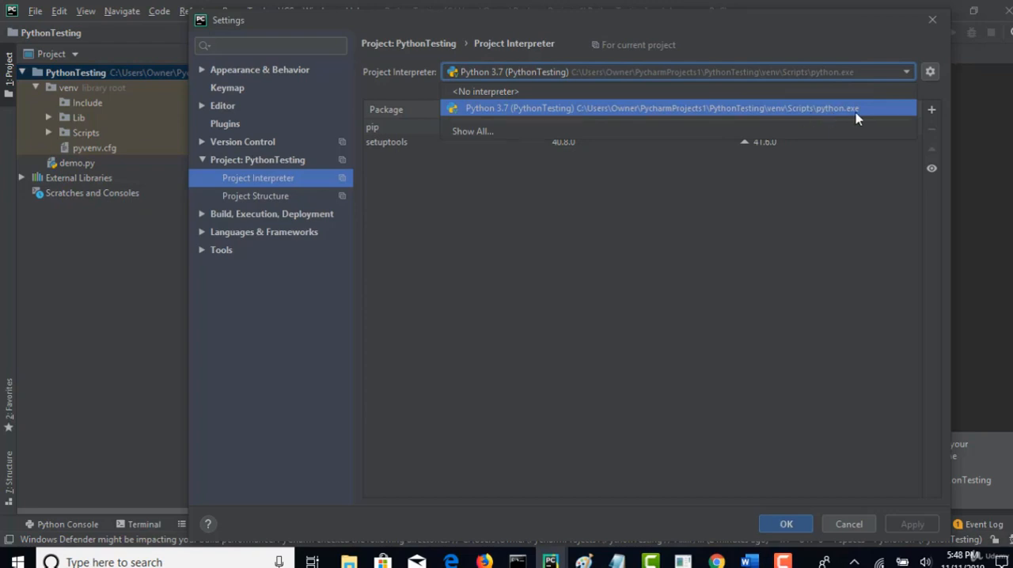
mouse_move(736, 114)
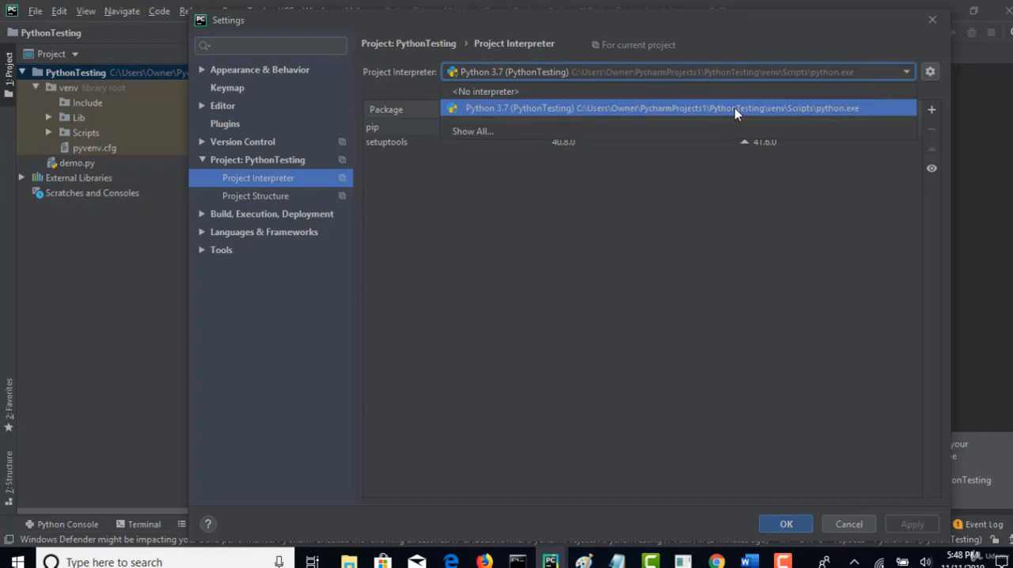
mouse_move(731, 114)
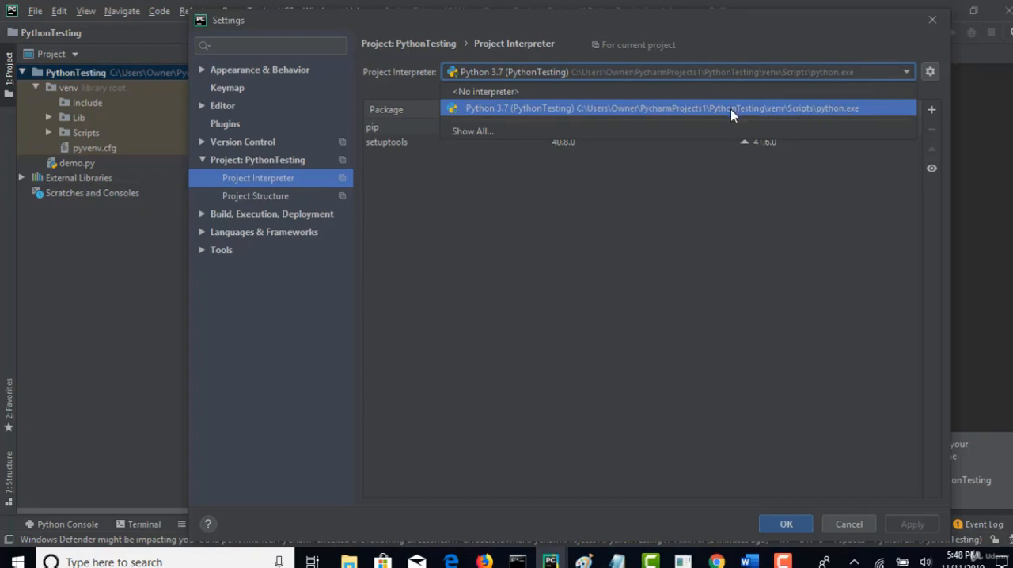
mouse_move(820, 111)
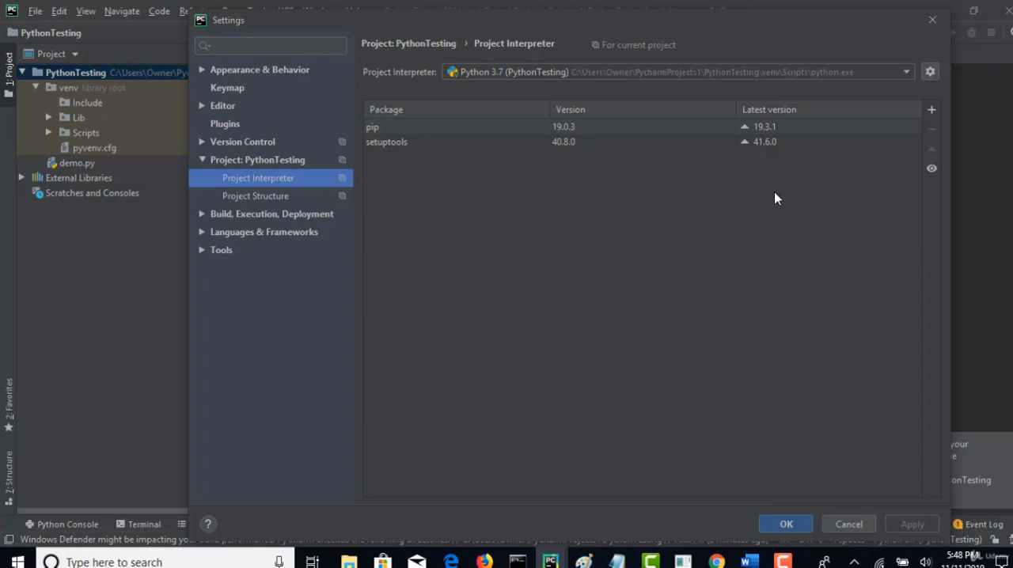
mouse_move(727, 298)
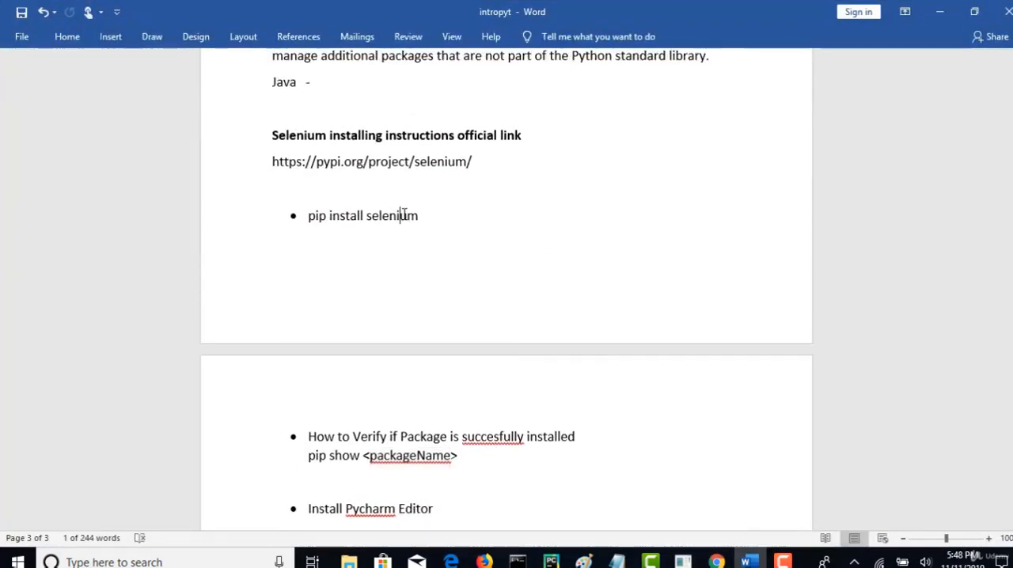
double_click(393, 215)
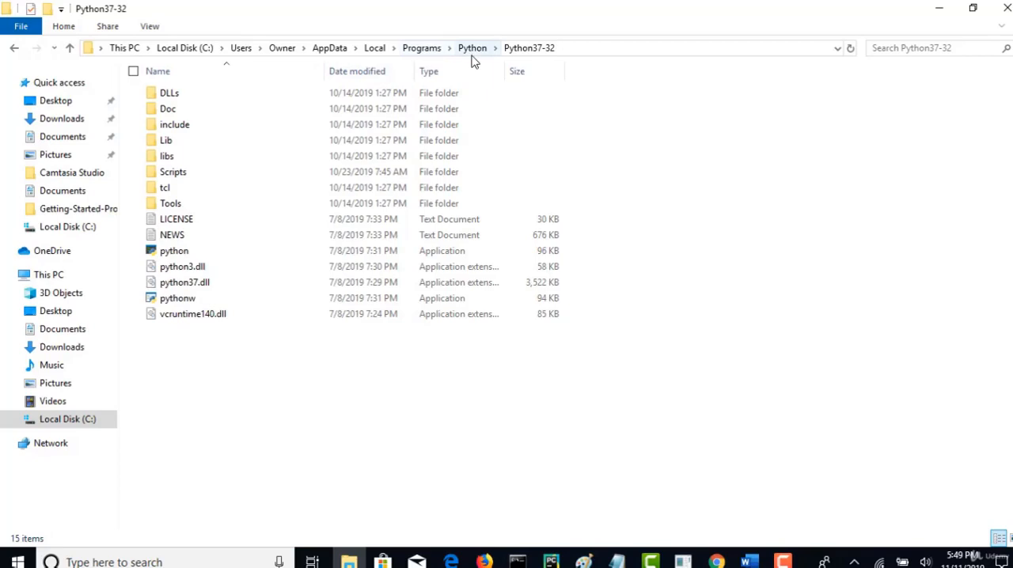
mouse_move(573, 243)
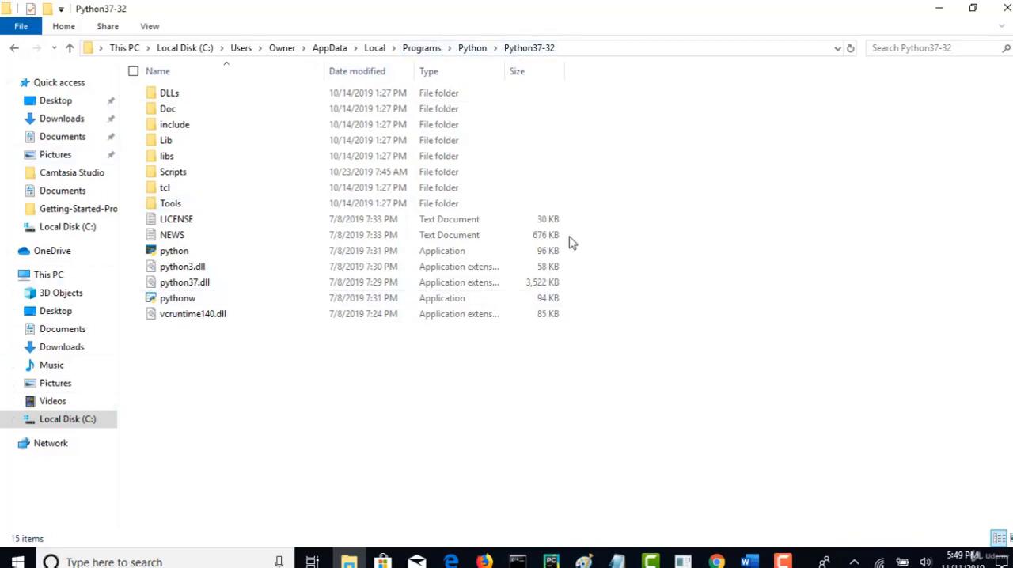
mouse_move(551, 562)
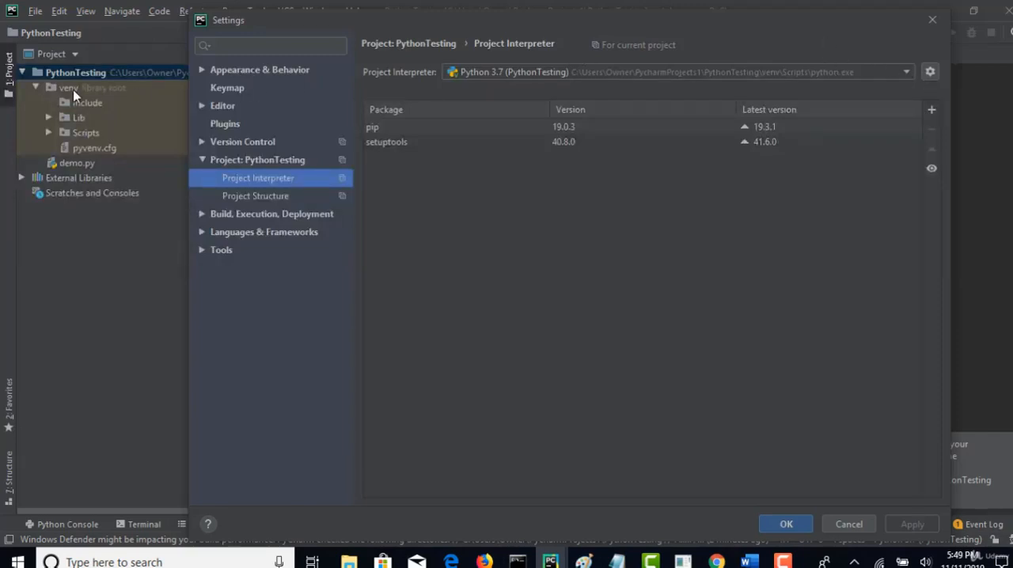
mouse_move(826, 231)
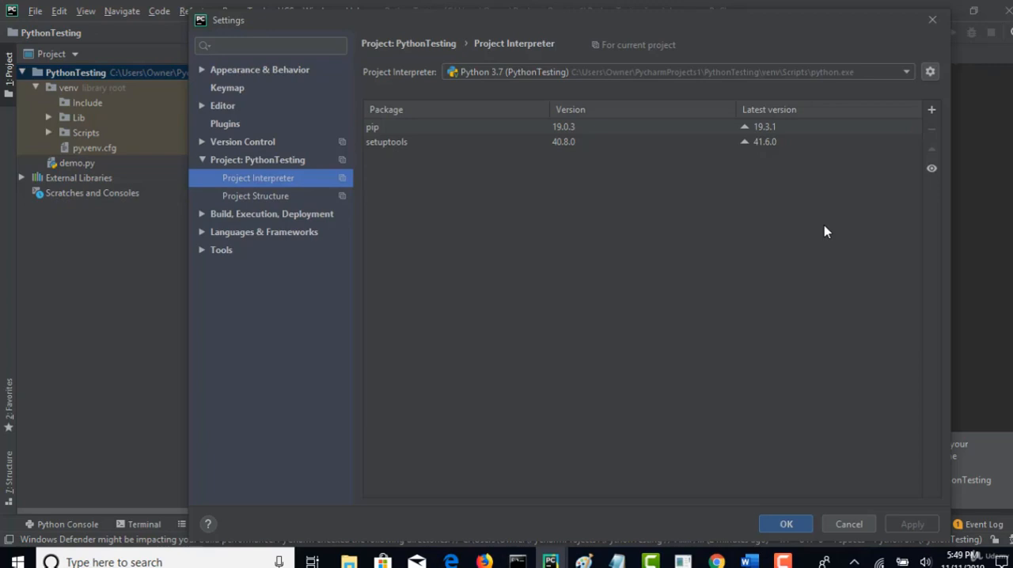
mouse_move(848, 76)
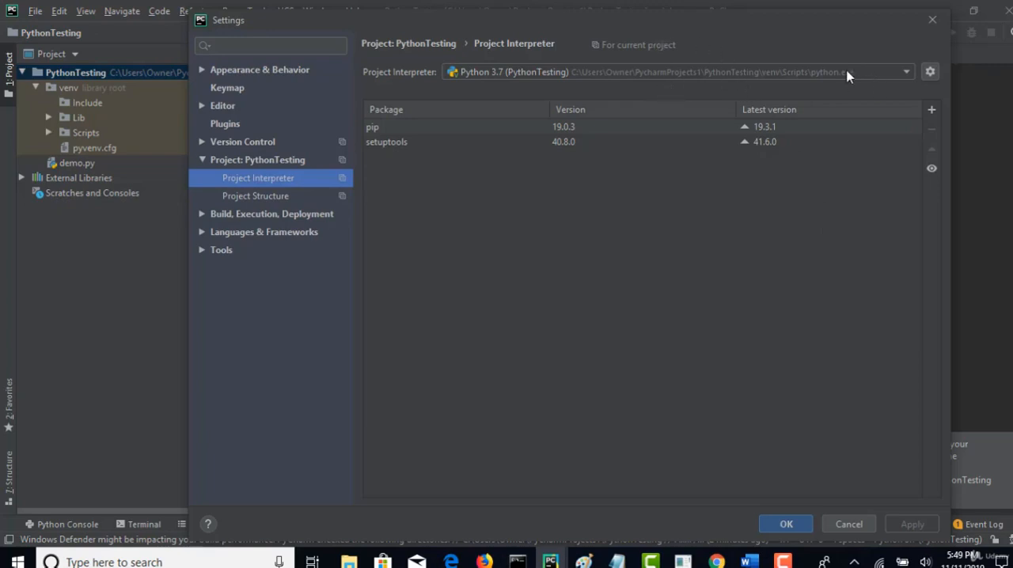
mouse_move(624, 111)
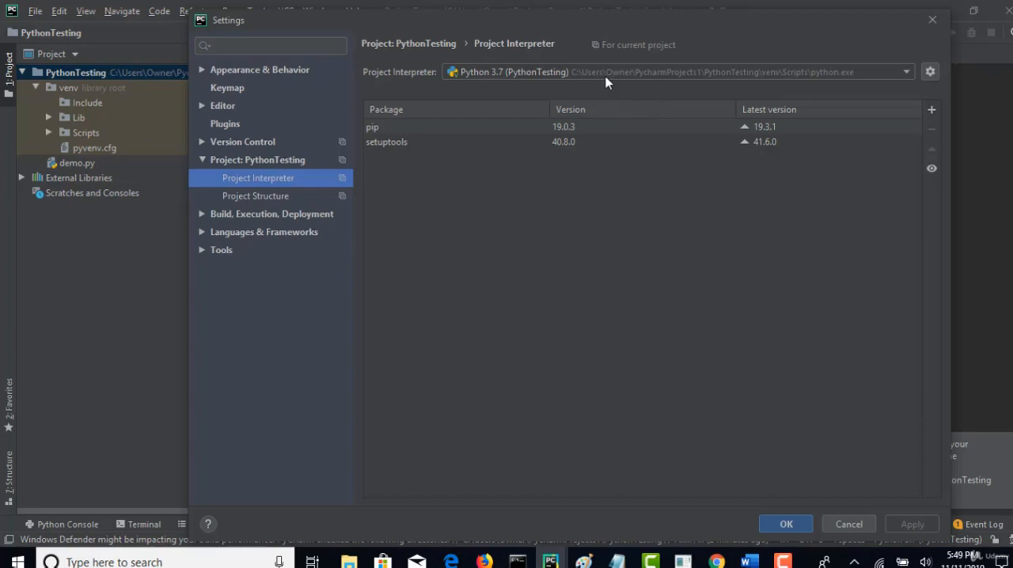
mouse_move(785, 83)
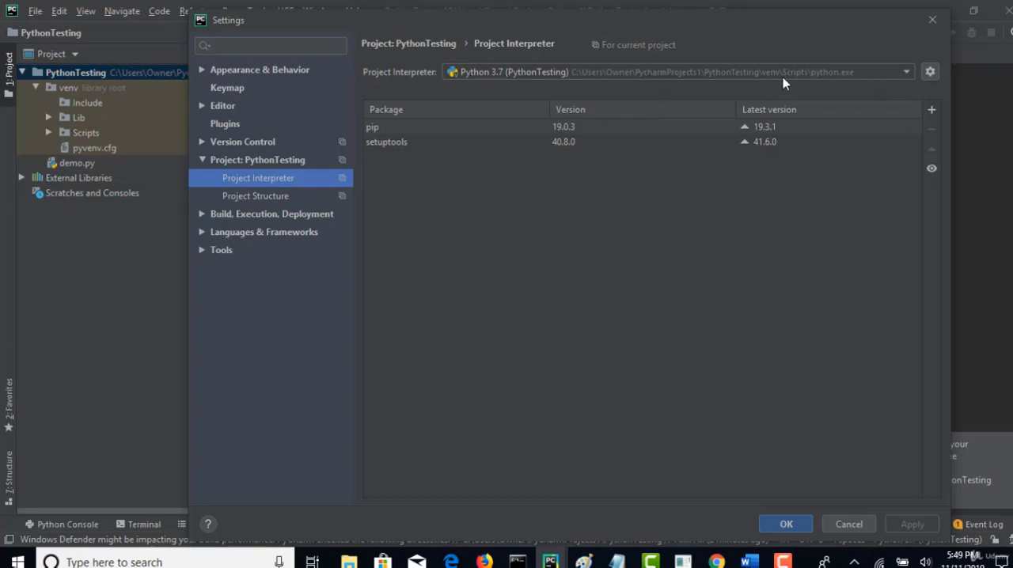
mouse_move(807, 85)
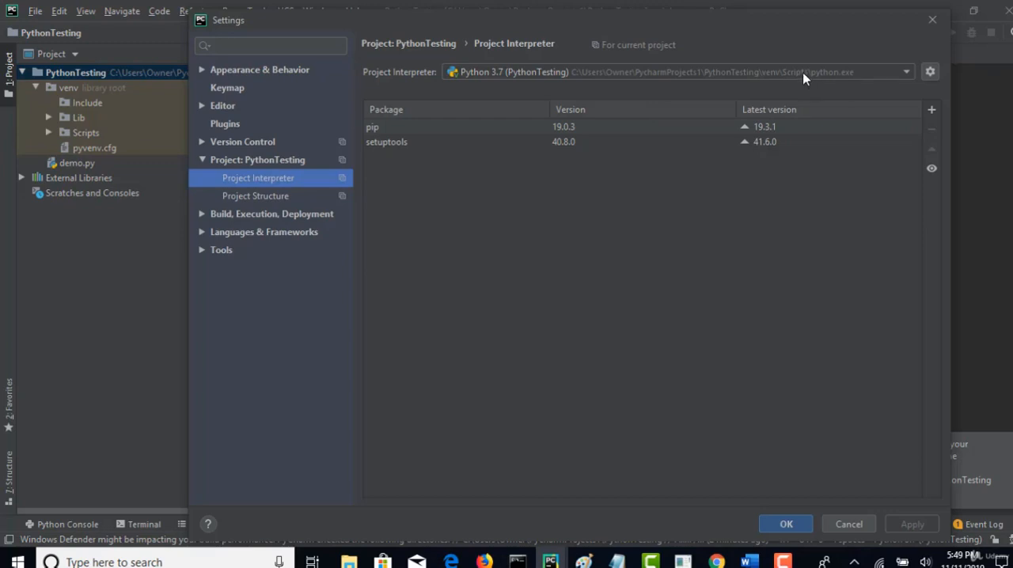
mouse_move(810, 77)
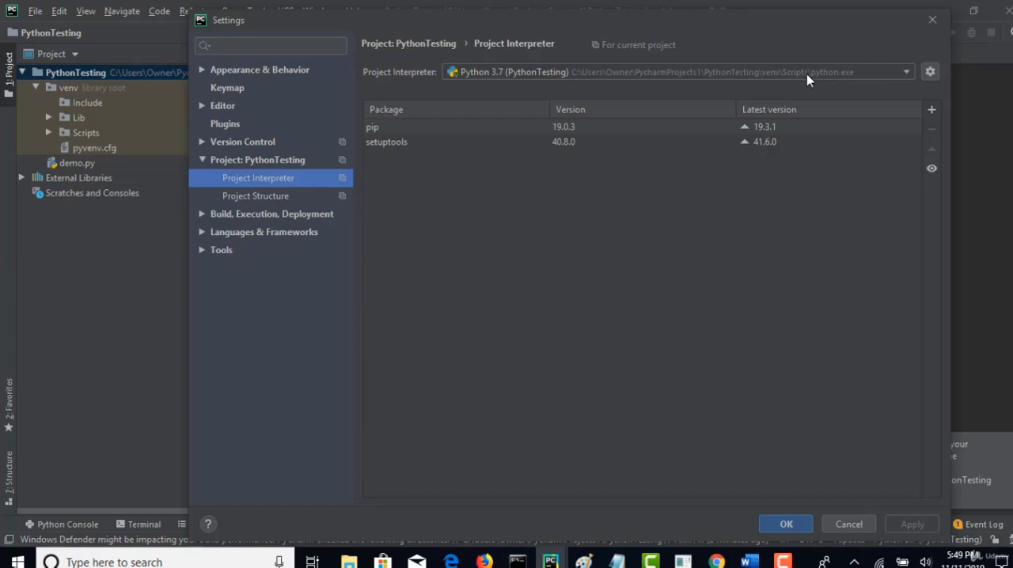
Keep the PythonTesting venv interpreter selected and reach the gear menu for more options
left_click(905, 72)
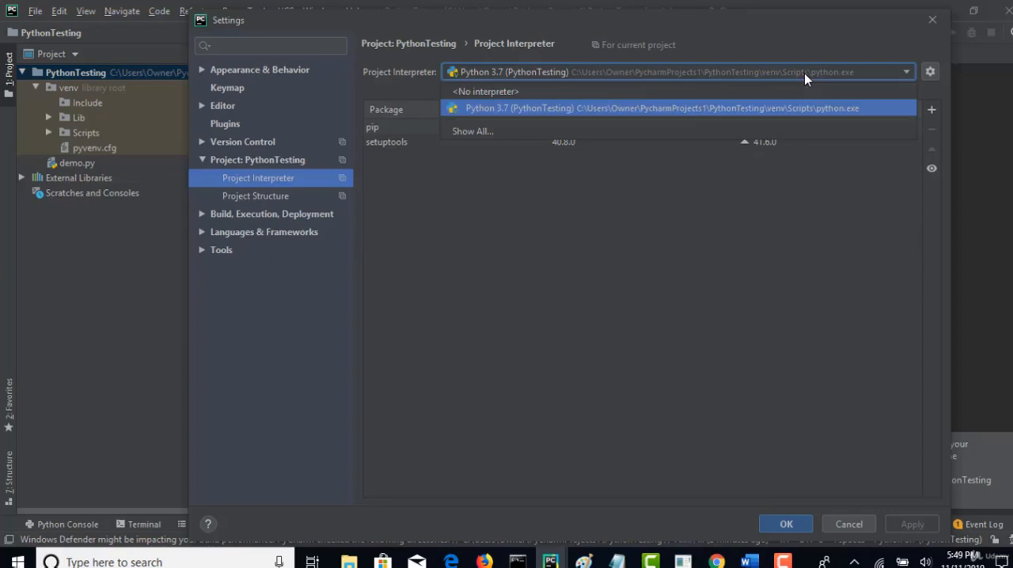
mouse_move(744, 91)
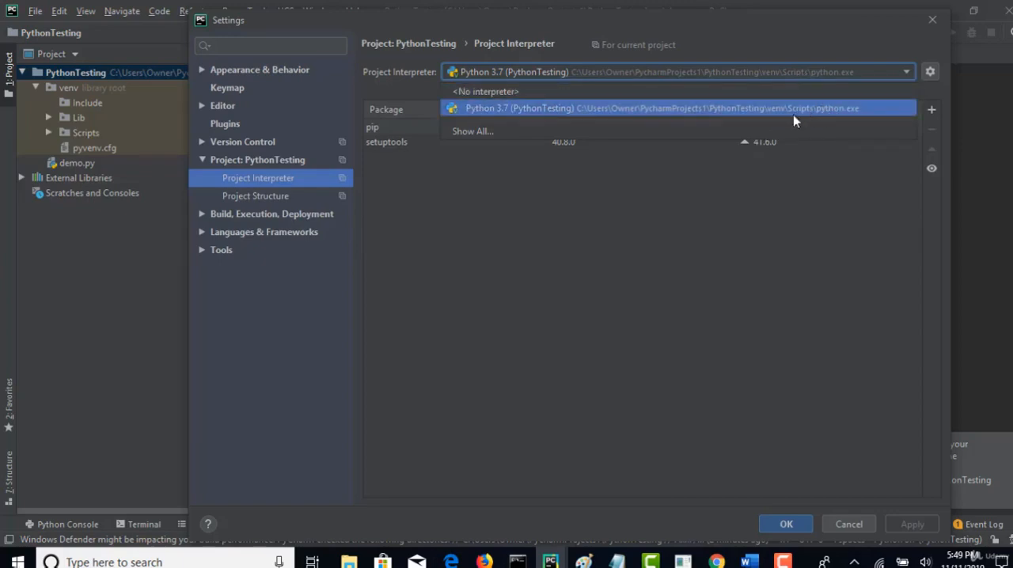
left_click(662, 108)
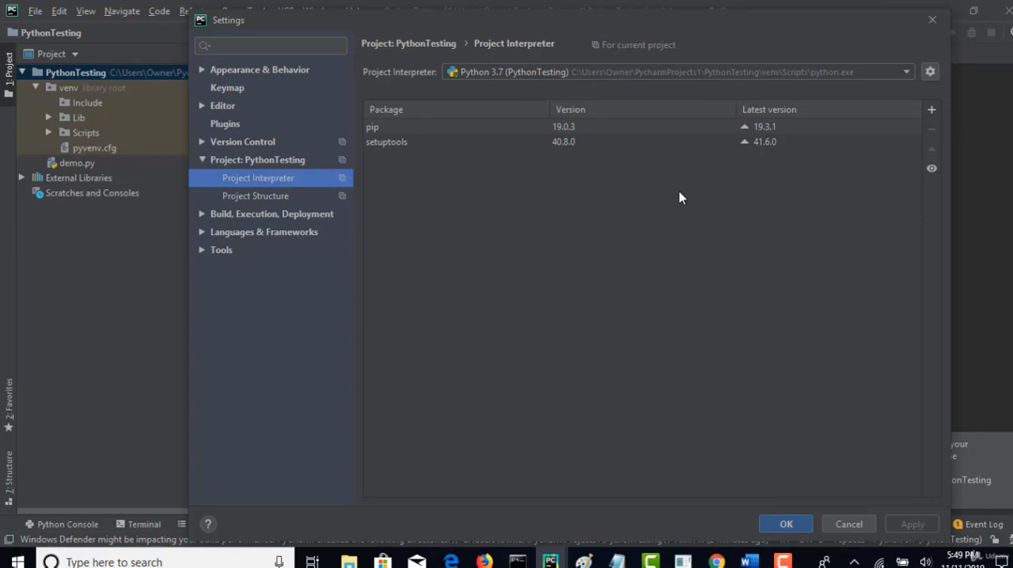
mouse_move(817, 38)
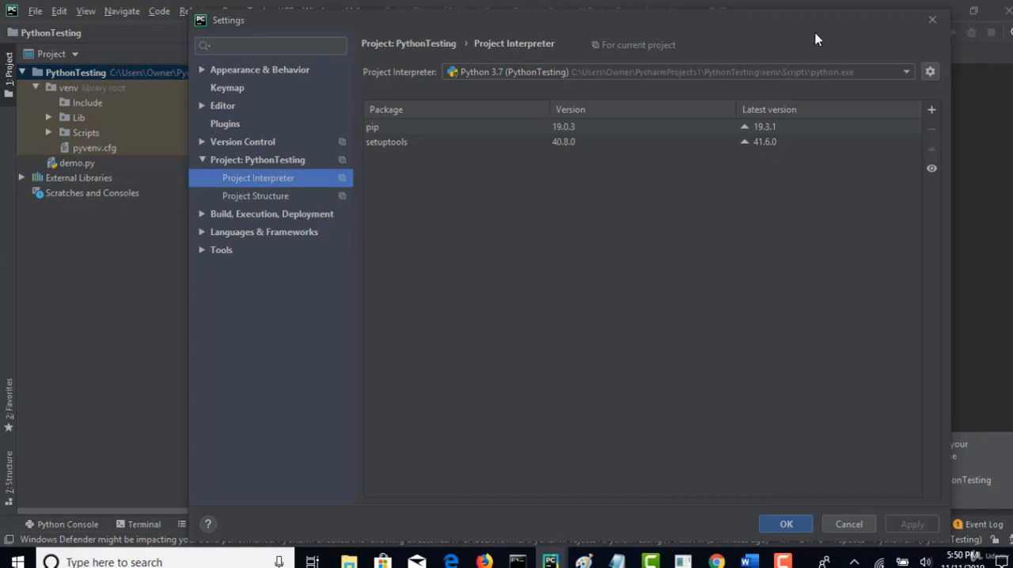
mouse_move(845, 73)
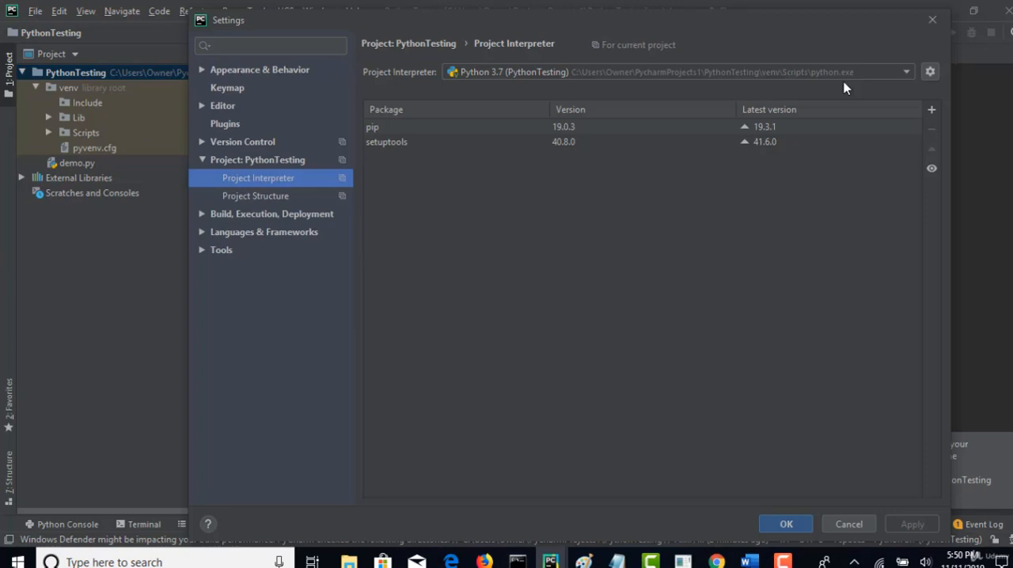
mouse_move(395, 139)
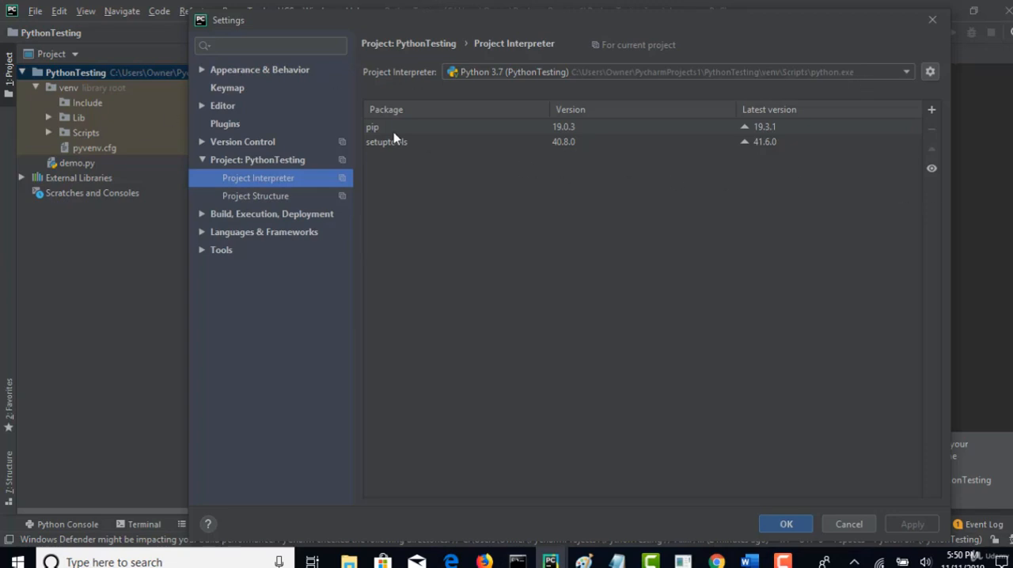
mouse_move(402, 109)
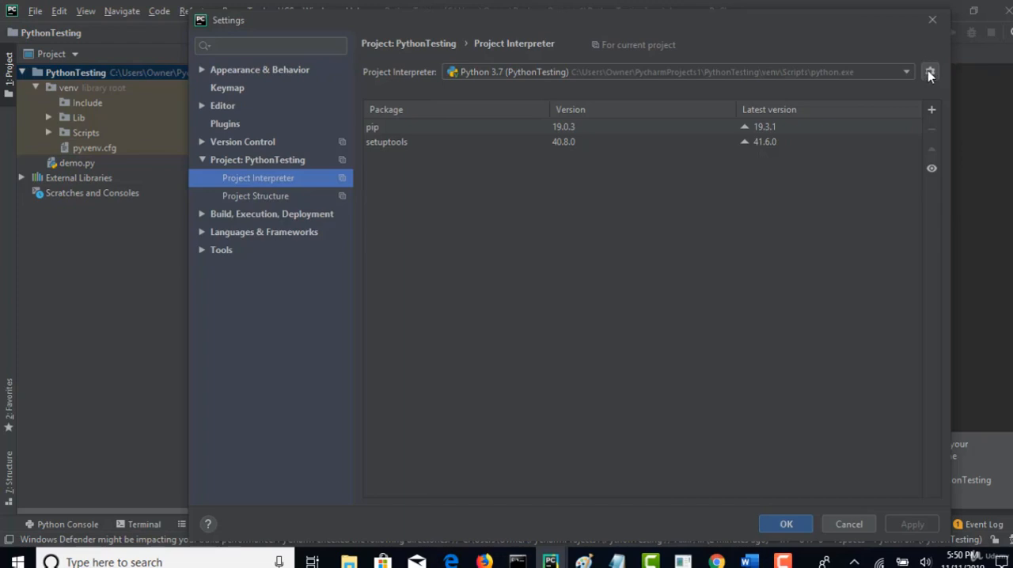
left_click(931, 73)
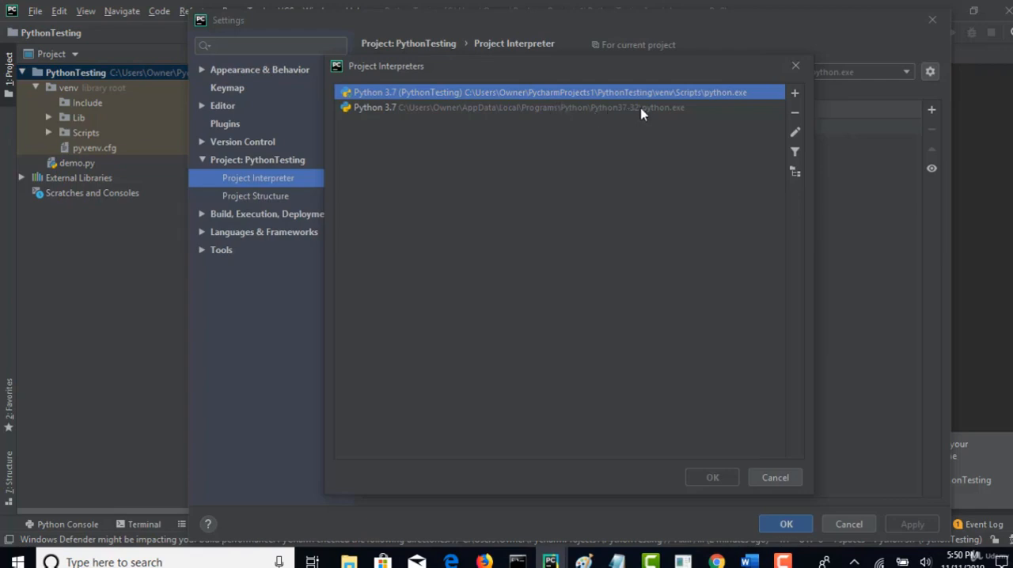
Compare the local Python 3.7 and PythonTesting venv interpreters, then edit the venv one
left_click(514, 108)
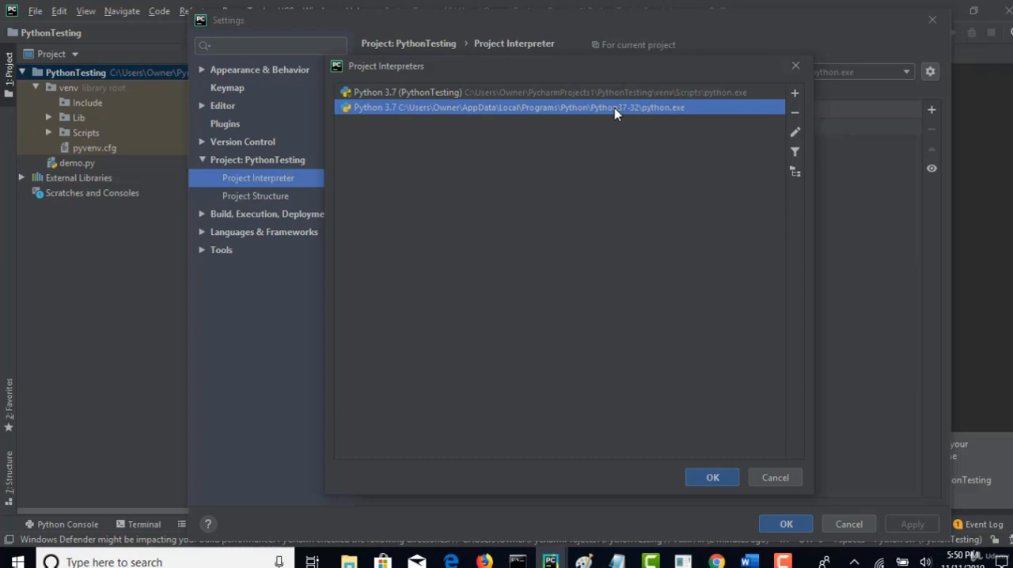
mouse_move(627, 102)
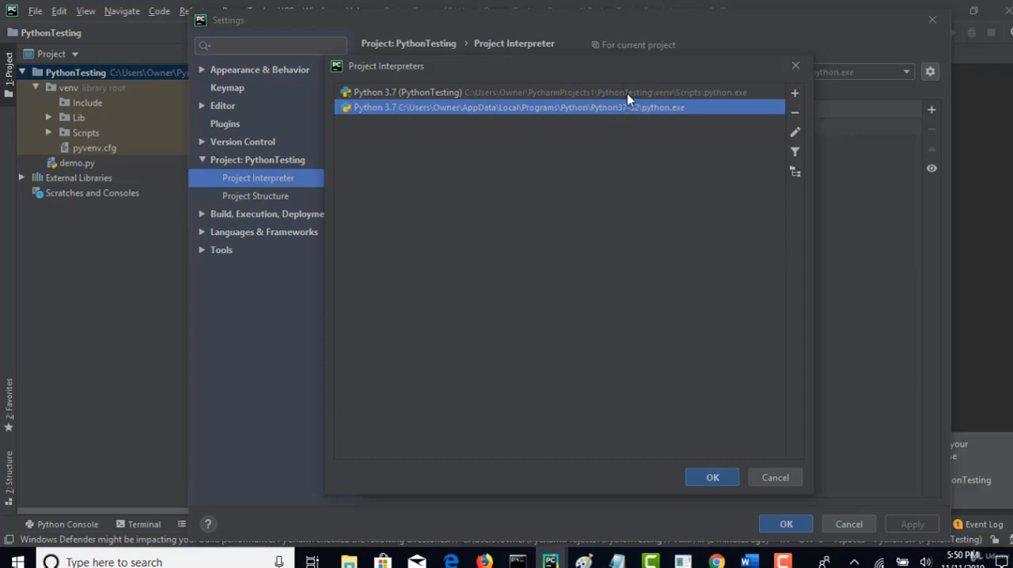
left_click(546, 92)
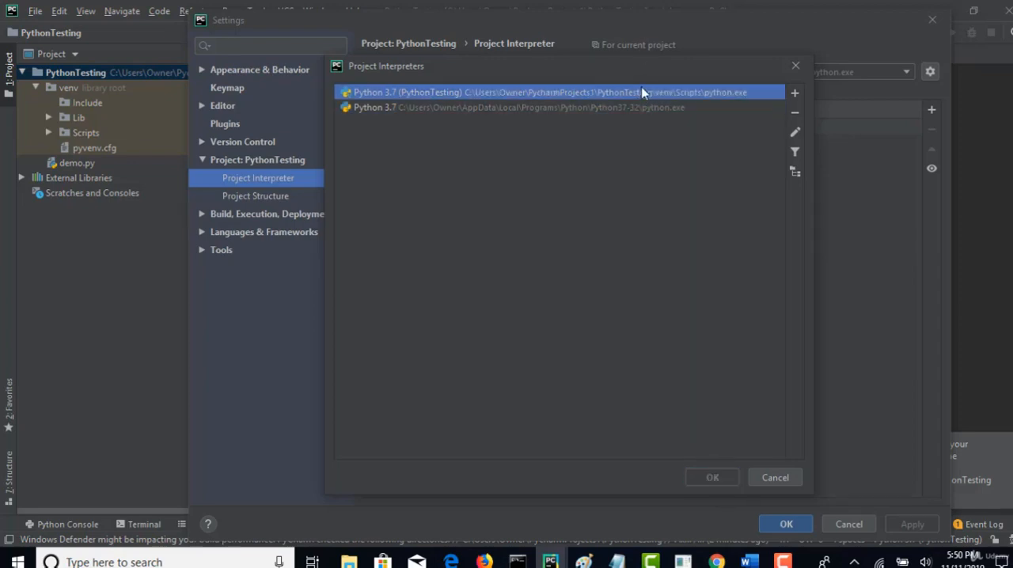
mouse_move(678, 95)
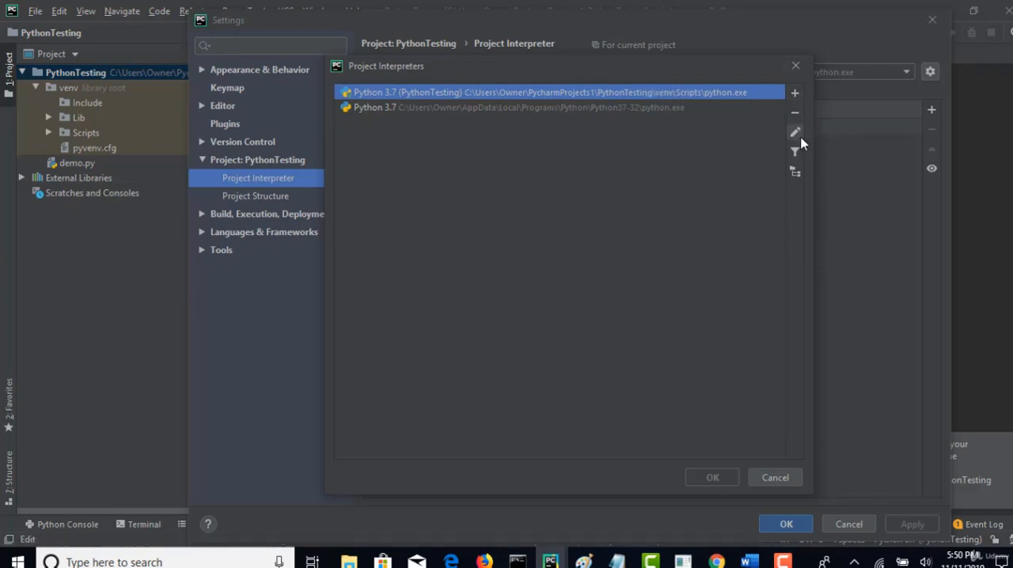
left_click(794, 131)
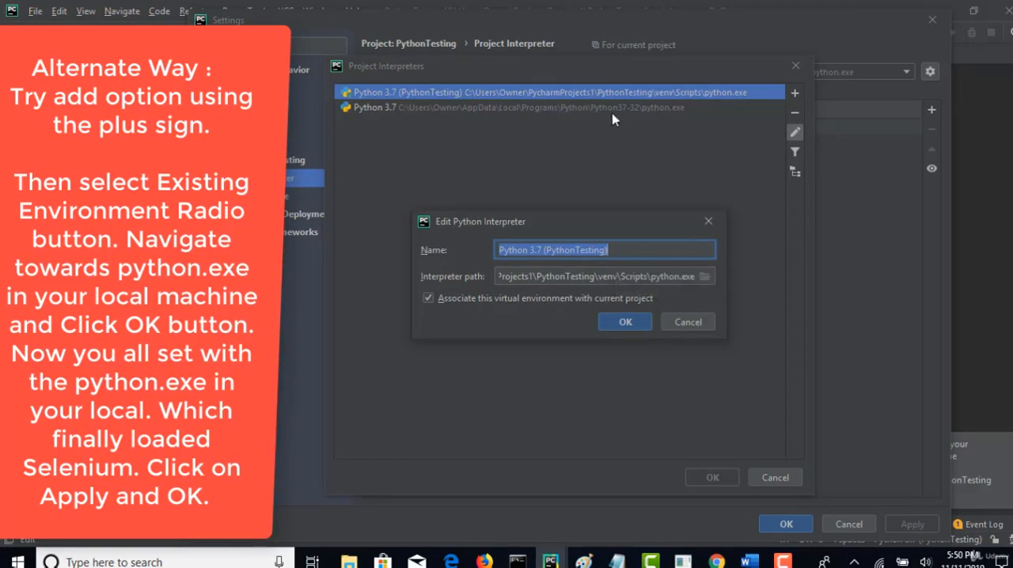
Point the interpreter to AppData\Local\Programs\Python\Python37-32\python.exe, then cancel the interpreters dialog
left_click(702, 276)
type("C:\\Users\\Owner\\appdata")
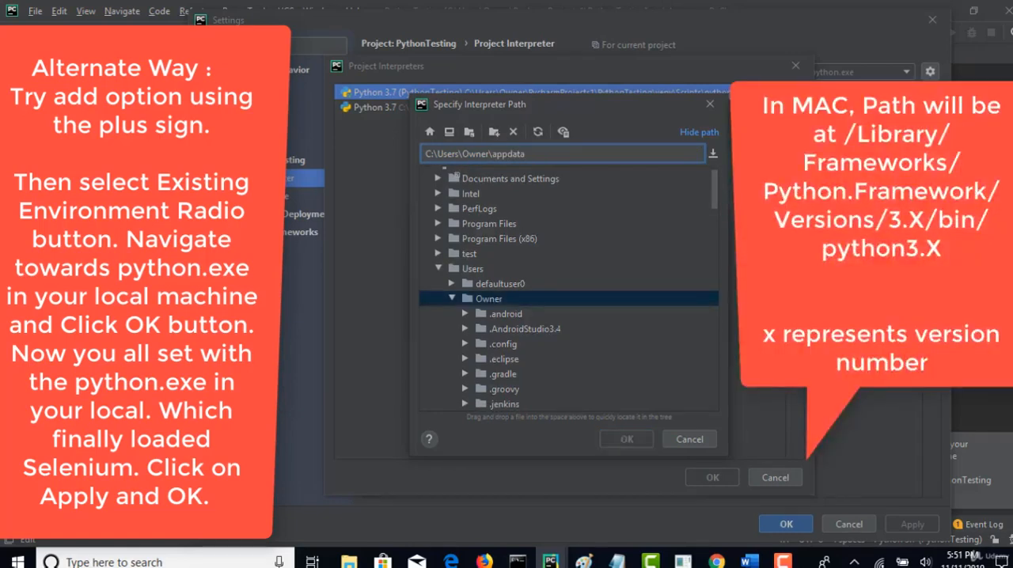
type("\\lcoa")
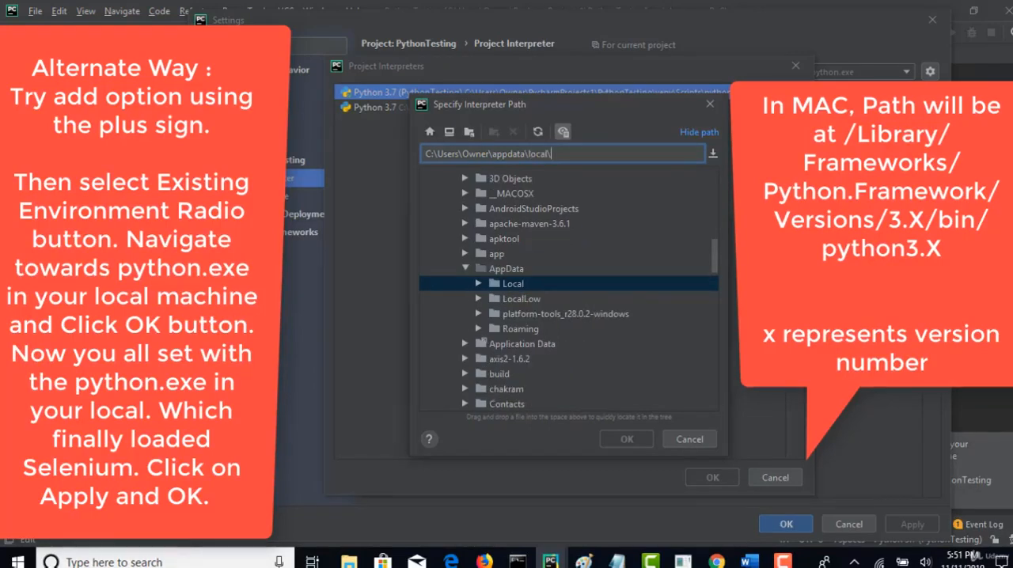
left_click(513, 284)
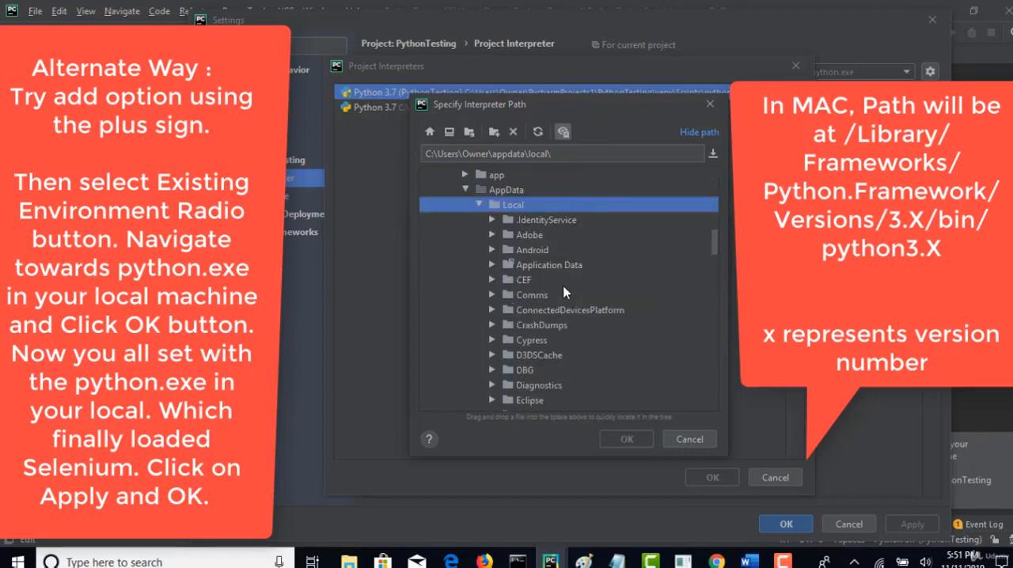
scroll("down", 3)
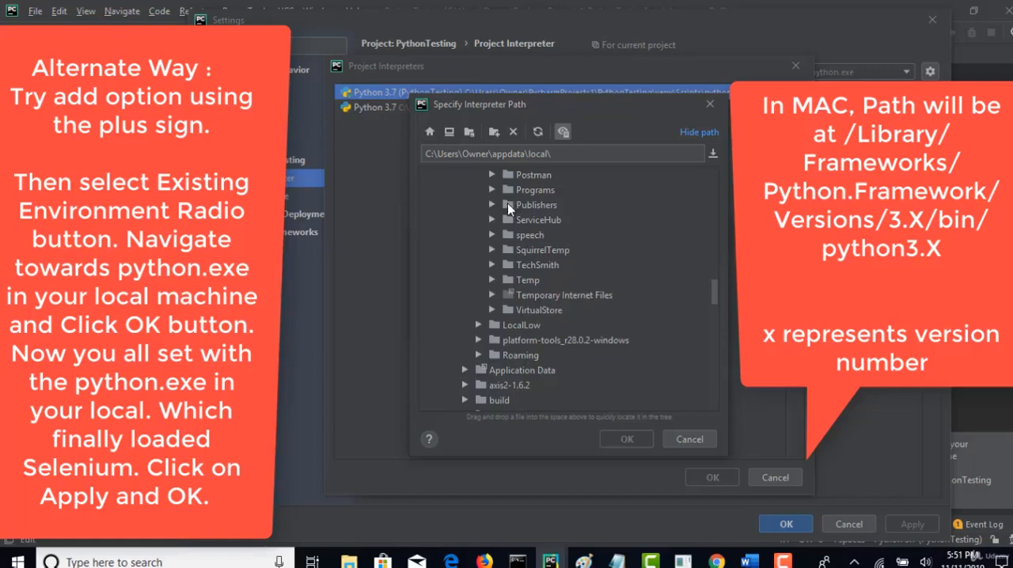
left_click(494, 190)
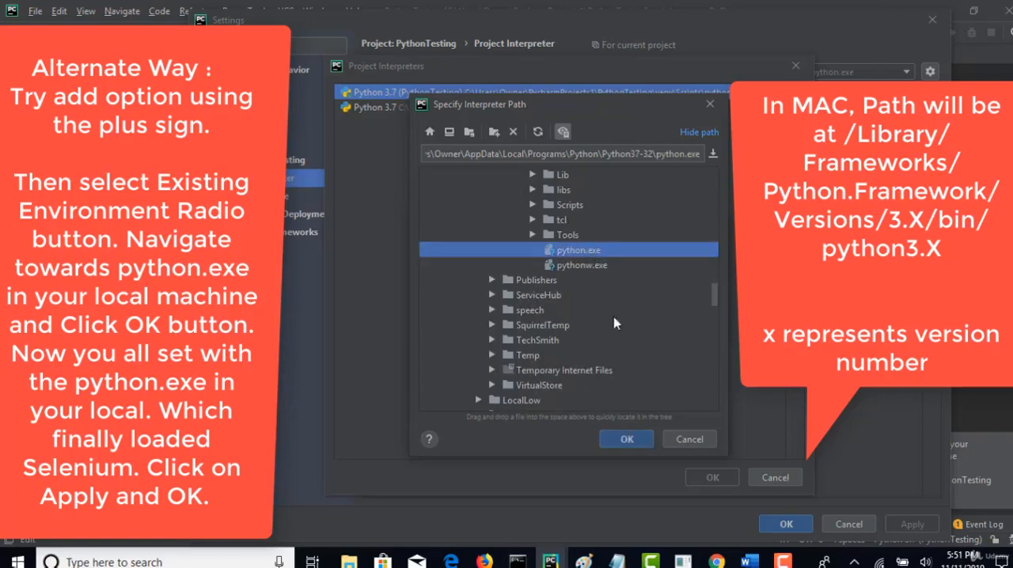
left_click(627, 440)
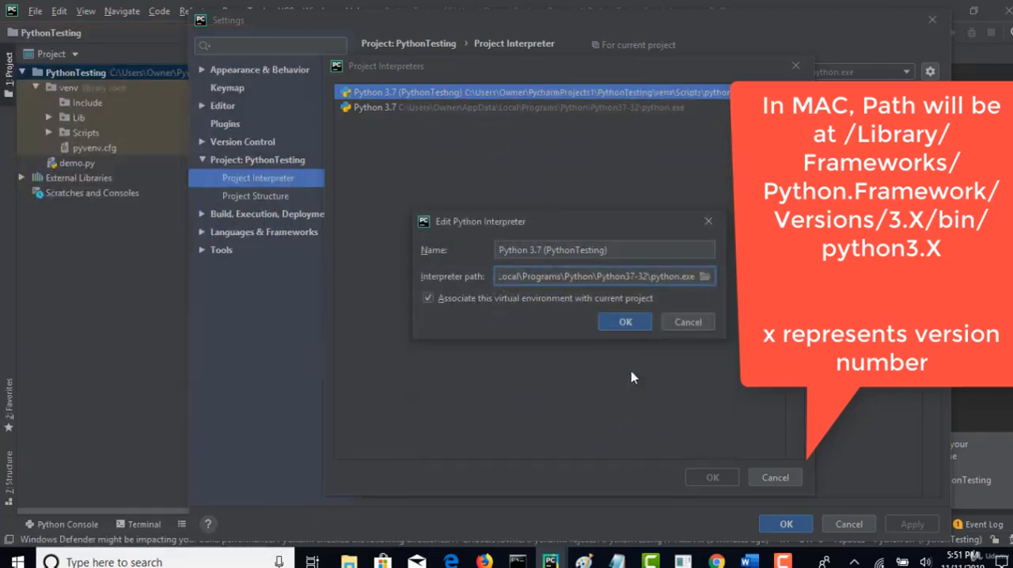
left_click(624, 321)
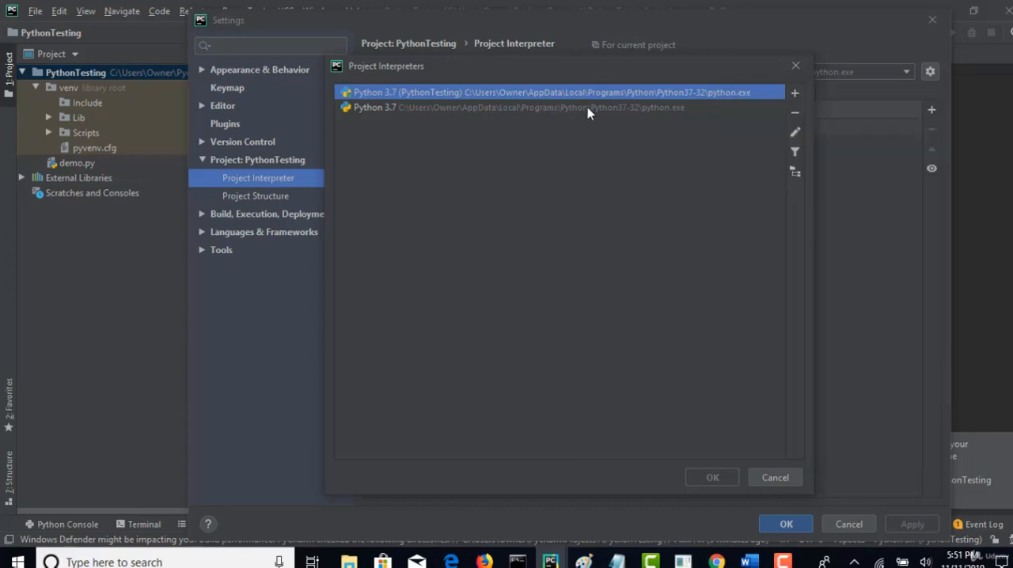
mouse_move(695, 418)
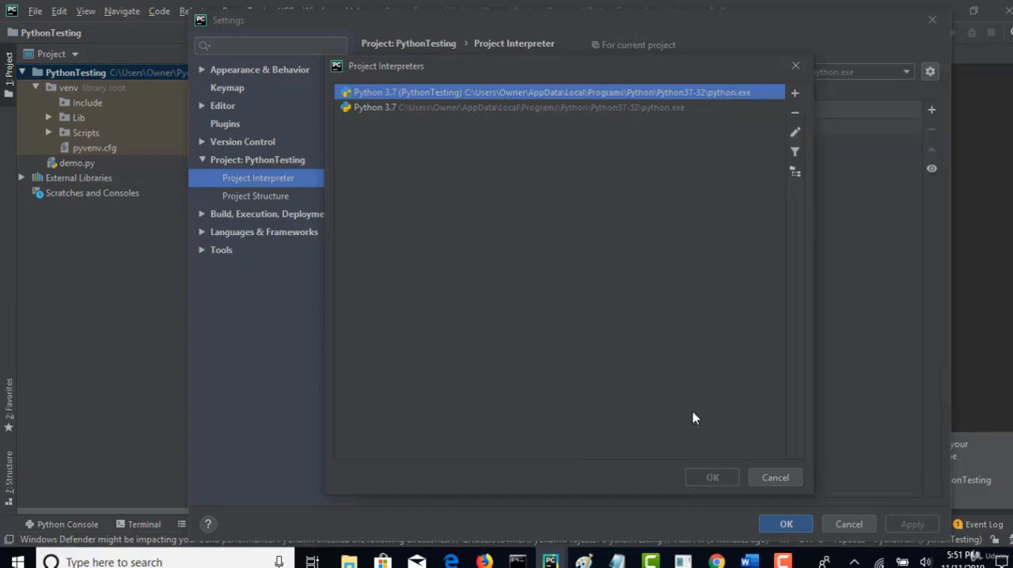
left_click(711, 476)
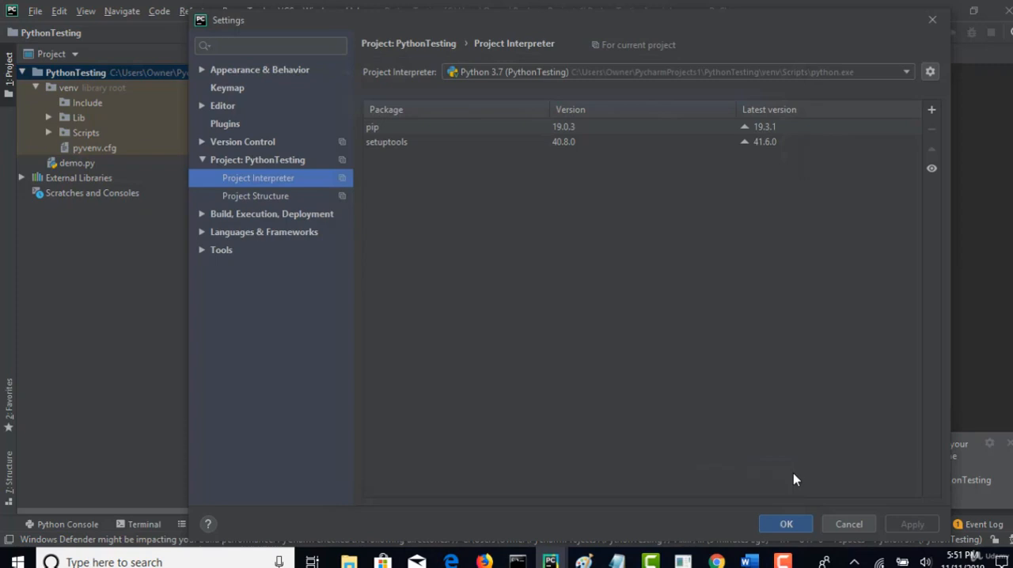
mouse_move(706, 98)
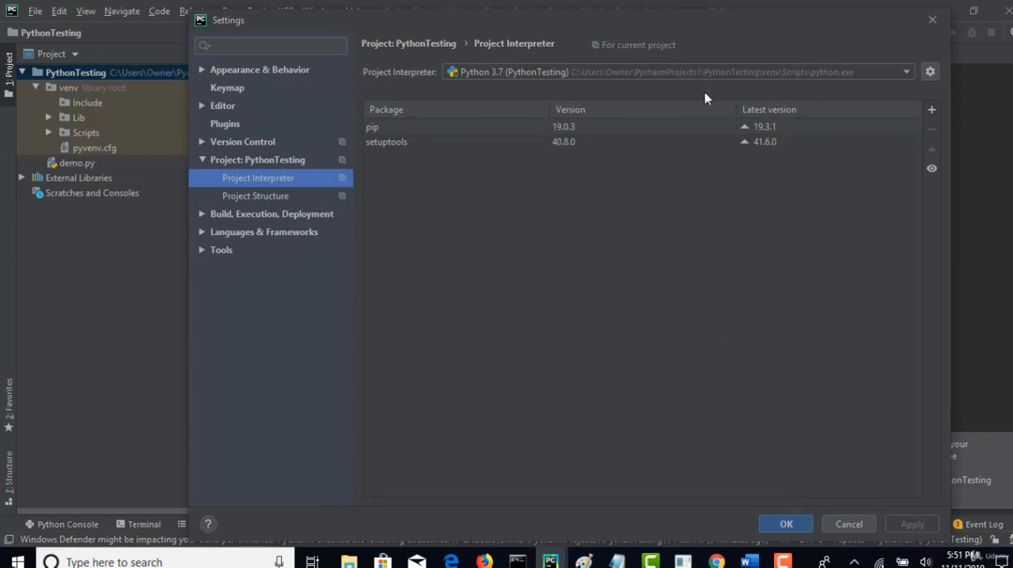
Select the local Python 3.7 from AppData\Local\Programs\Python as the project interpreter via Show All
left_click(906, 71)
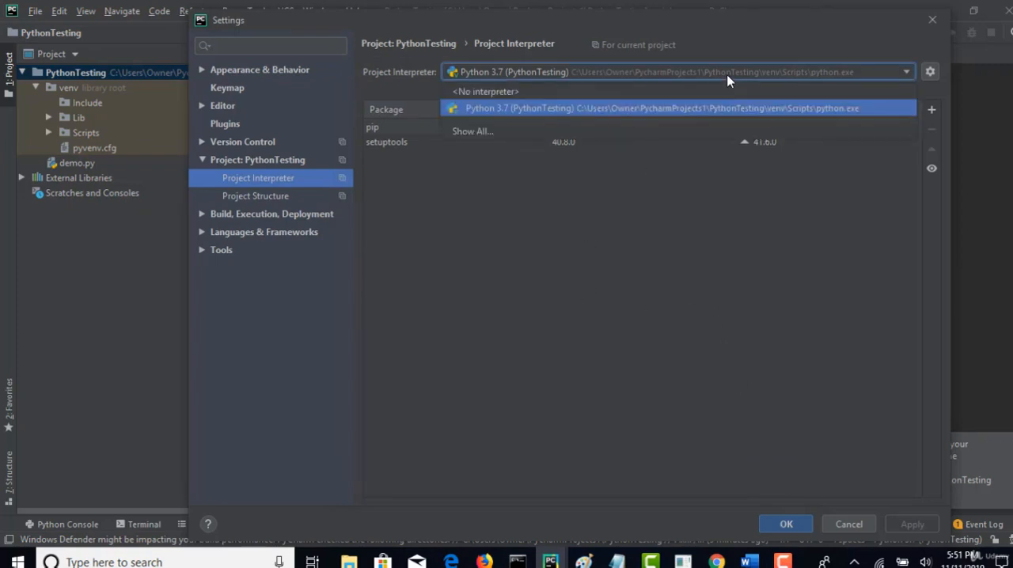
mouse_move(716, 130)
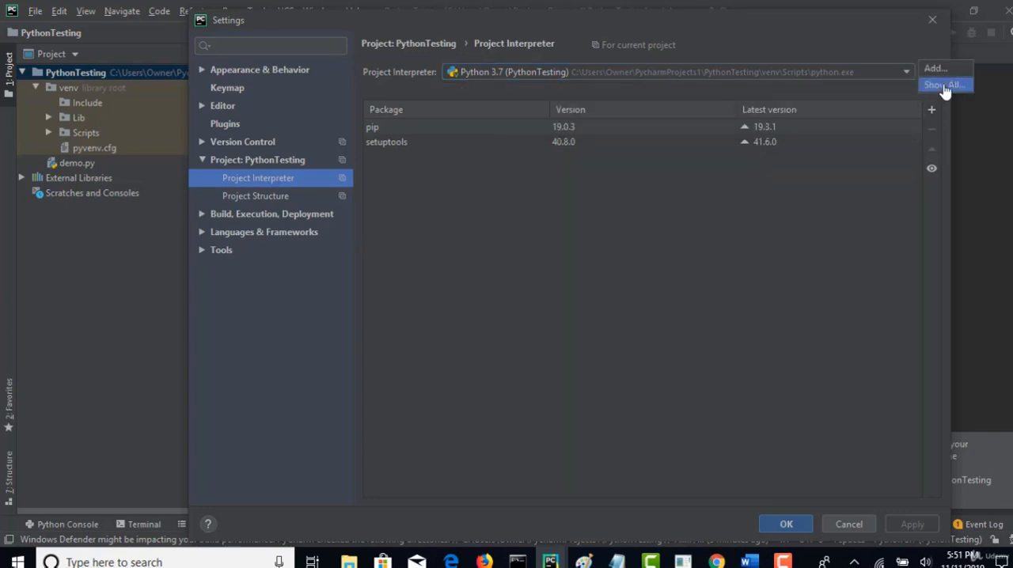
left_click(943, 86)
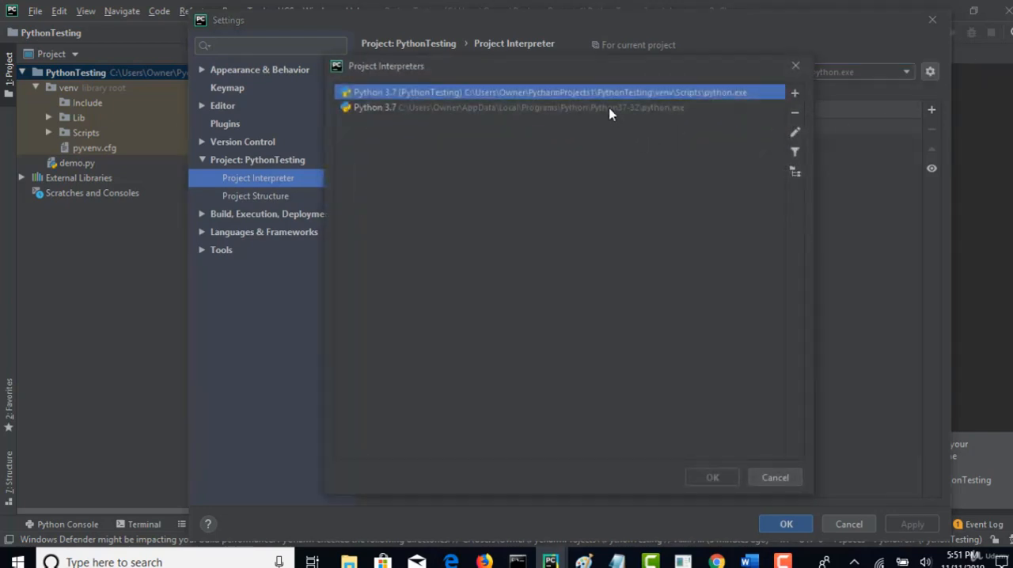
left_click(515, 108)
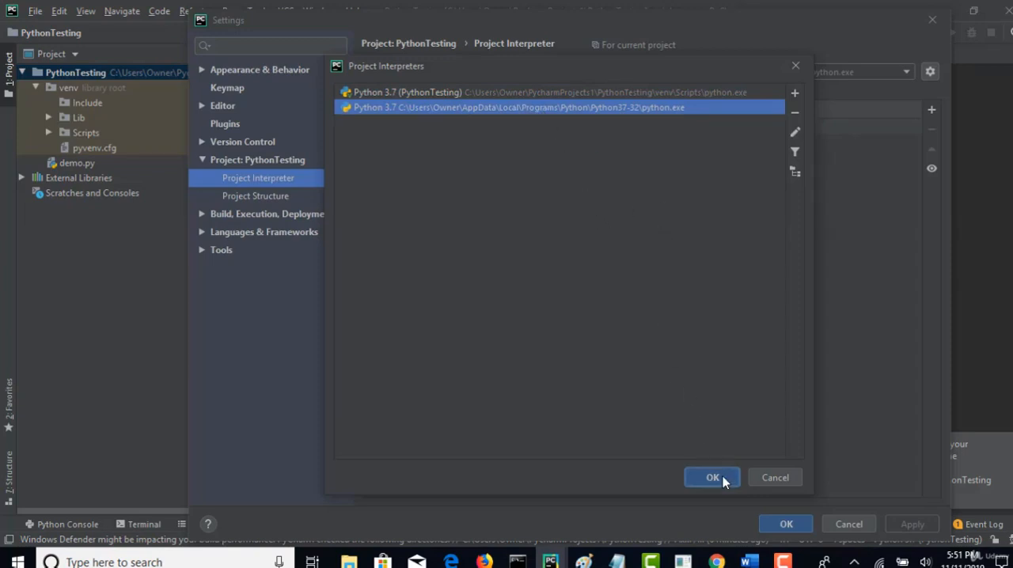
left_click(712, 478)
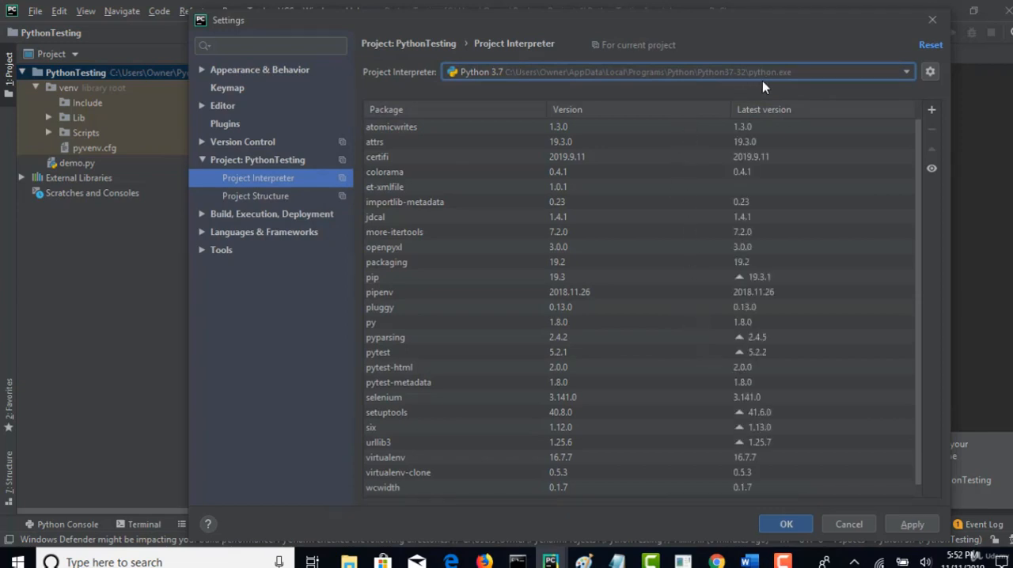
scroll("down", 3)
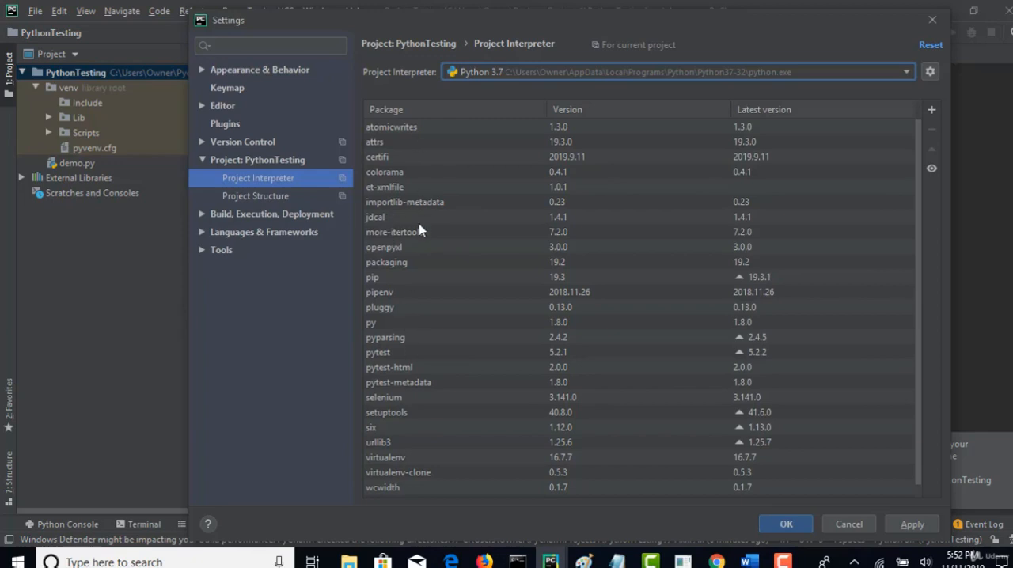
mouse_move(434, 197)
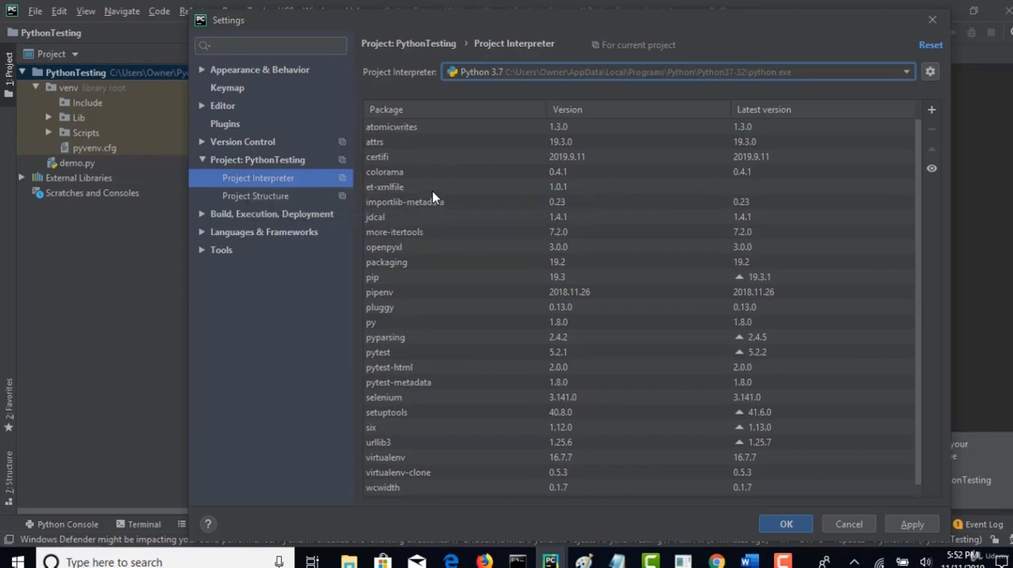
mouse_move(446, 155)
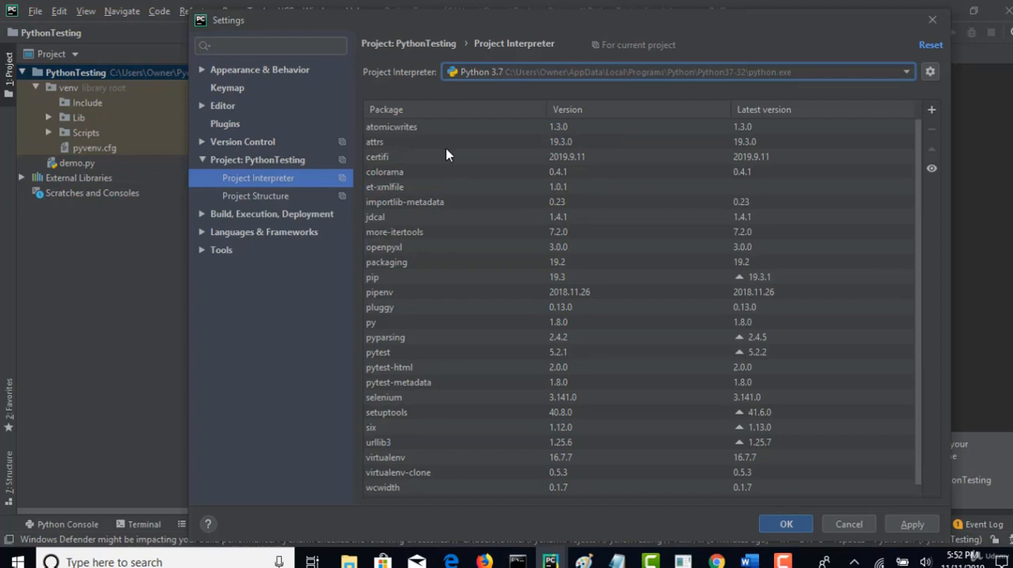
mouse_move(478, 272)
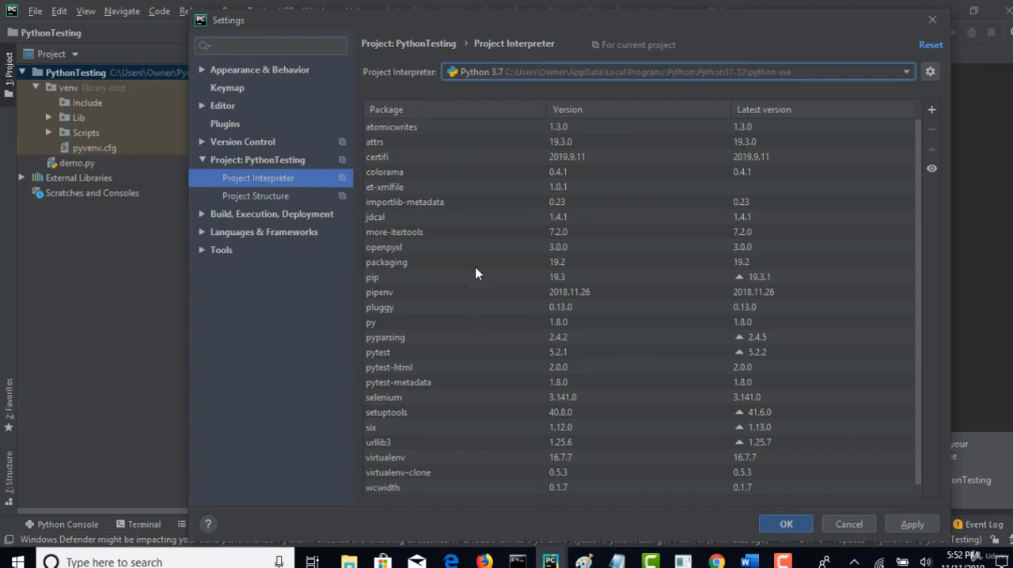
scroll("down", 3)
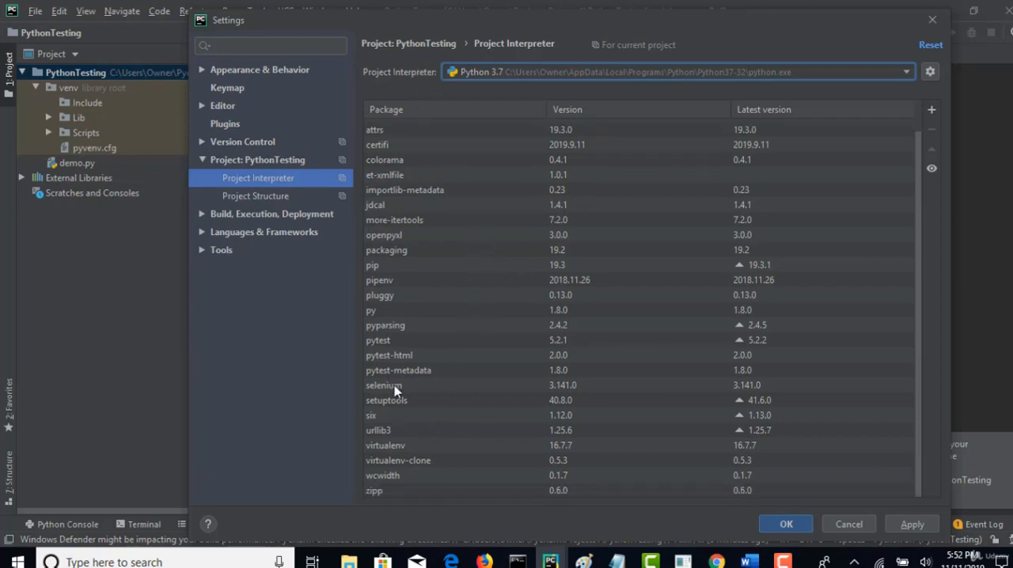
left_click(383, 386)
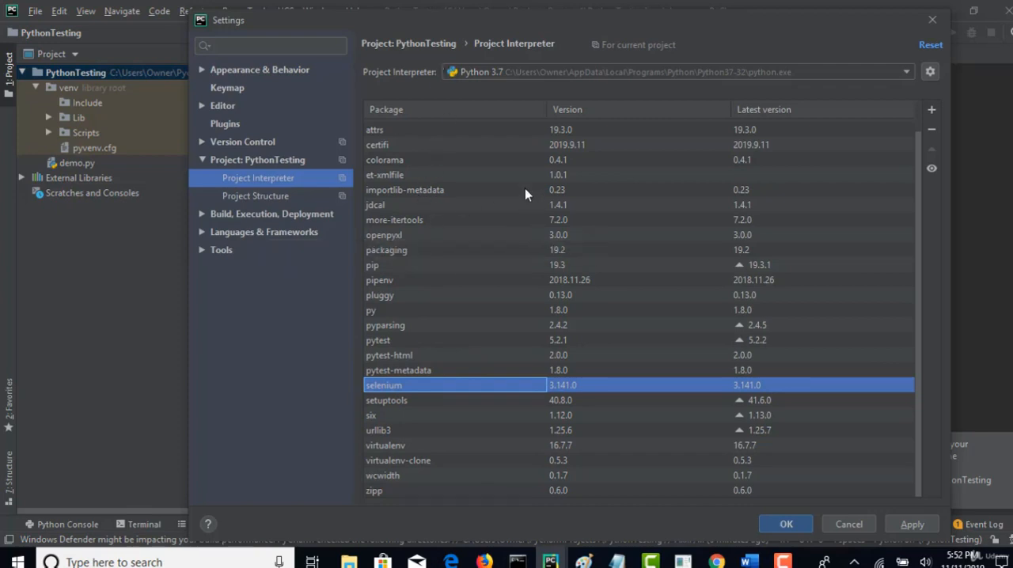
mouse_move(425, 385)
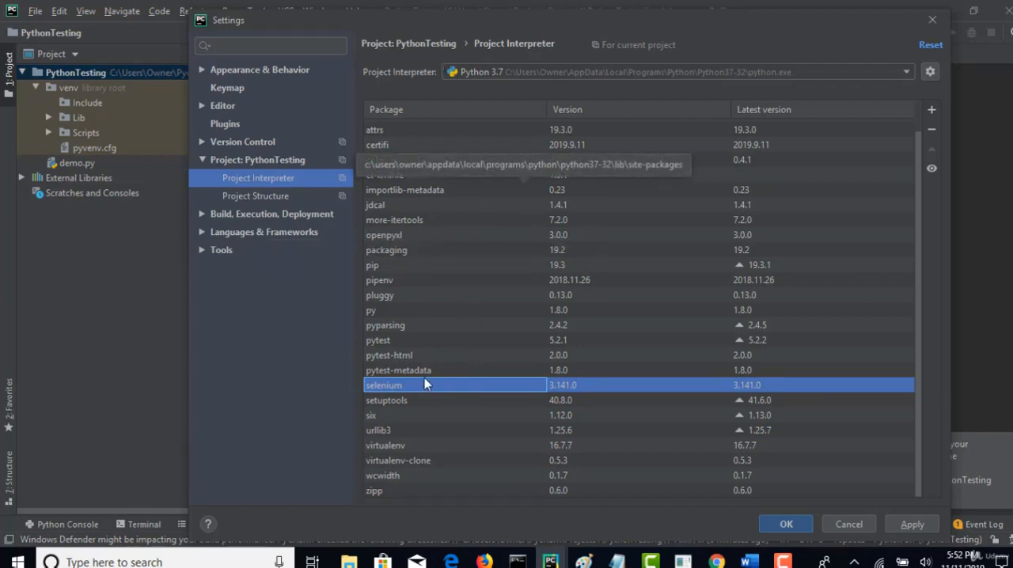
mouse_move(456, 387)
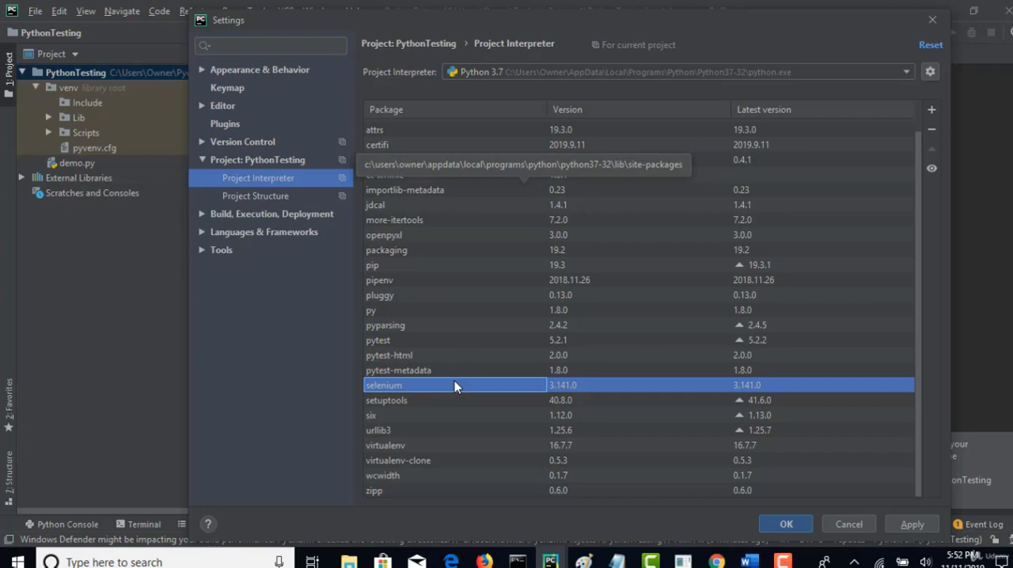
mouse_move(447, 388)
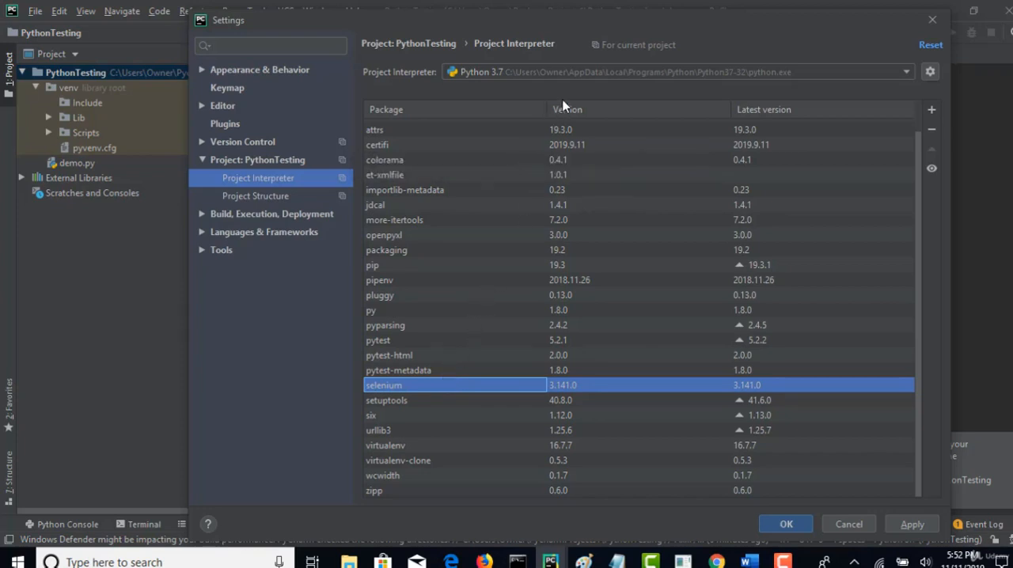
mouse_move(431, 73)
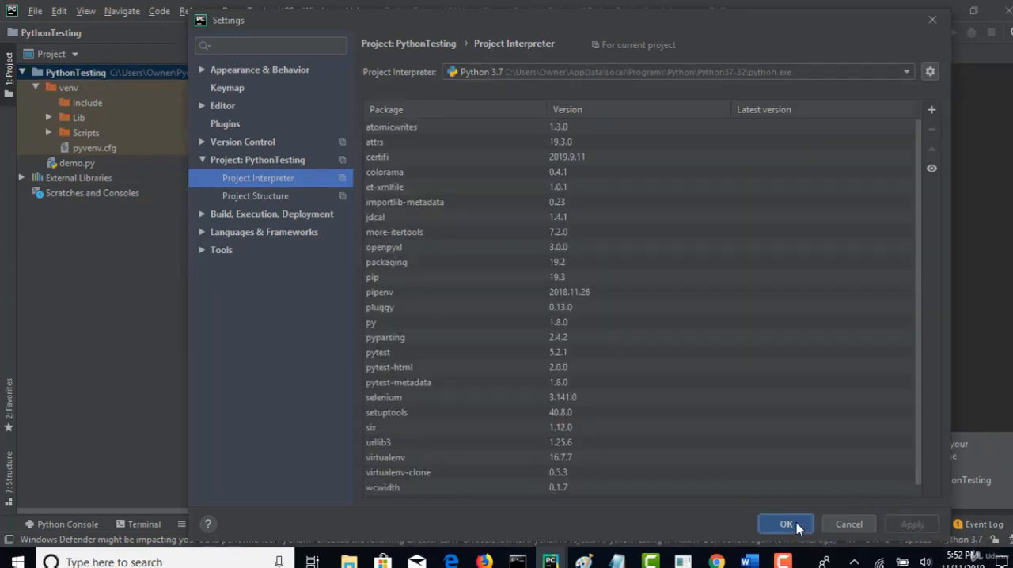
left_click(785, 524)
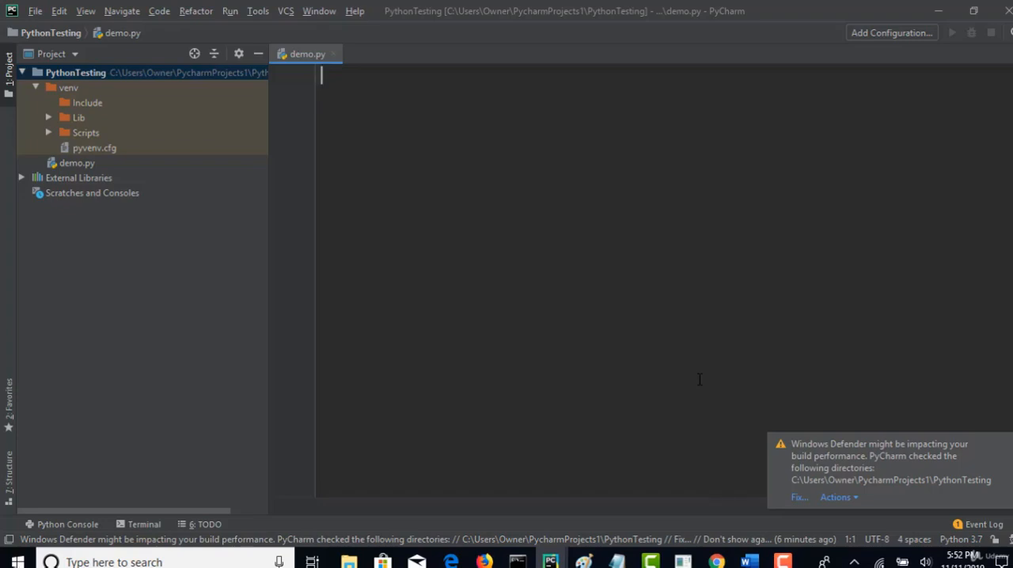
mouse_move(655, 325)
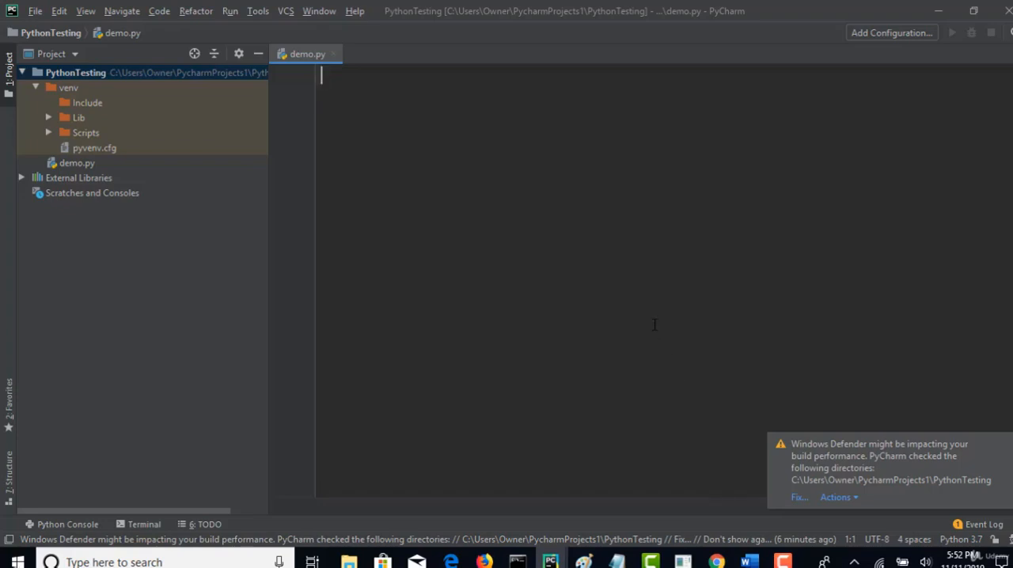
Enter the word selenium in demo.py, then select it for removal
type("s")
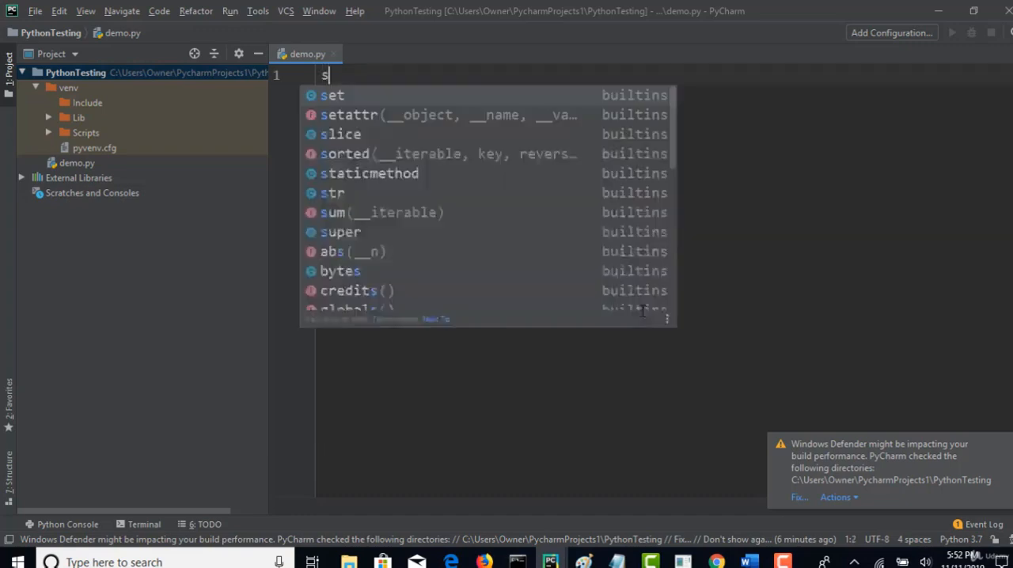
type("elenium")
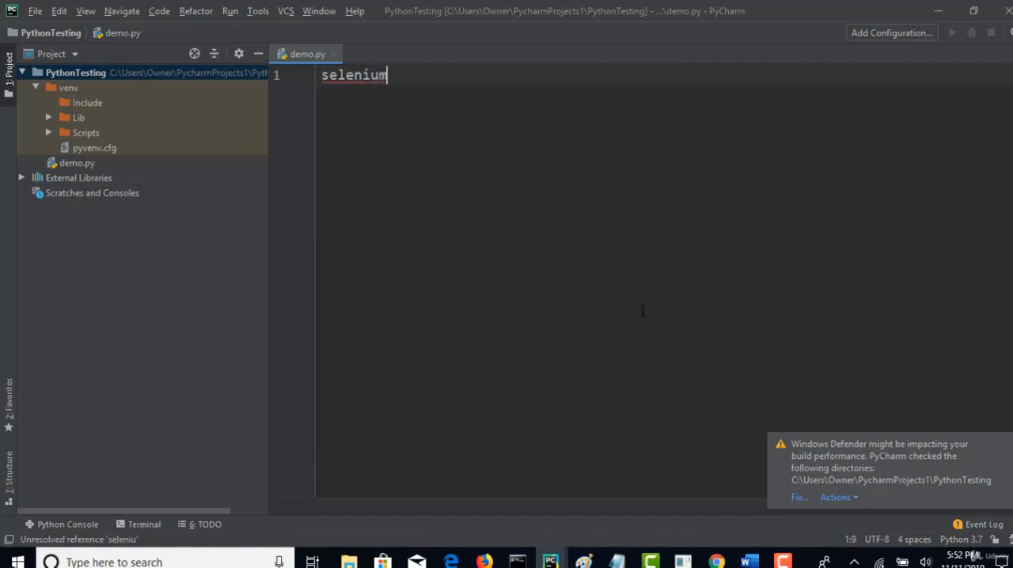
double_click(355, 74)
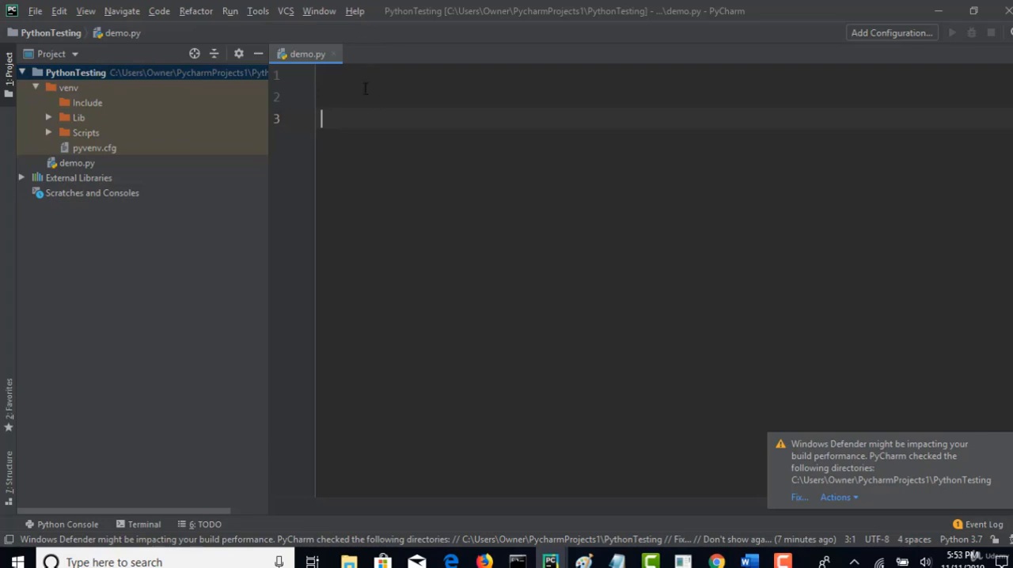
mouse_move(806, 304)
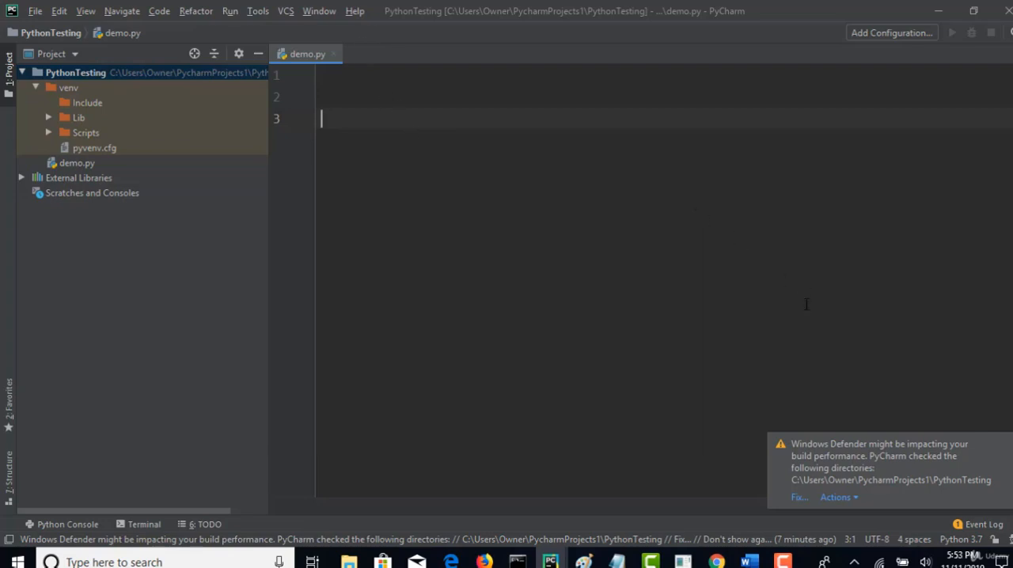
mouse_move(766, 343)
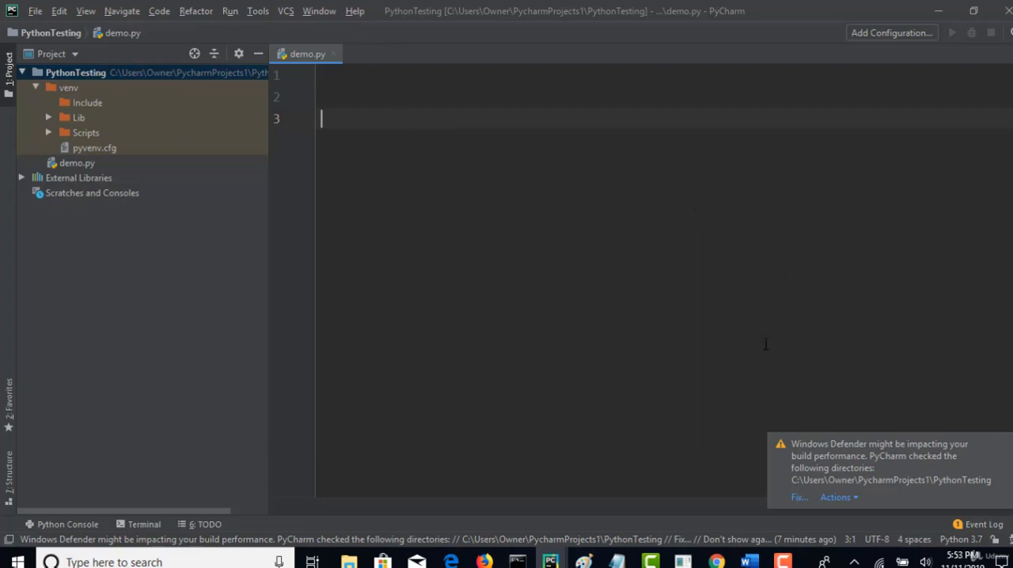
mouse_move(779, 359)
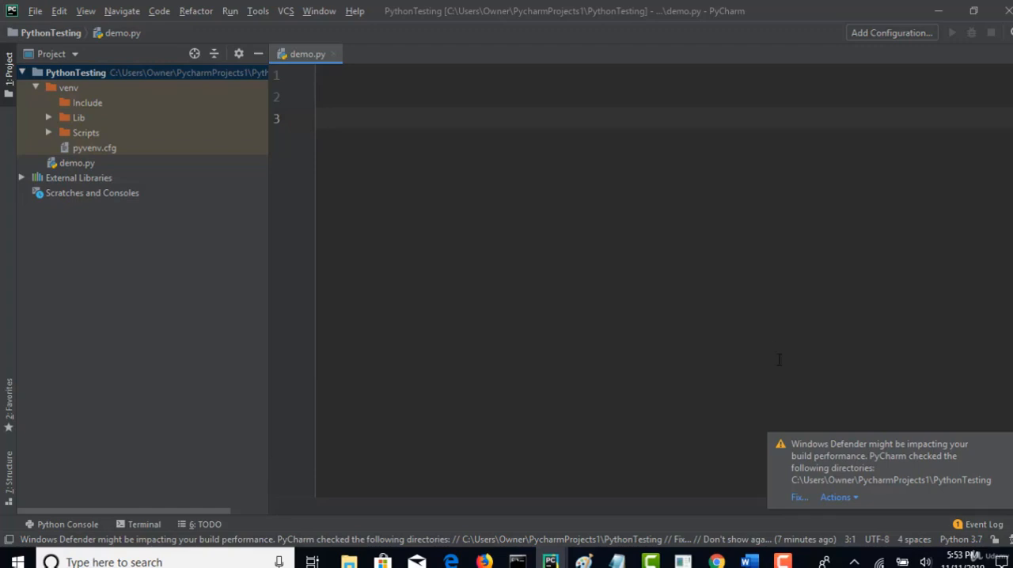
From the status-bar interpreter widget, switch the project to the Python 3.7 (PythonTesting) venv interpreter
left_click(959, 538)
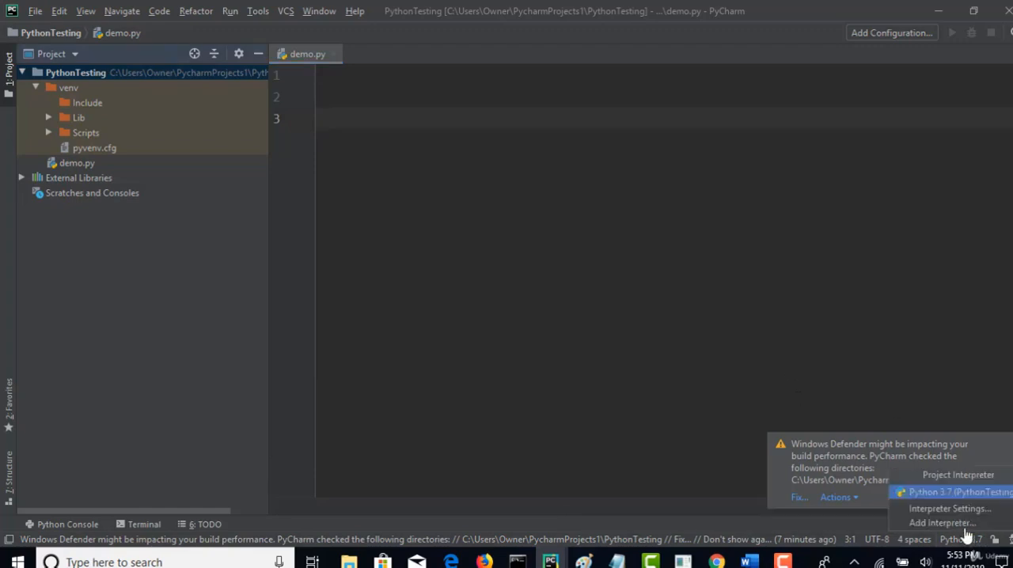
left_click(948, 508)
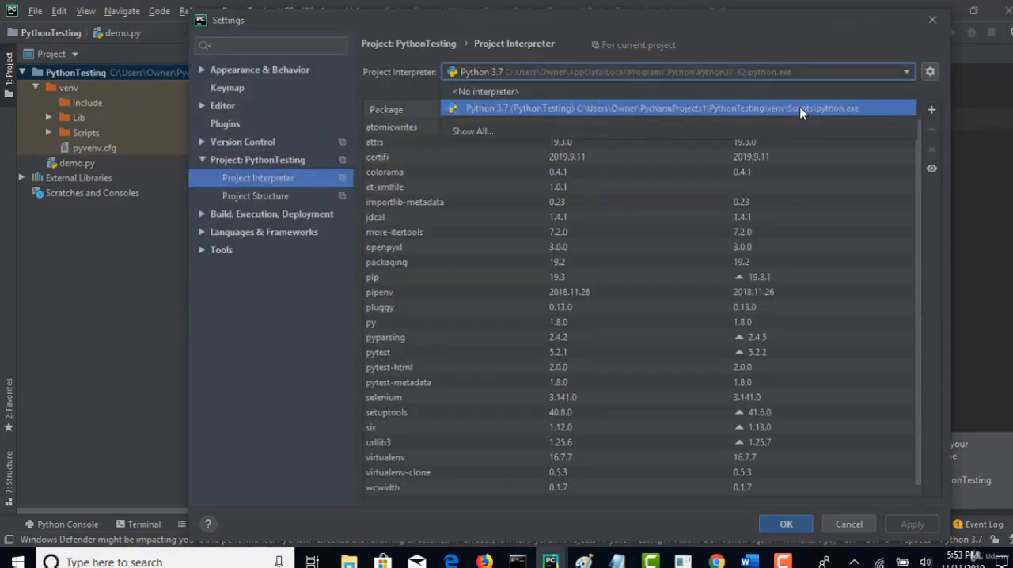
left_click(657, 108)
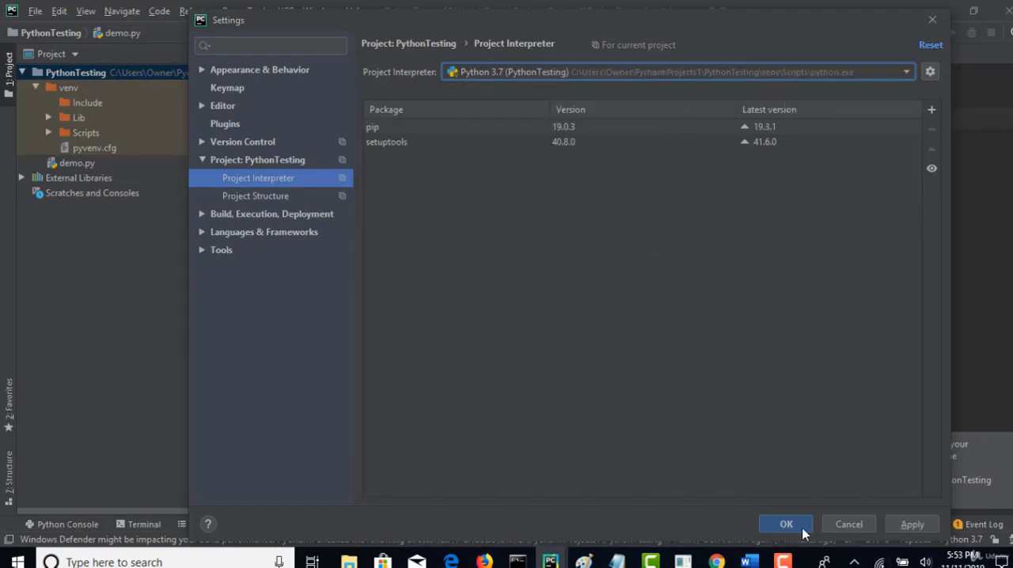
left_click(785, 524)
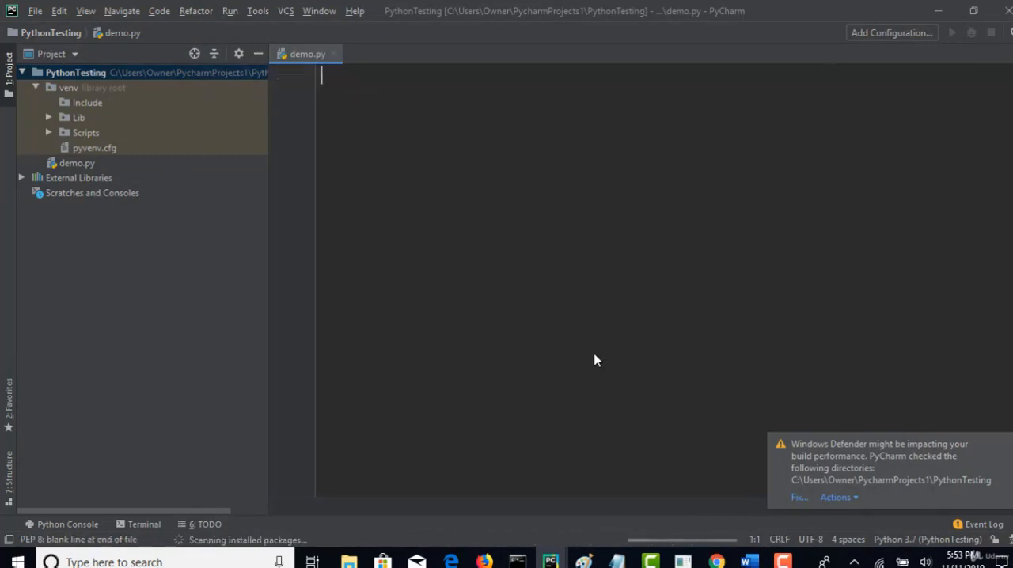
Enter webdriver. on line 3 of demo.py so PyCharm flags it as an unresolved reference
type("web")
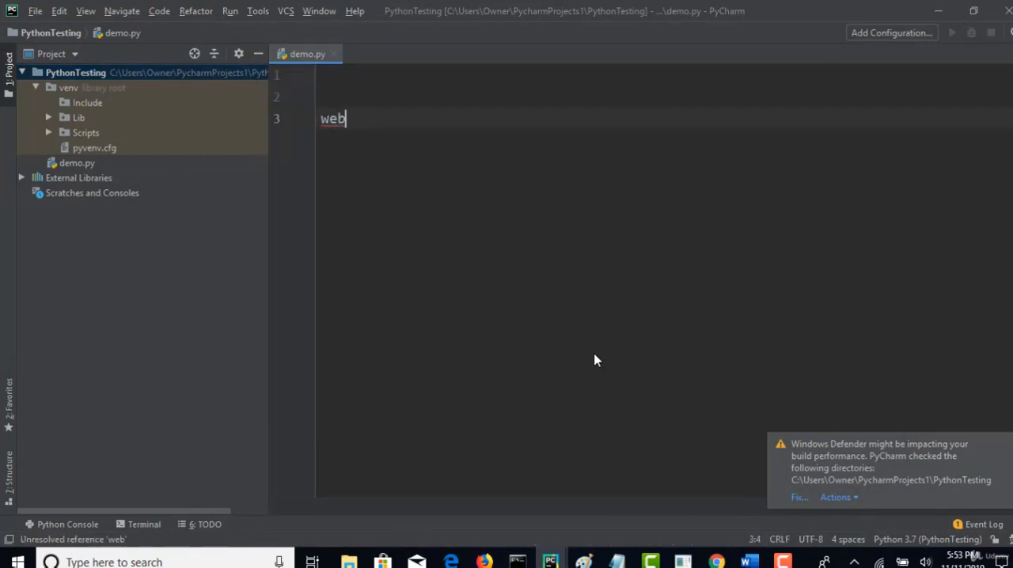
type("driver.")
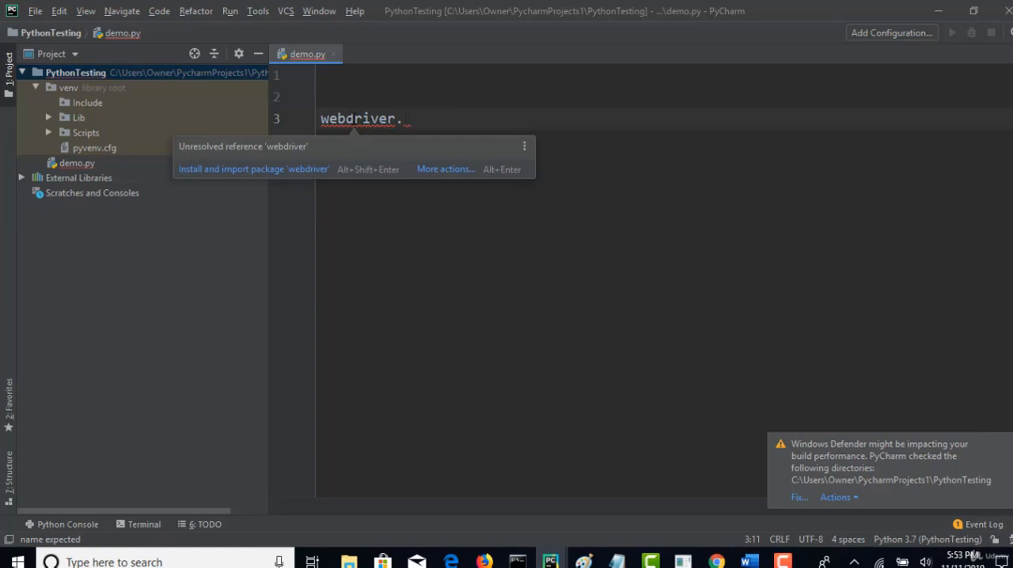
mouse_move(333, 152)
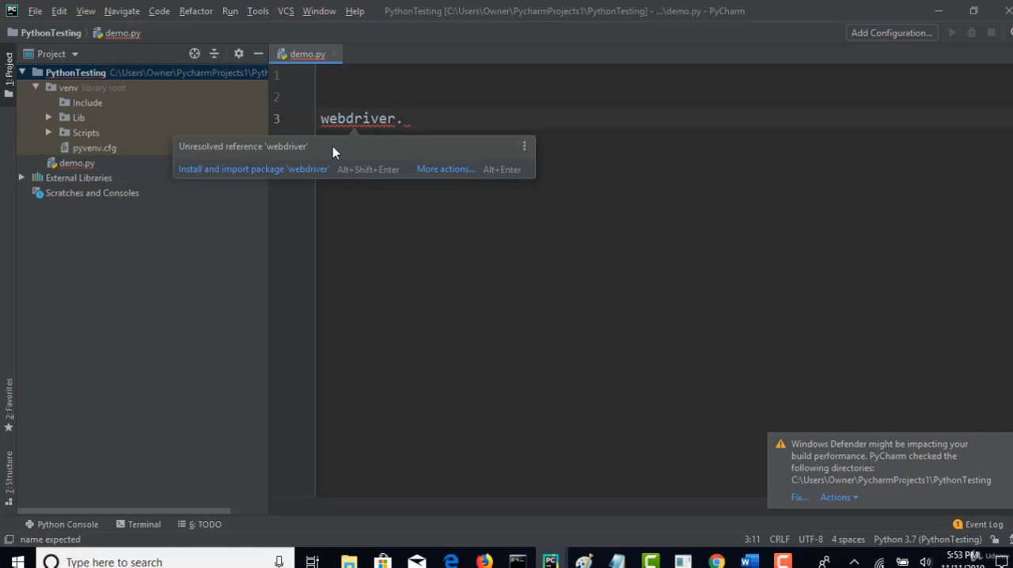
mouse_move(299, 174)
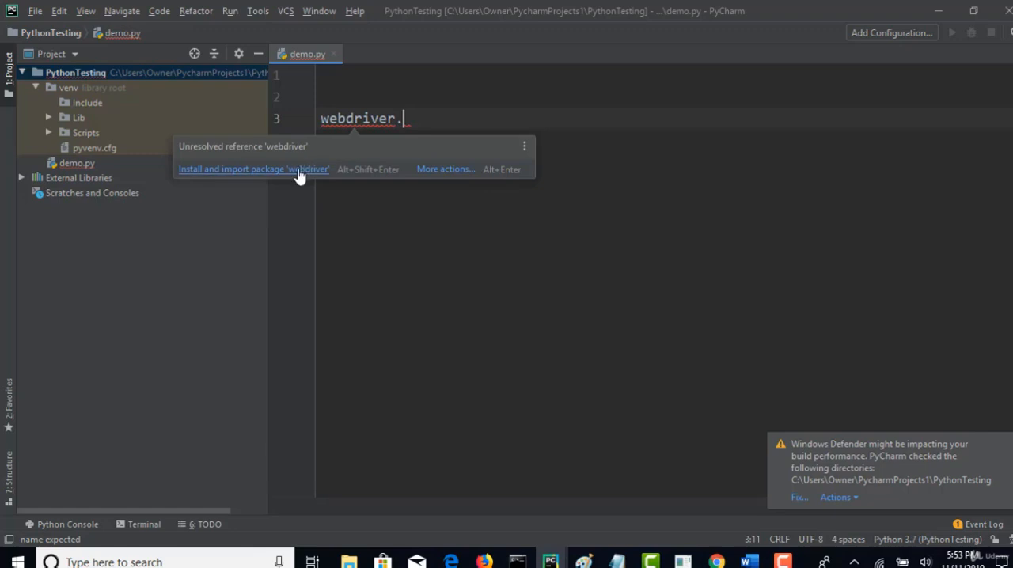
Attempt 'Install and import package webdriver' (it fails), dismiss Settings and collapse the PythonTesting tree
left_click(253, 168)
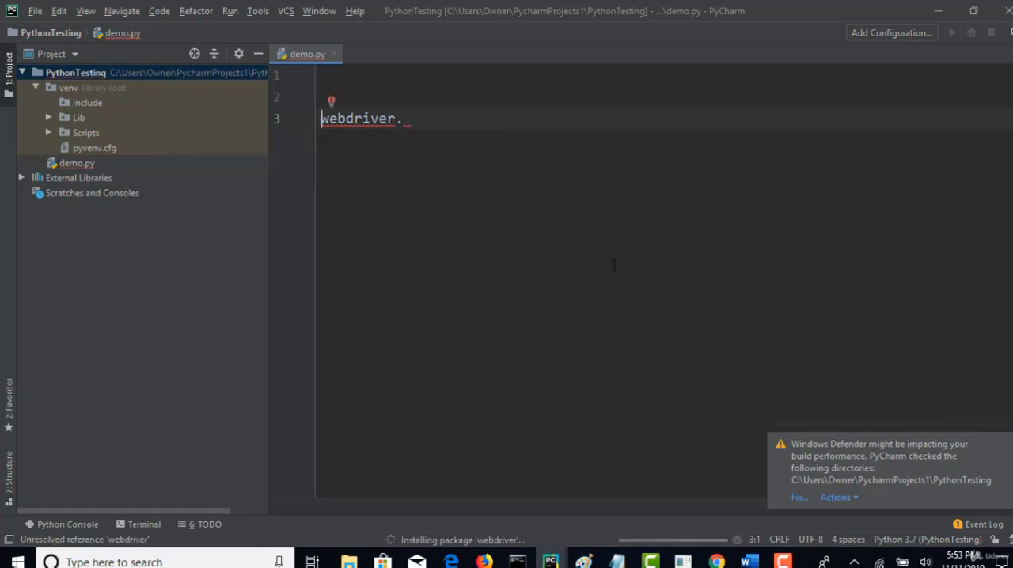
mouse_move(732, 424)
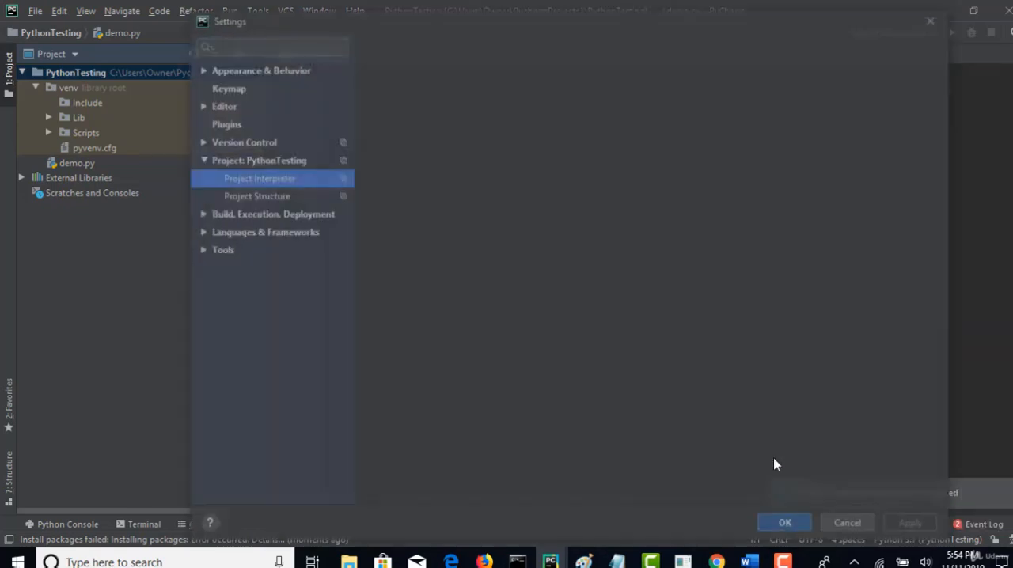
left_click(260, 178)
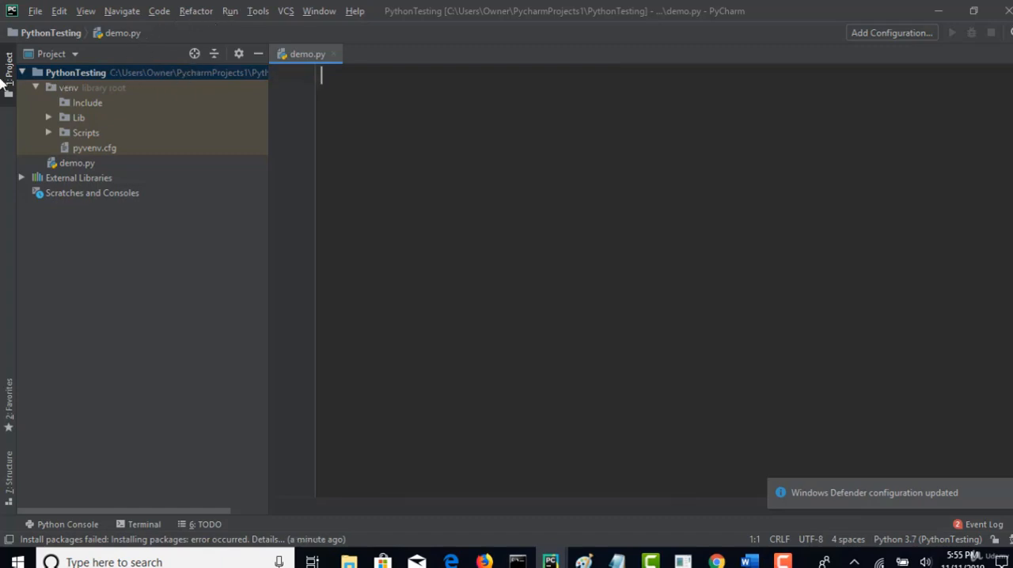
left_click(37, 87)
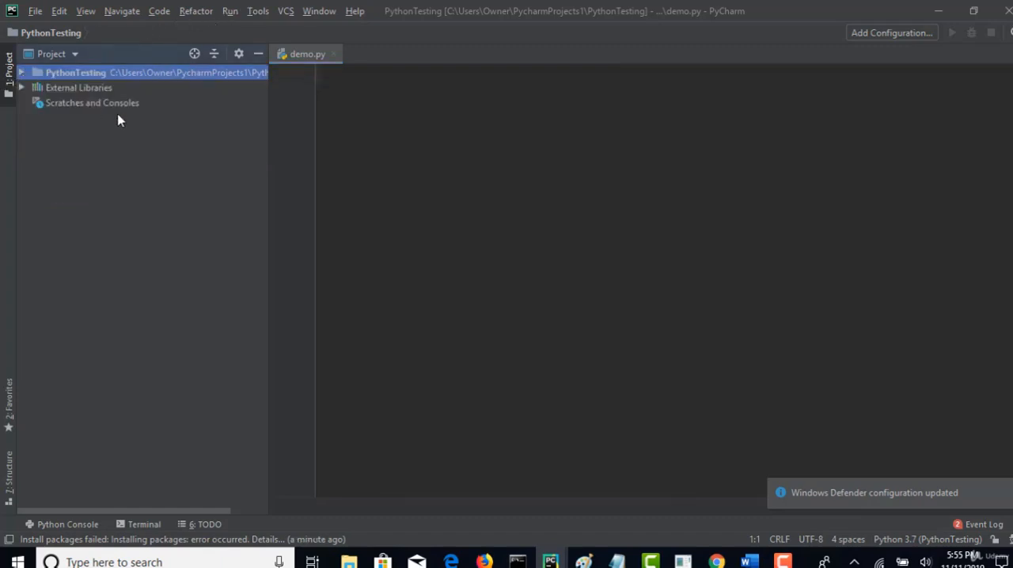